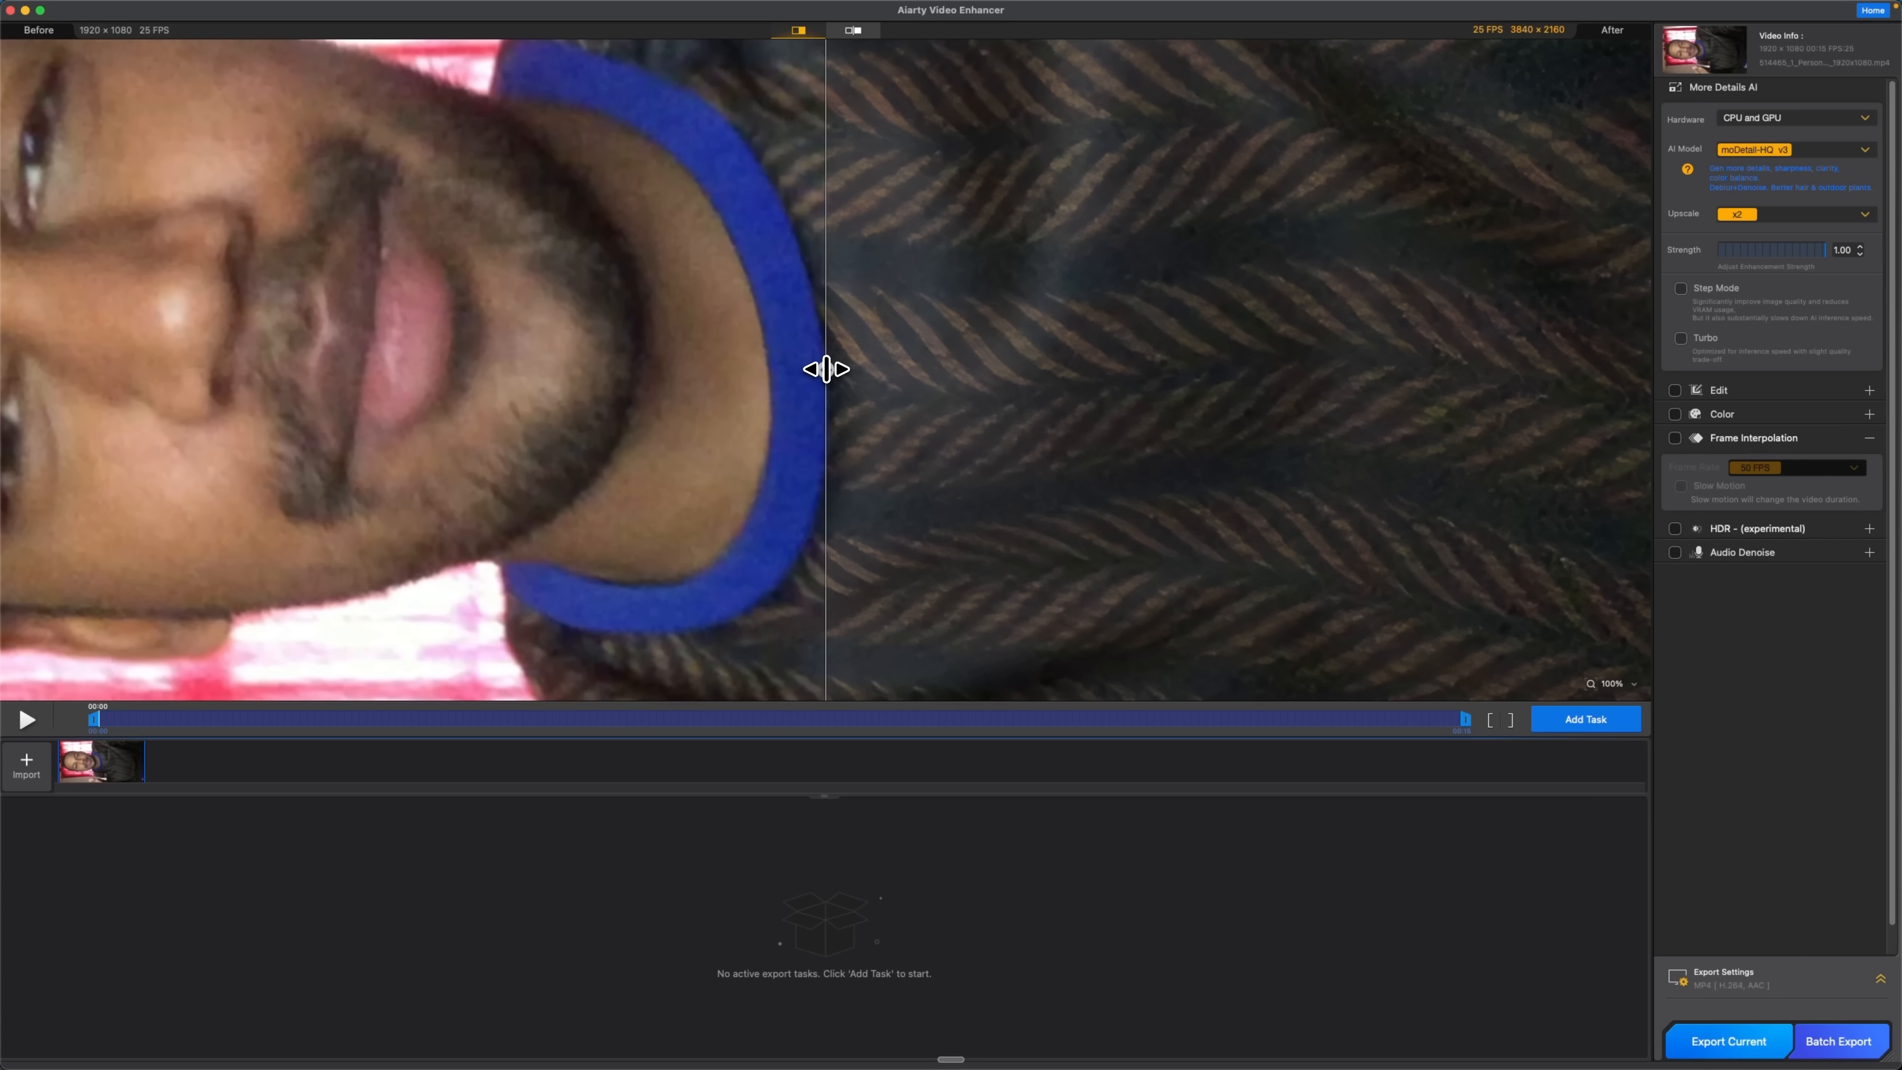
- Open the woman-at-sunset clip in a standalone video player window
{"action": "left_click", "coordinate": [1755, 150]}
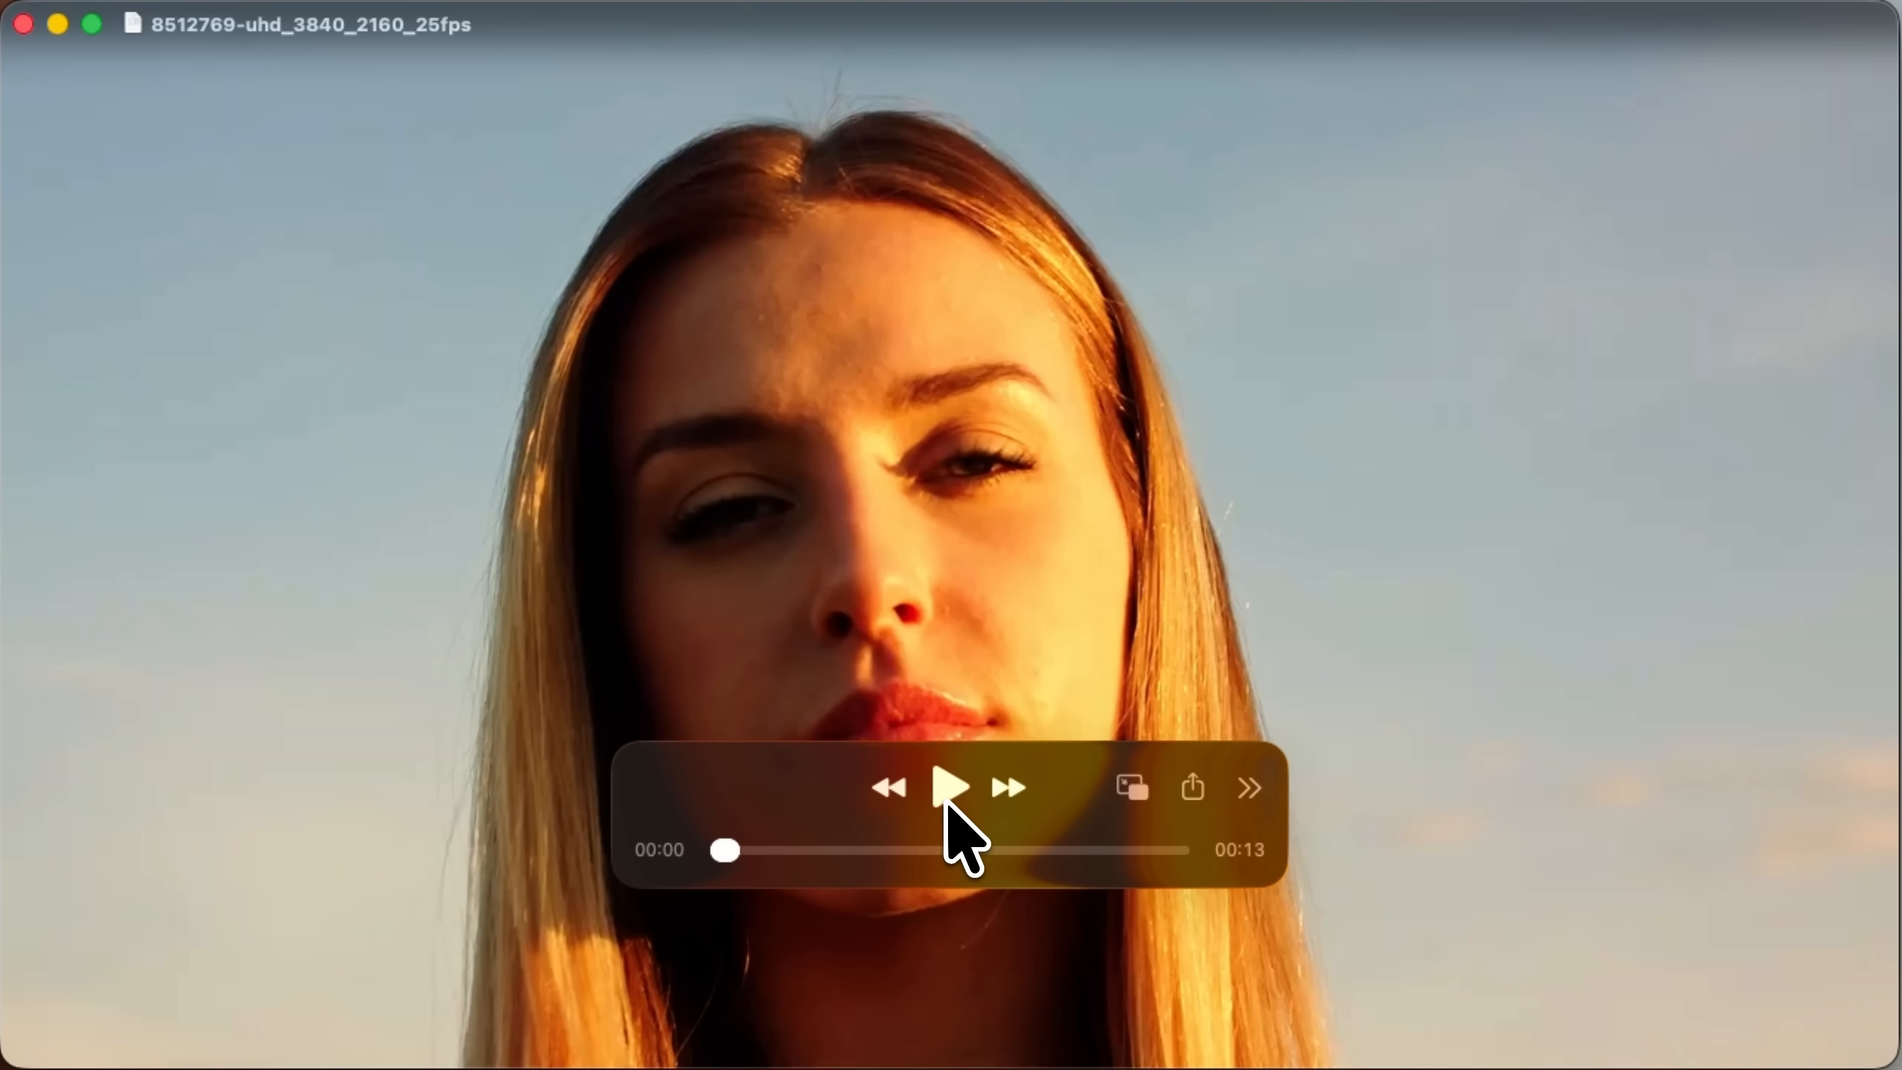
- Play the 1280x720 sunset portrait clip loaded for 4K UHD upscaling
{"action": "left_click", "coordinate": [951, 788]}
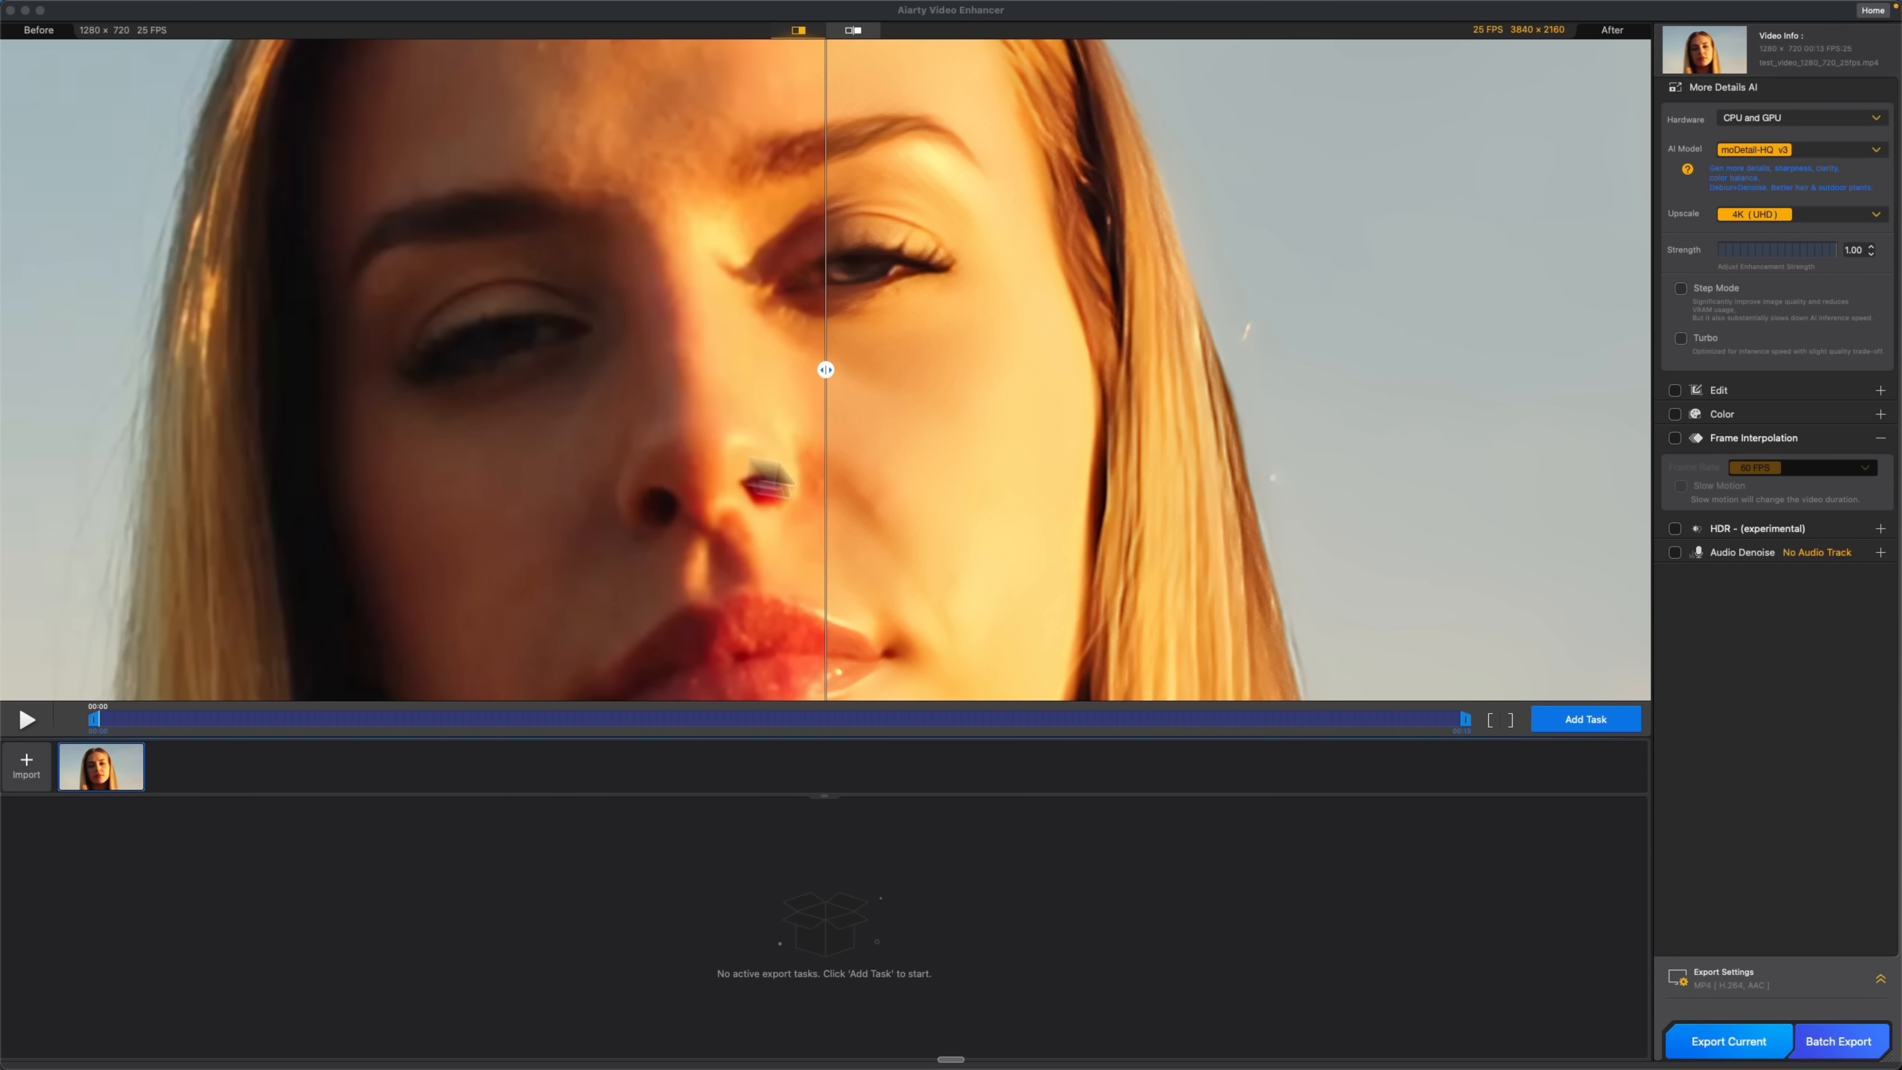
{"action": "mouse_move", "coordinate": [825, 394]}
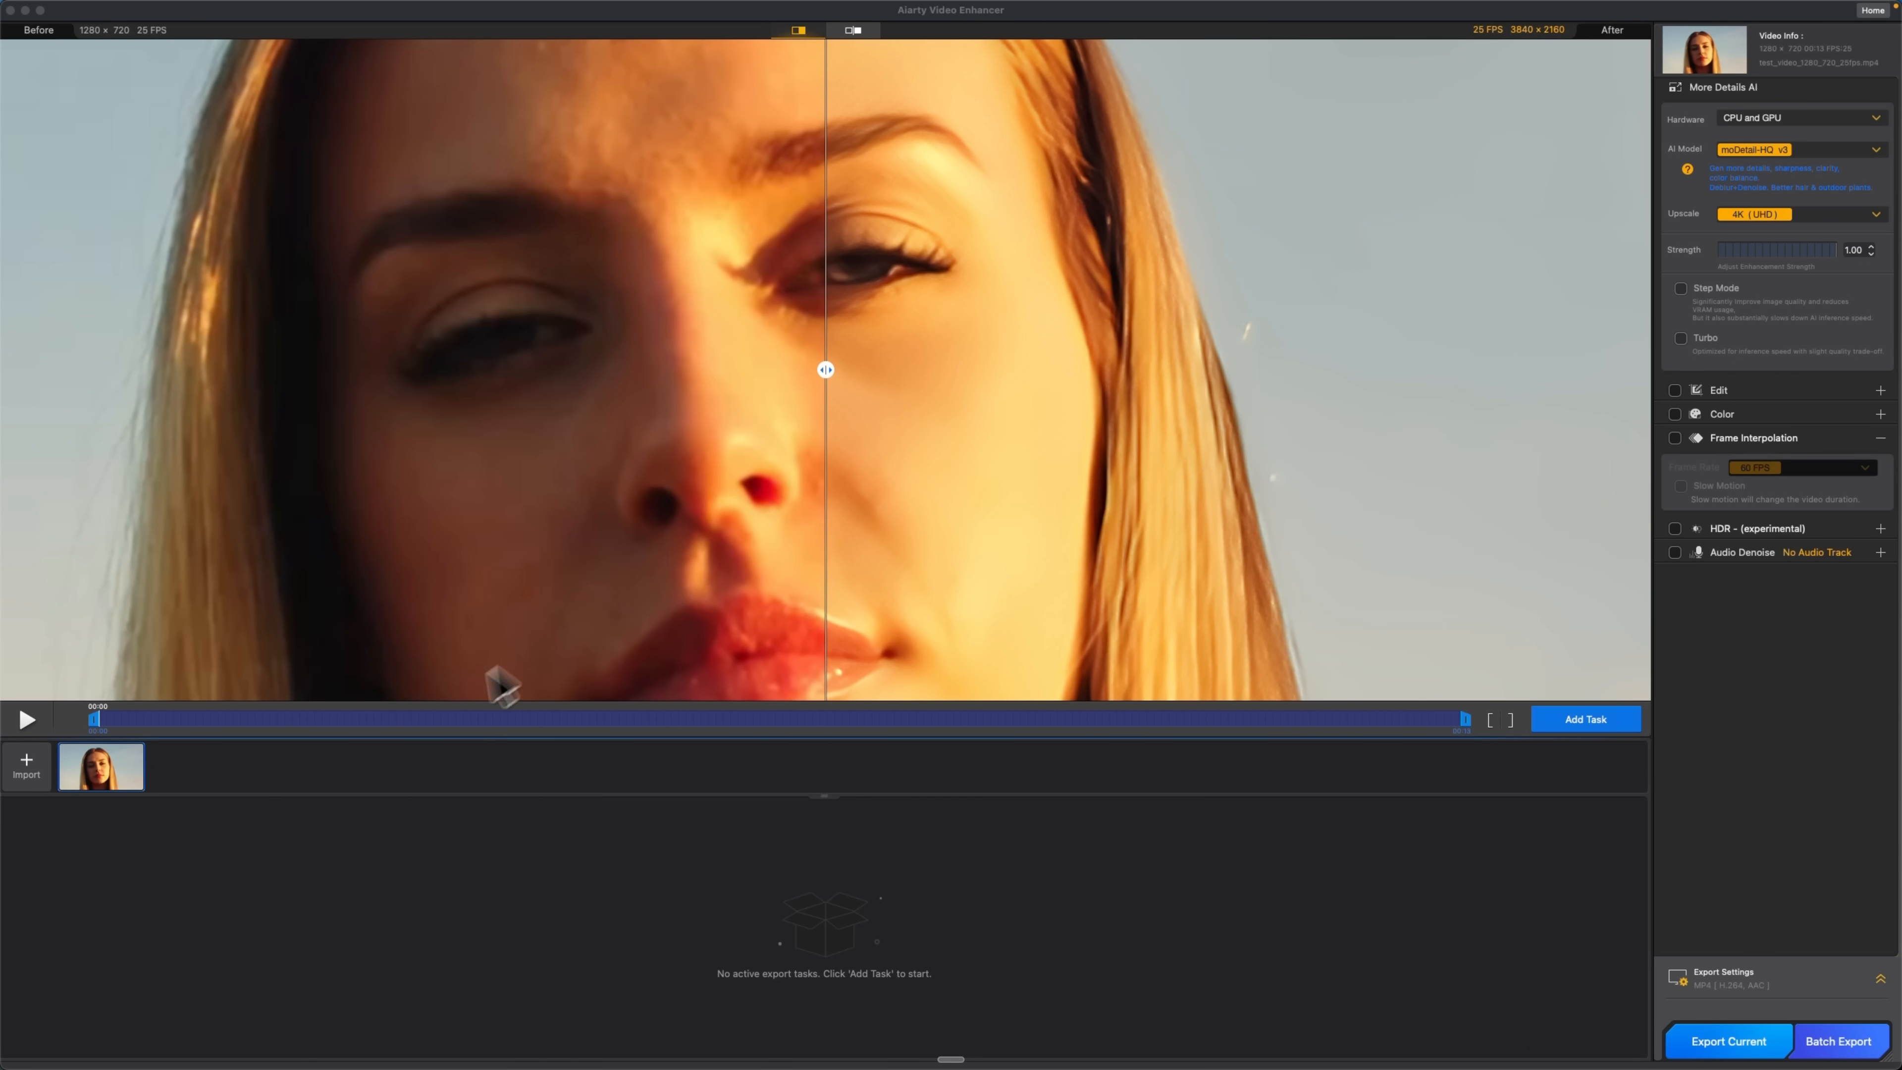
{"action": "left_click", "coordinate": [1752, 214]}
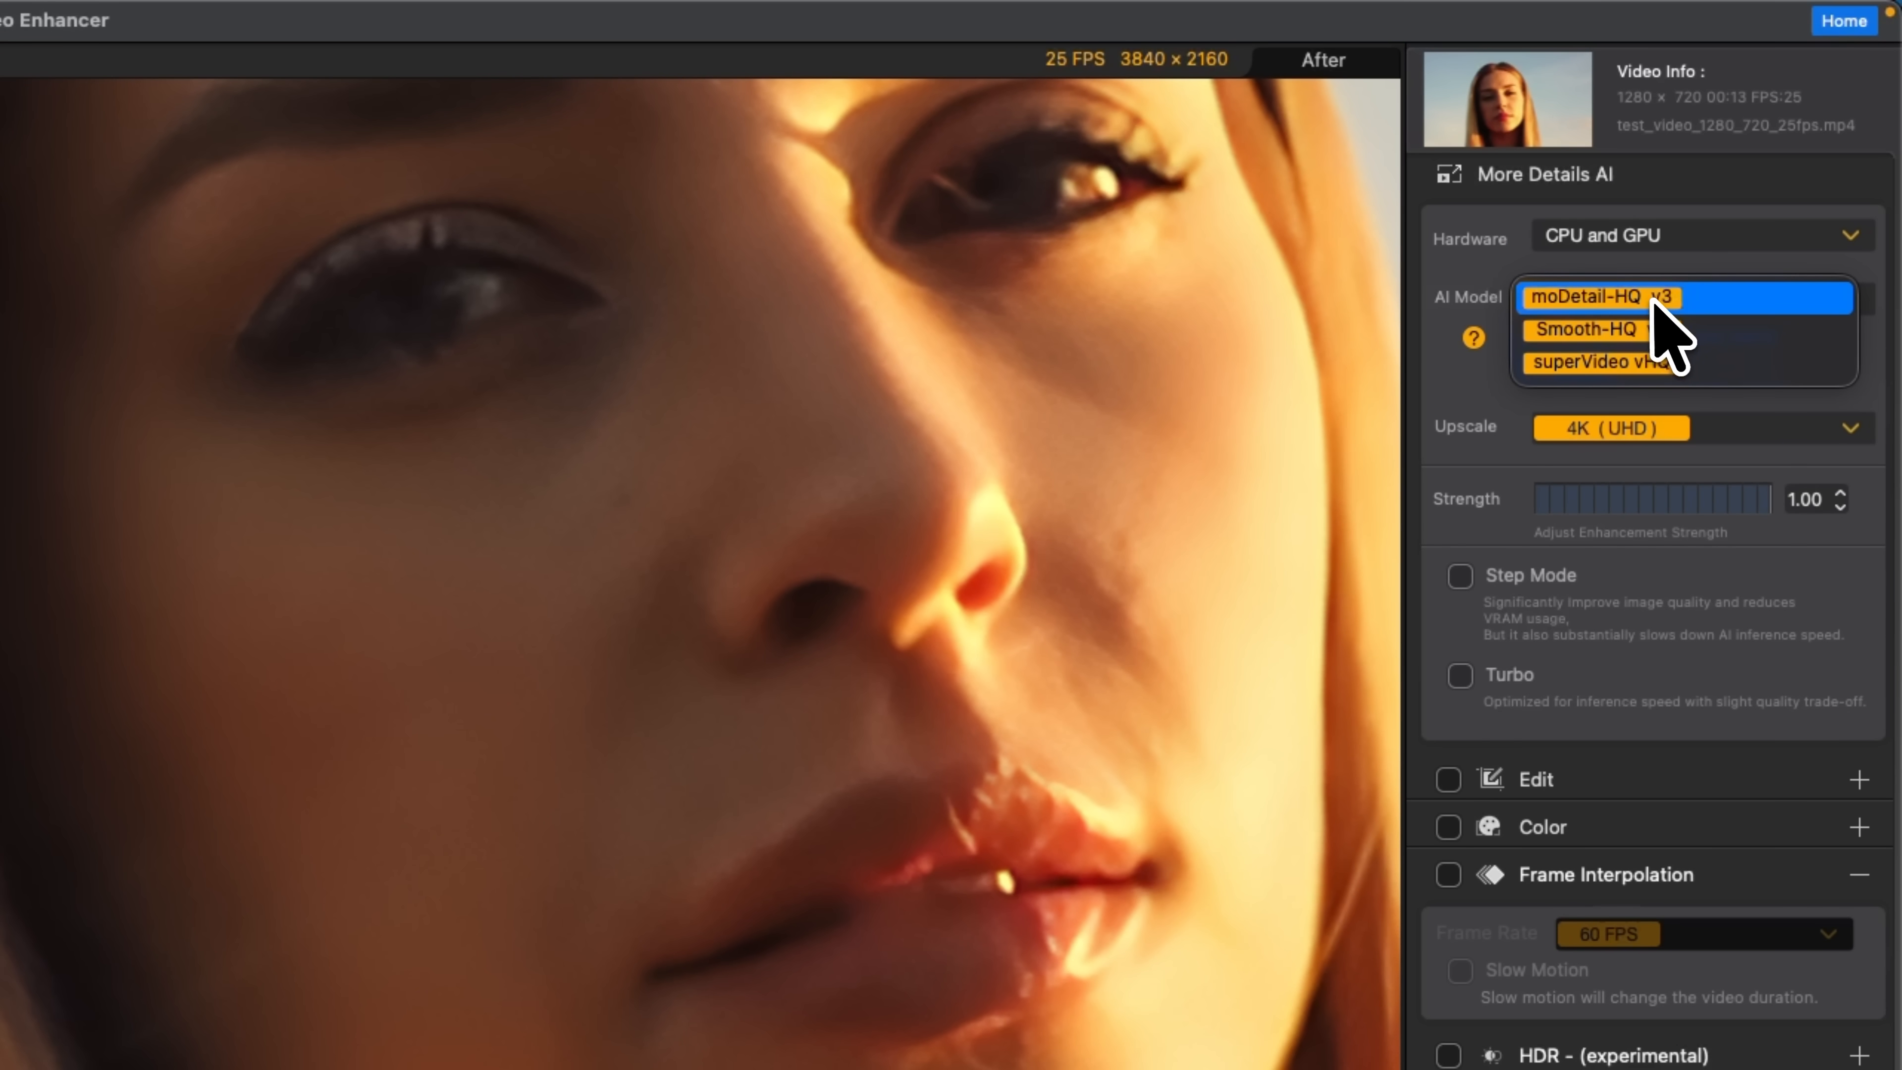
{"action": "left_click", "coordinate": [1599, 298]}
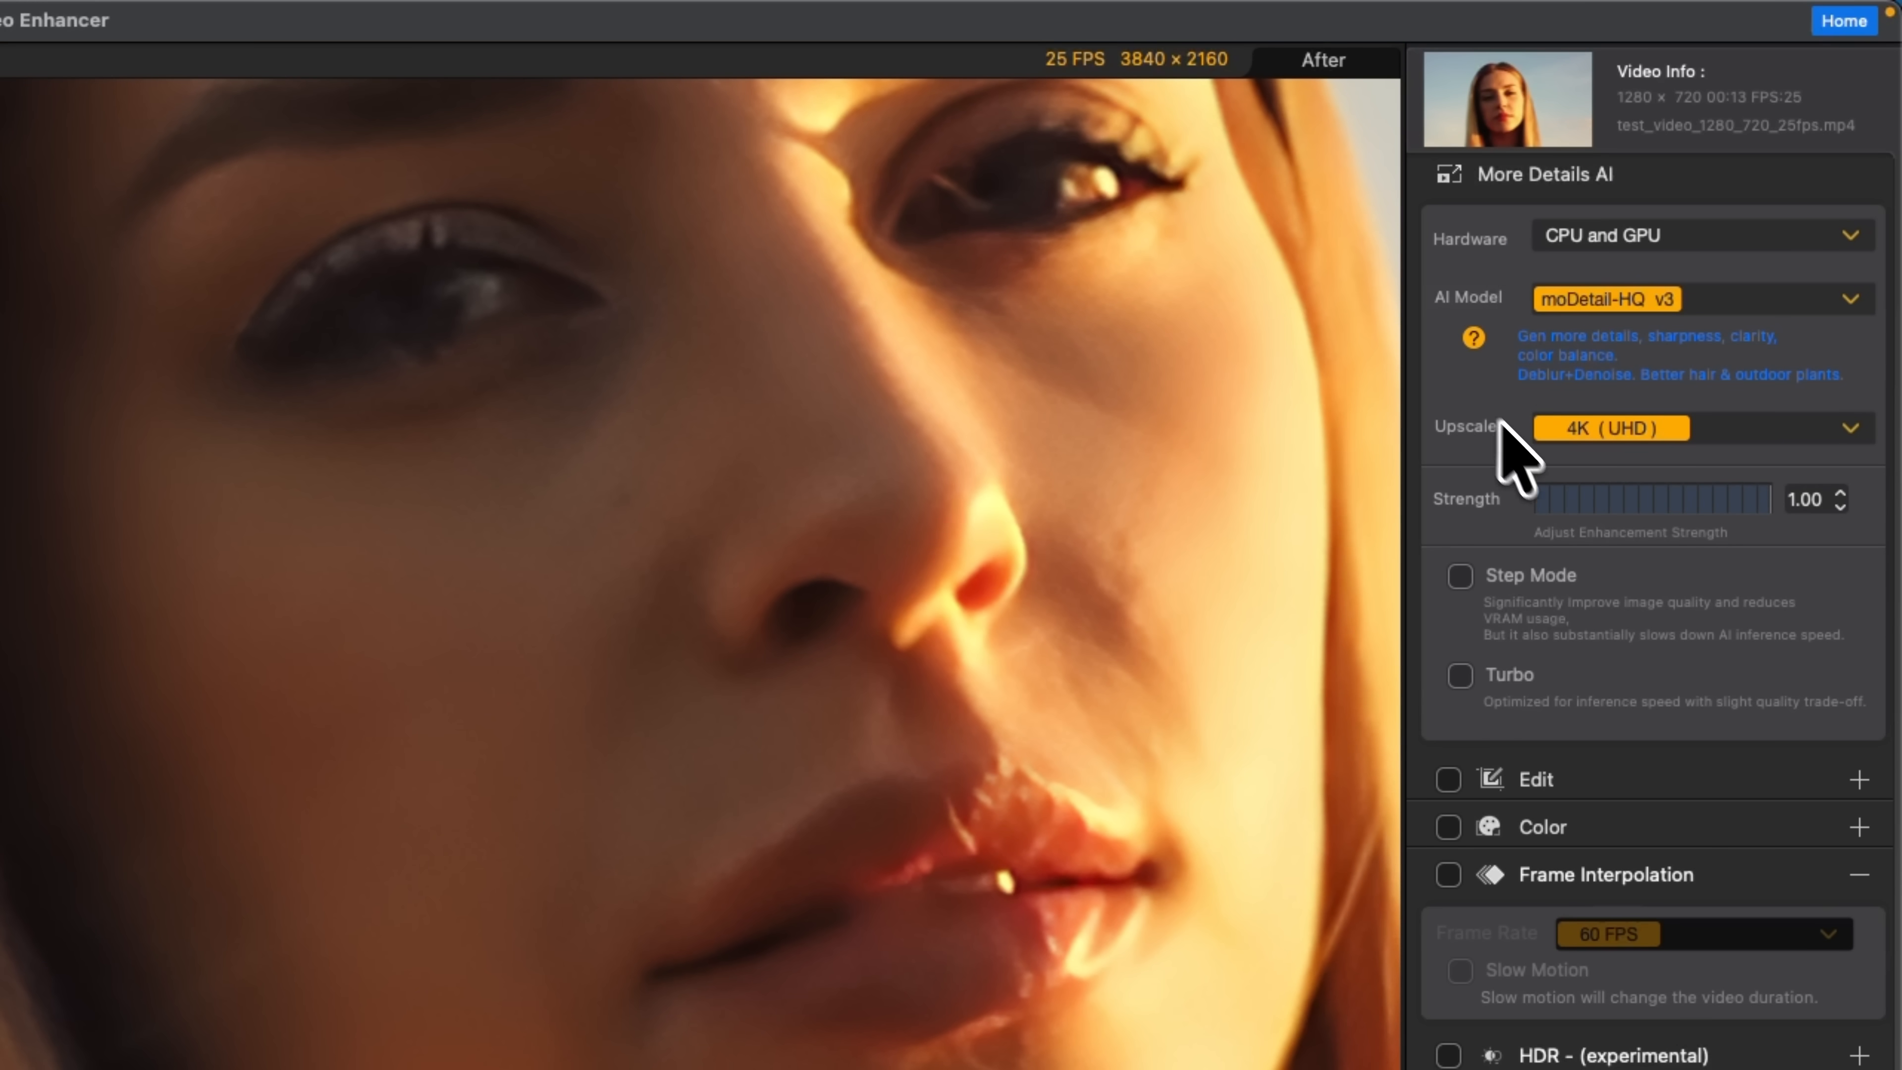
{"action": "mouse_move", "coordinate": [1674, 352]}
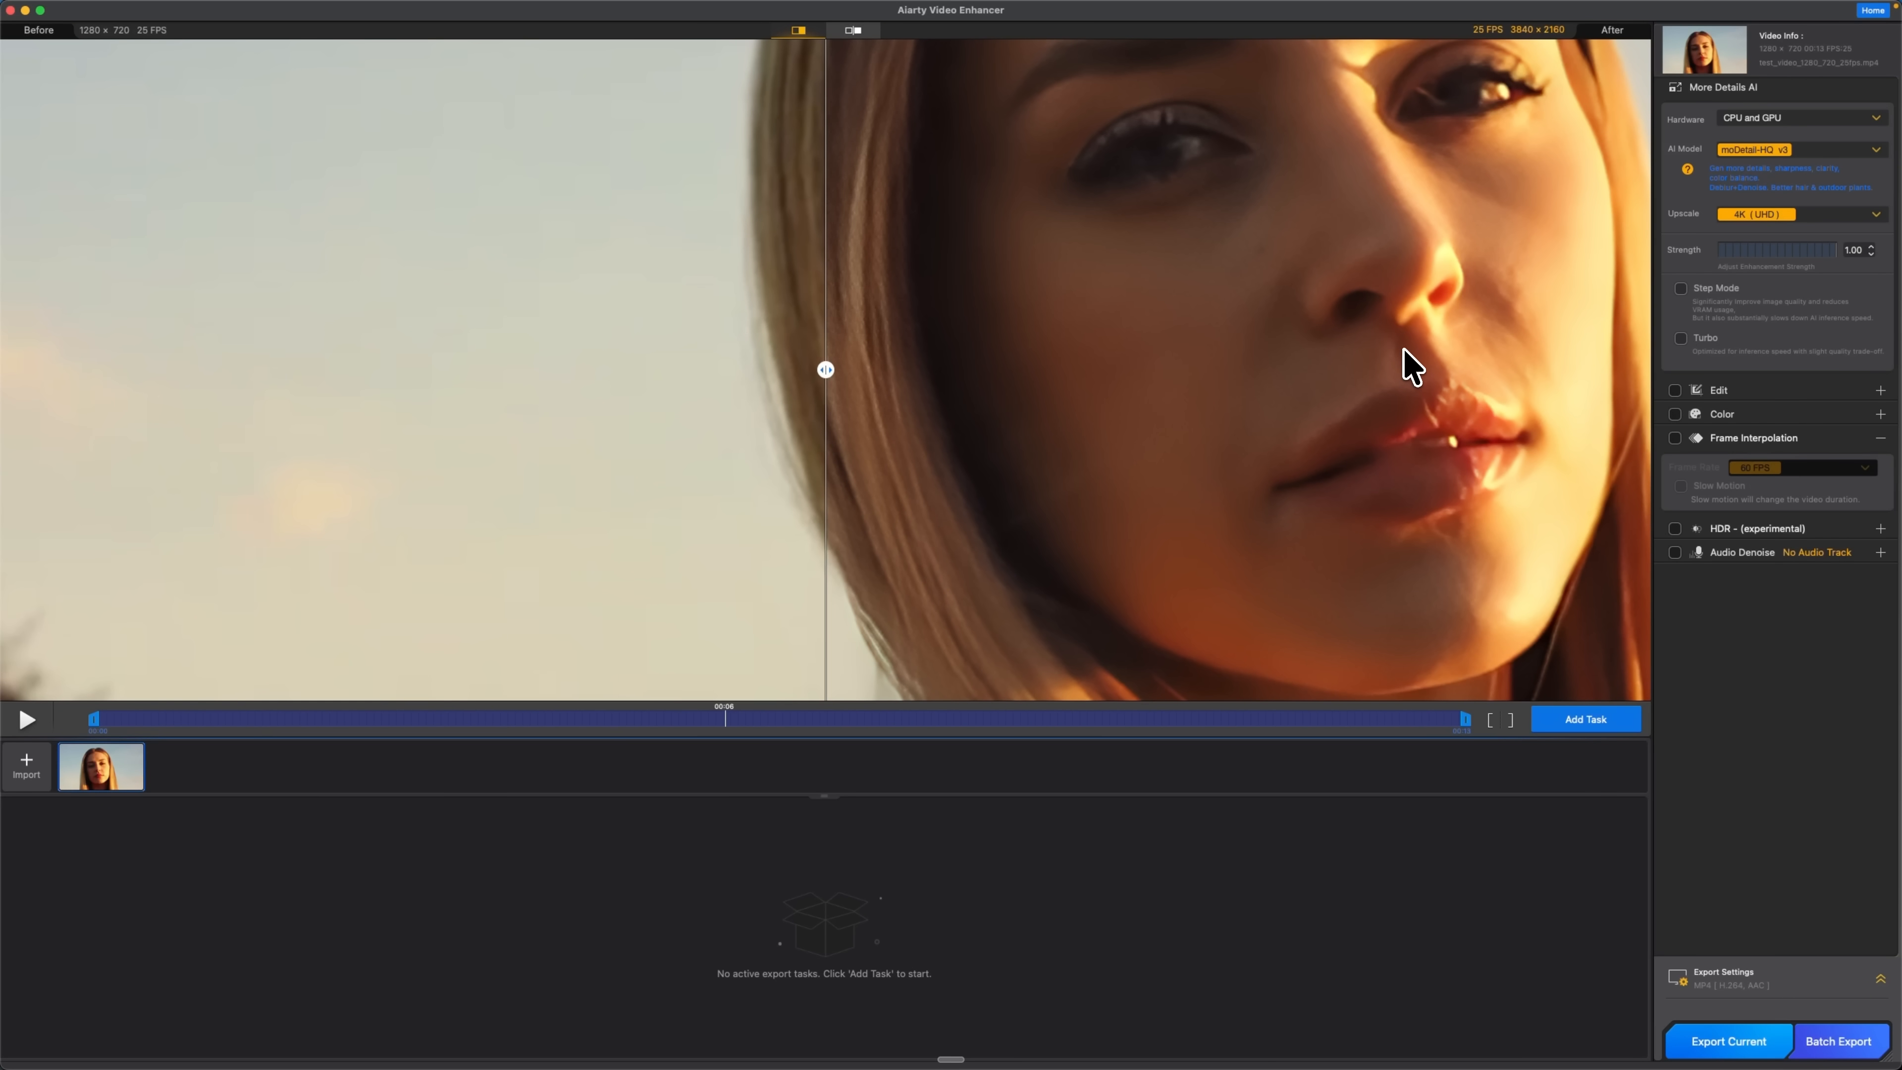
{"action": "mouse_move", "coordinate": [908, 349]}
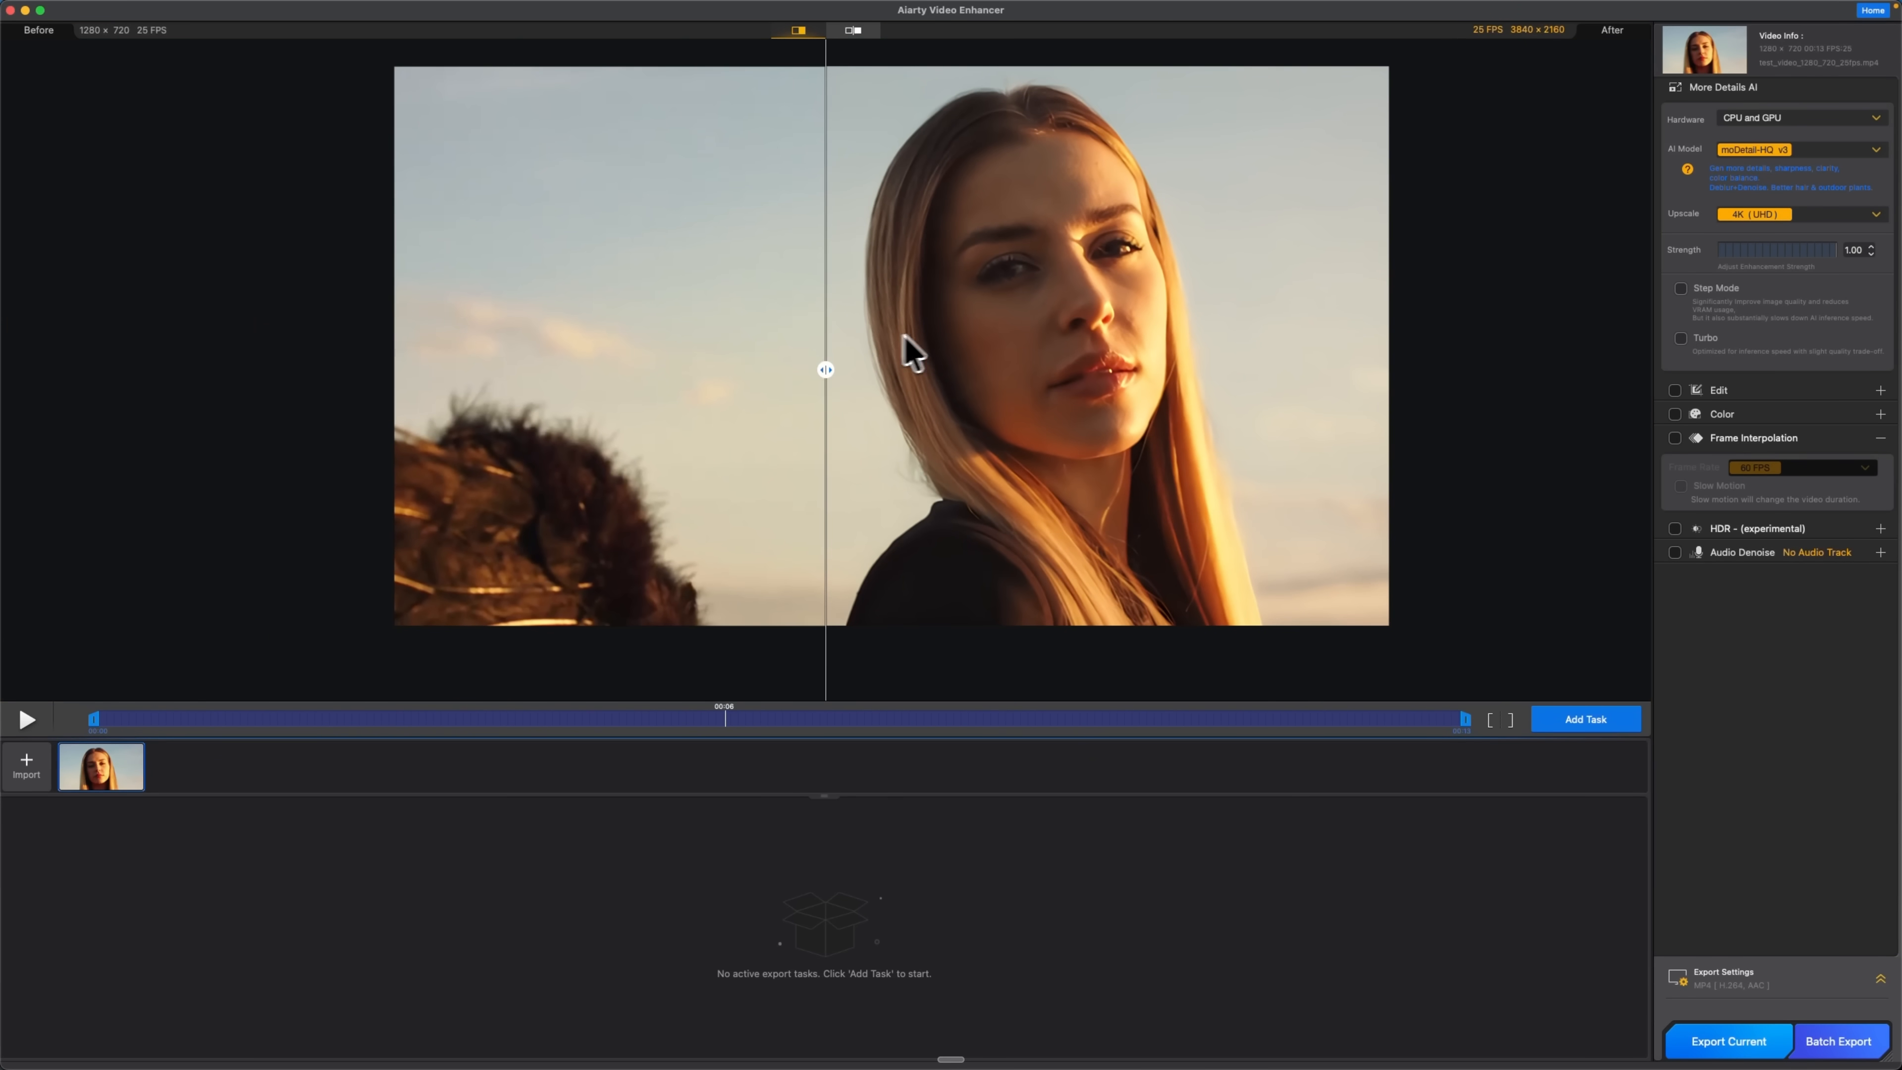
{"action": "left_click_drag", "start_coordinate": [826, 370], "coordinate": [922, 370]}
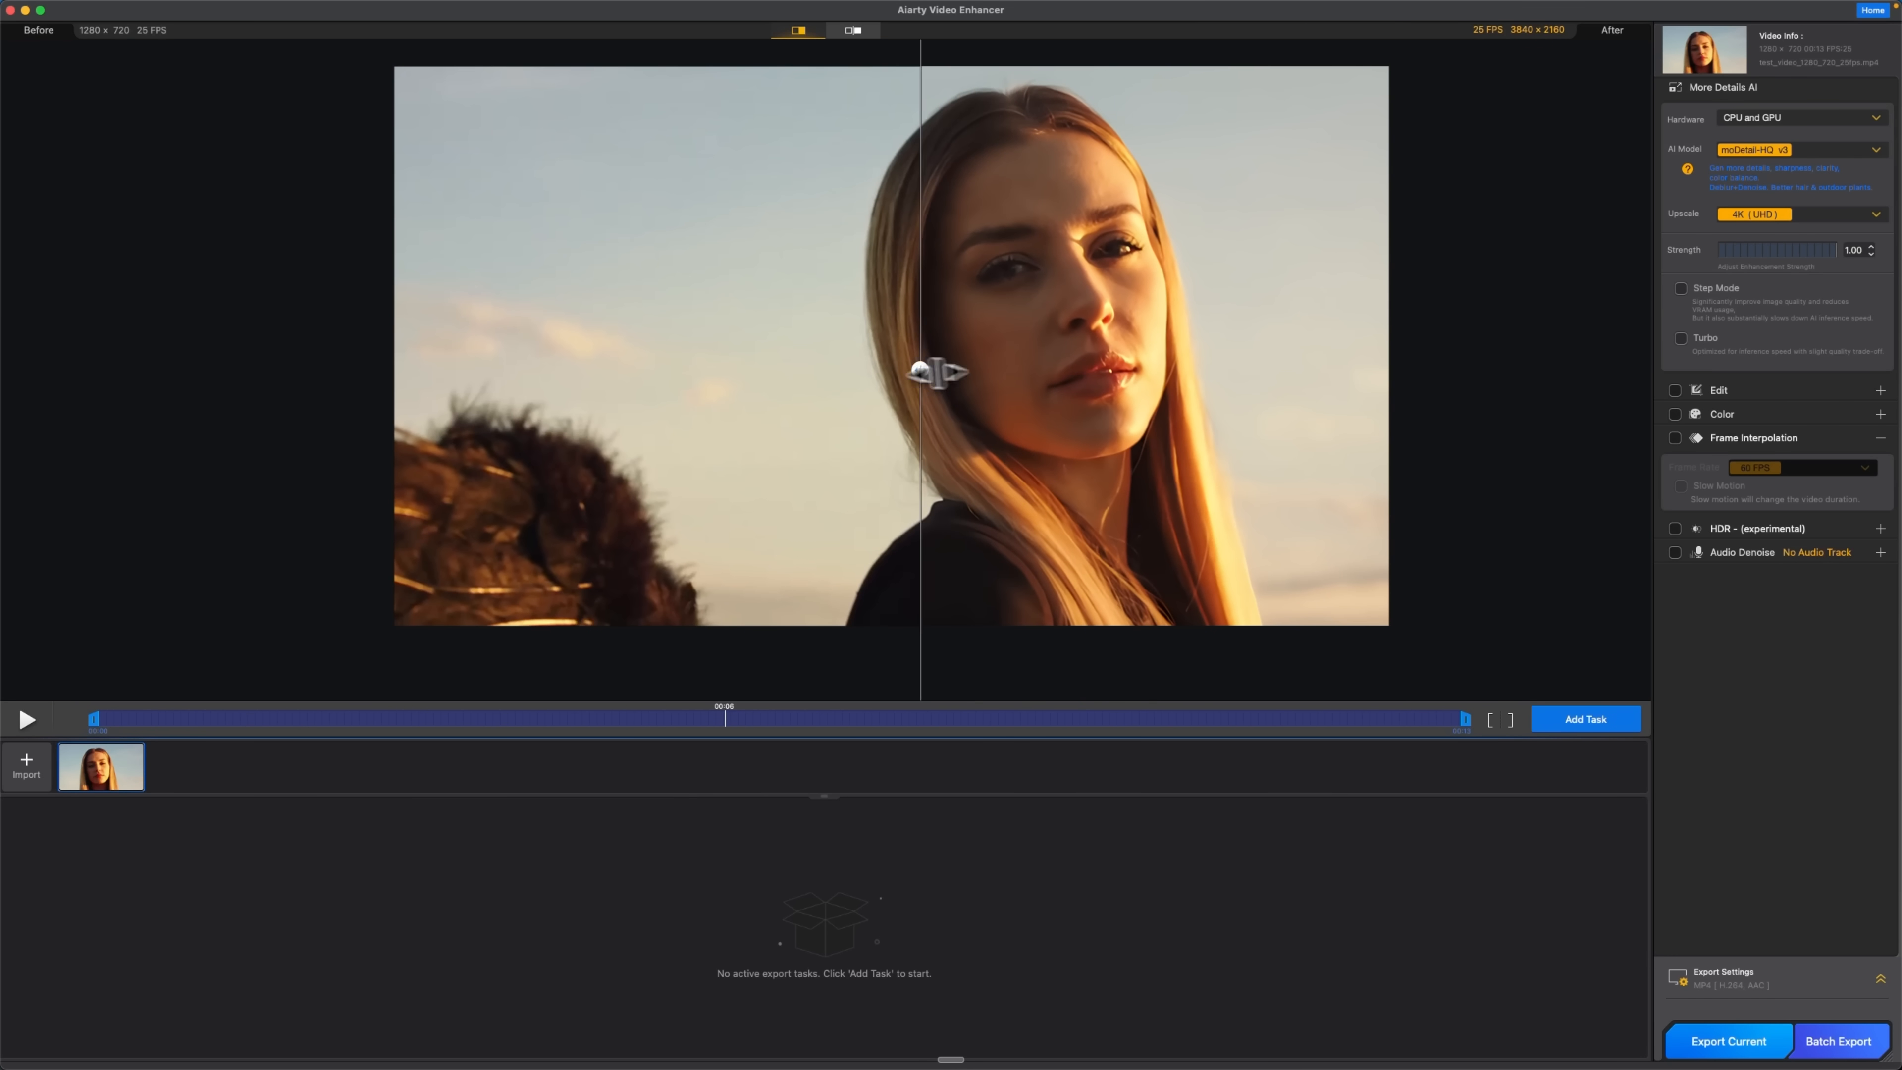
{"action": "left_click_drag", "start_coordinate": [934, 370], "coordinate": [825, 370]}
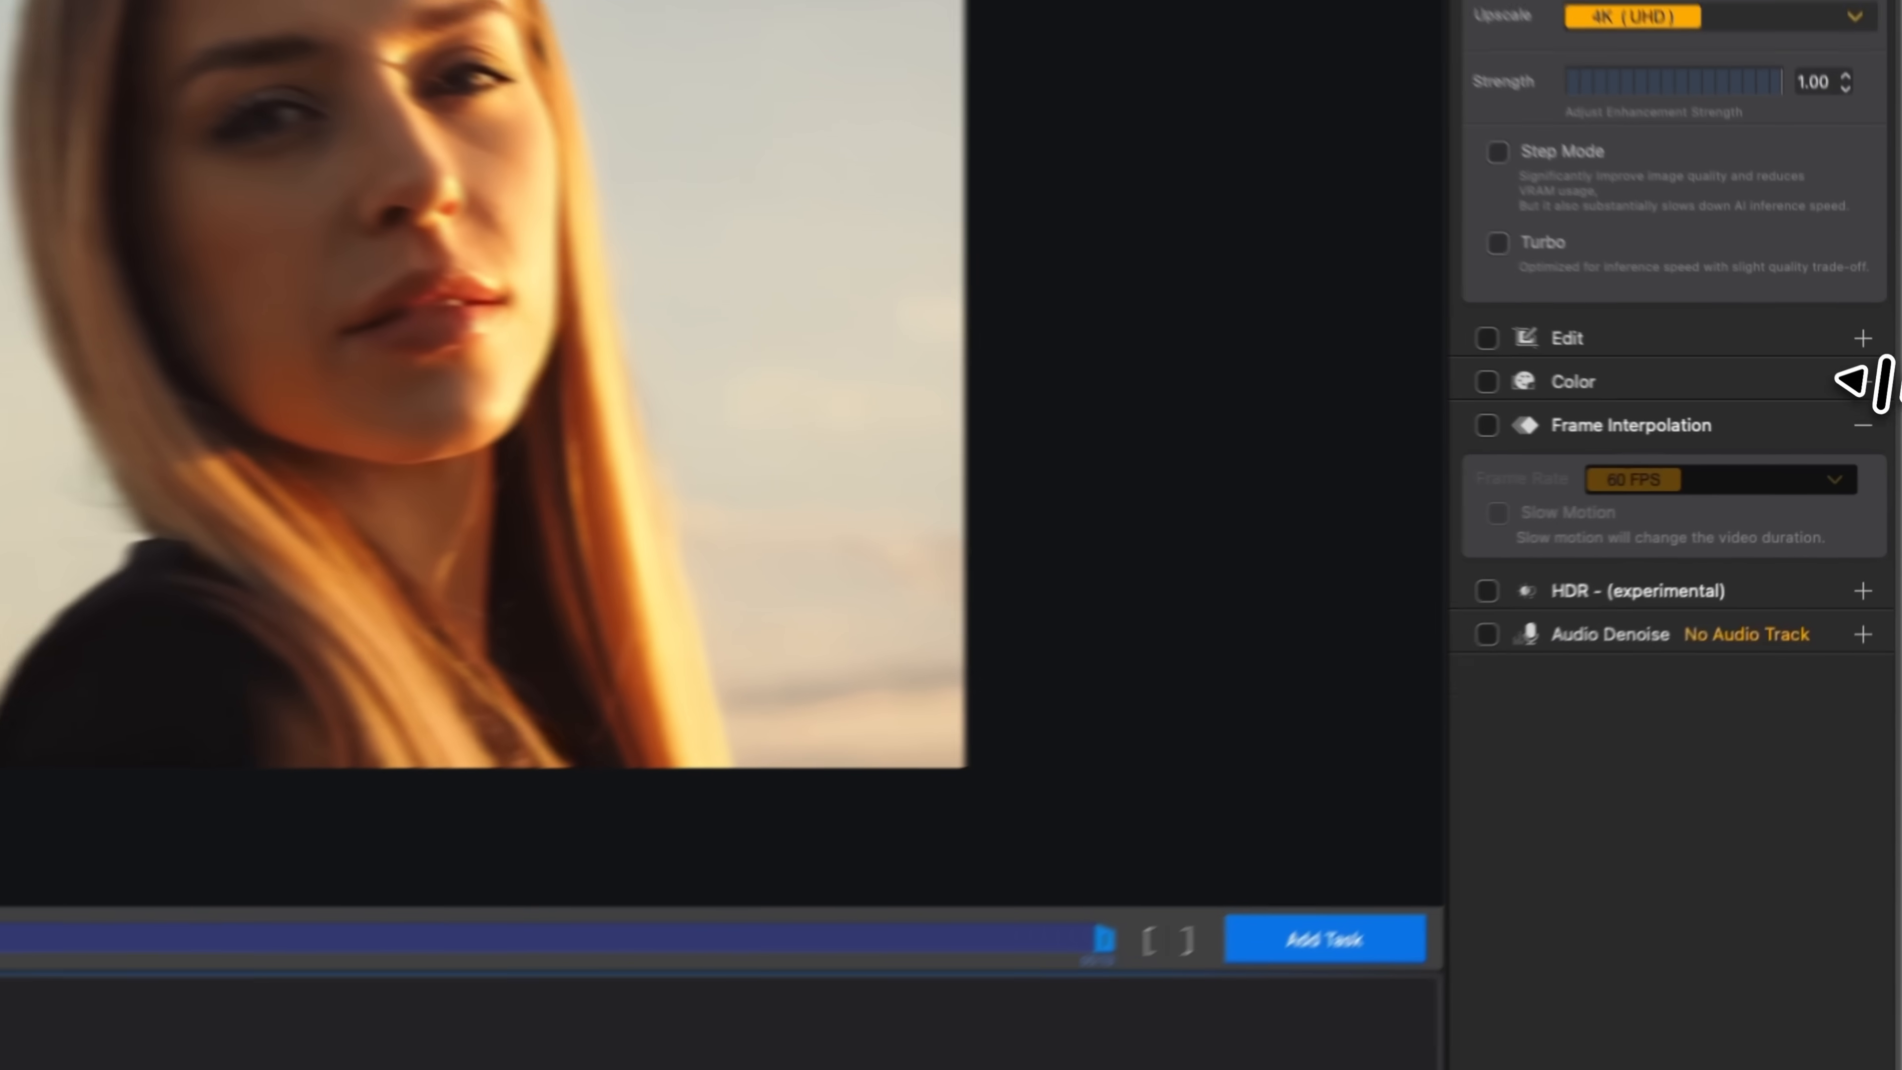
- Enable 60 FPS frame interpolation and HDR conversion with the Graded look
{"action": "left_click", "coordinate": [1486, 425]}
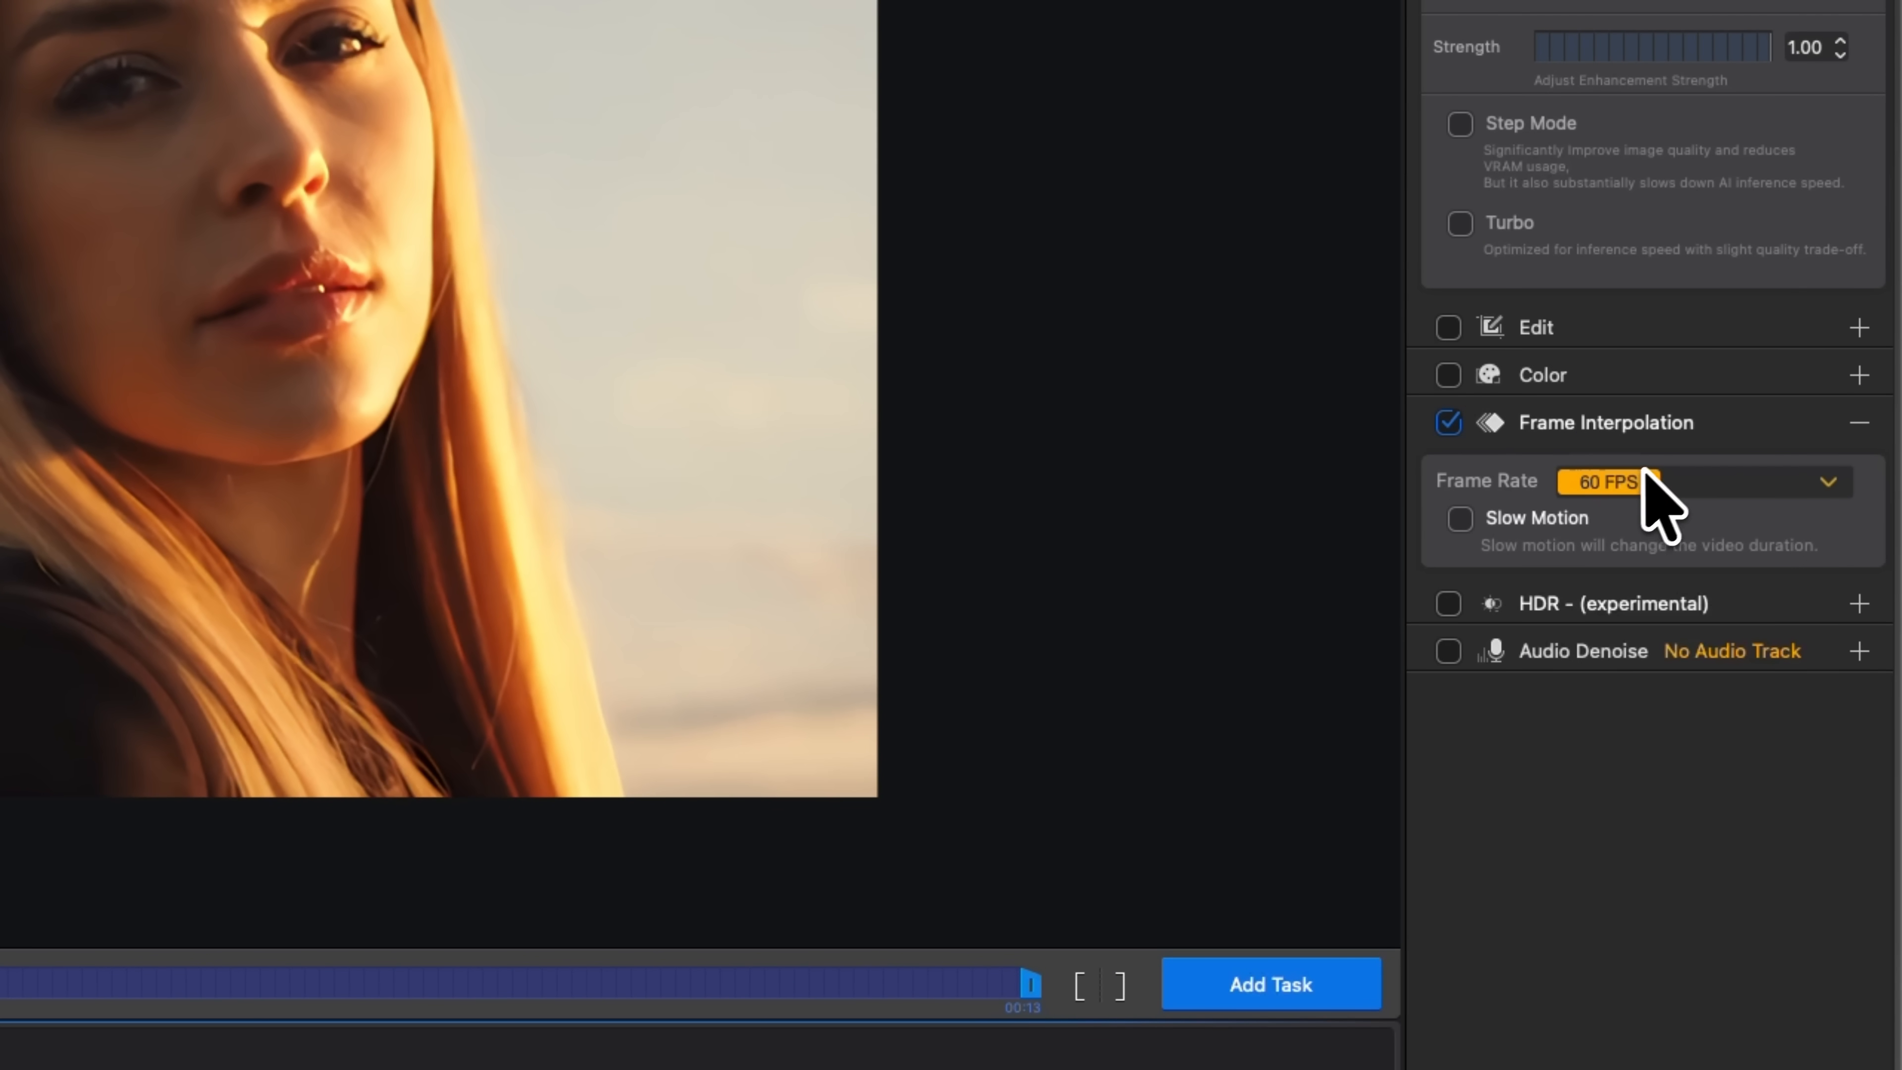
{"action": "mouse_move", "coordinate": [1704, 522]}
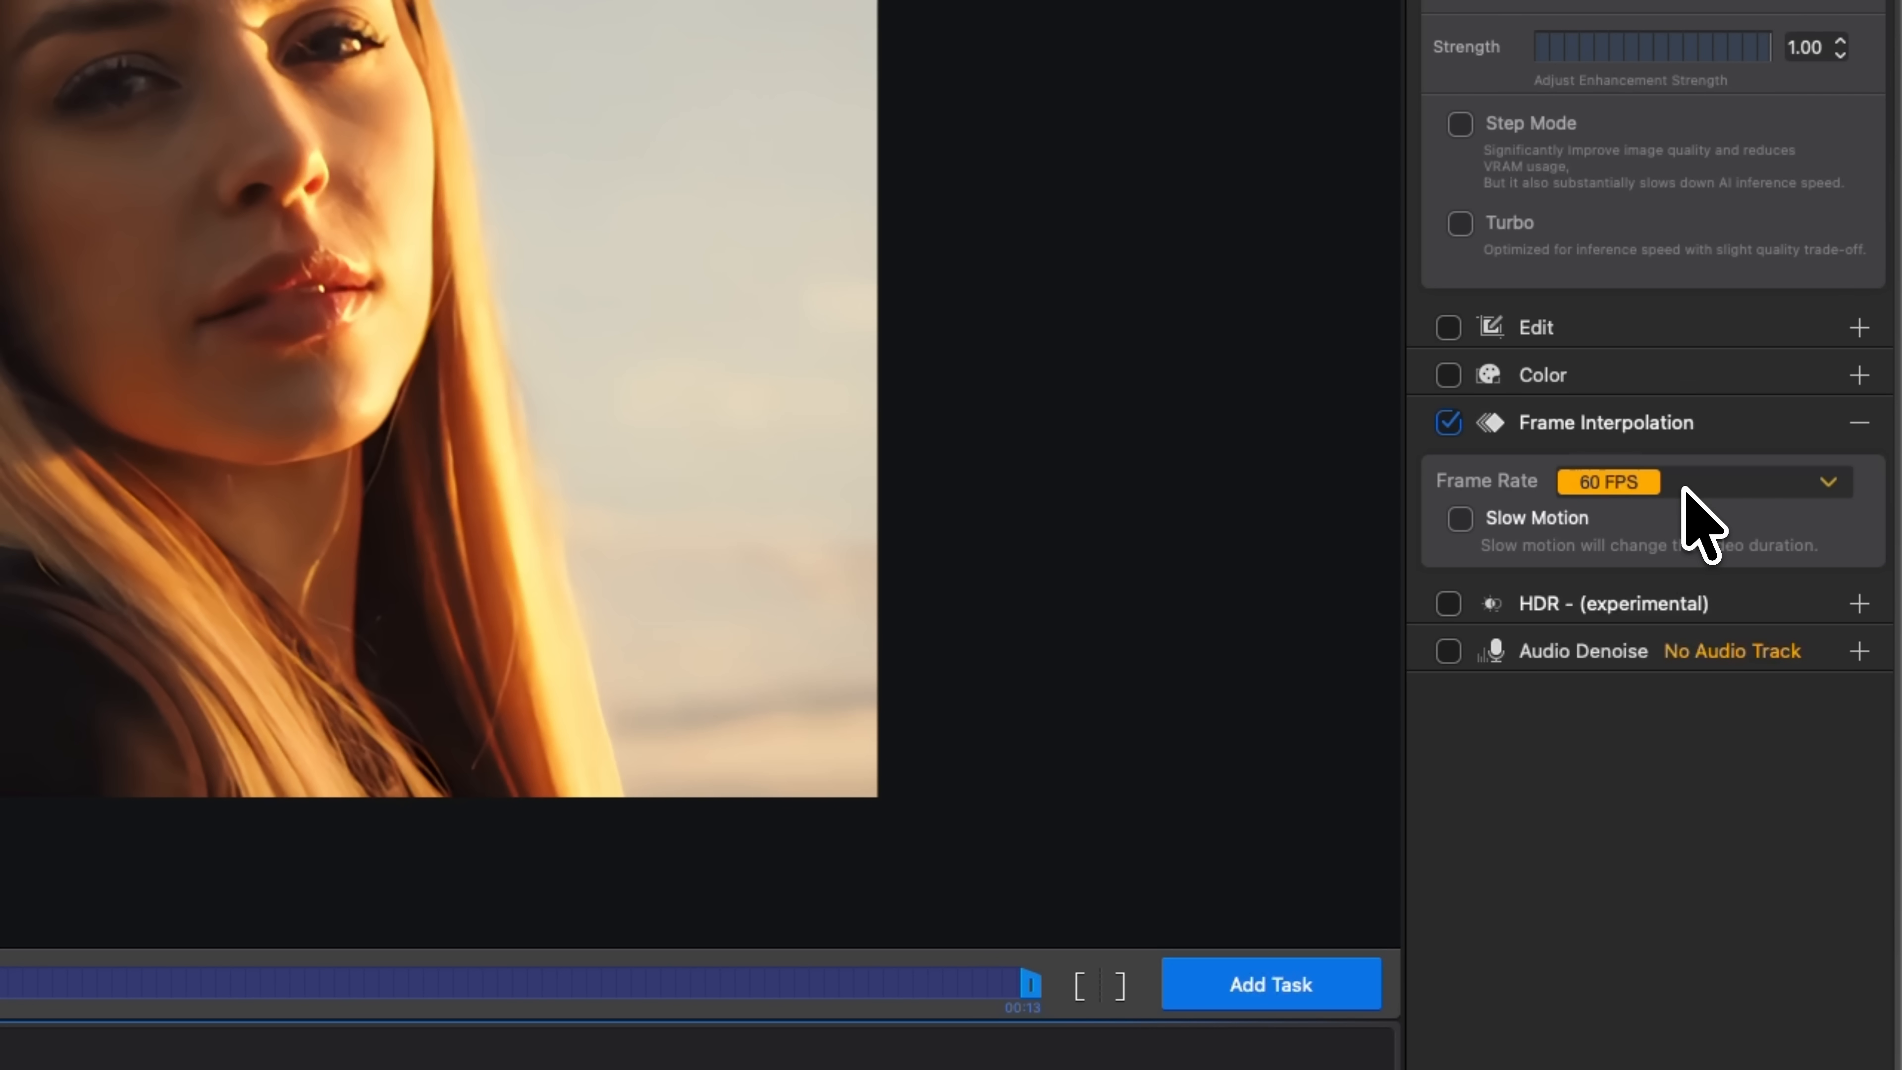
{"action": "mouse_move", "coordinate": [1746, 570]}
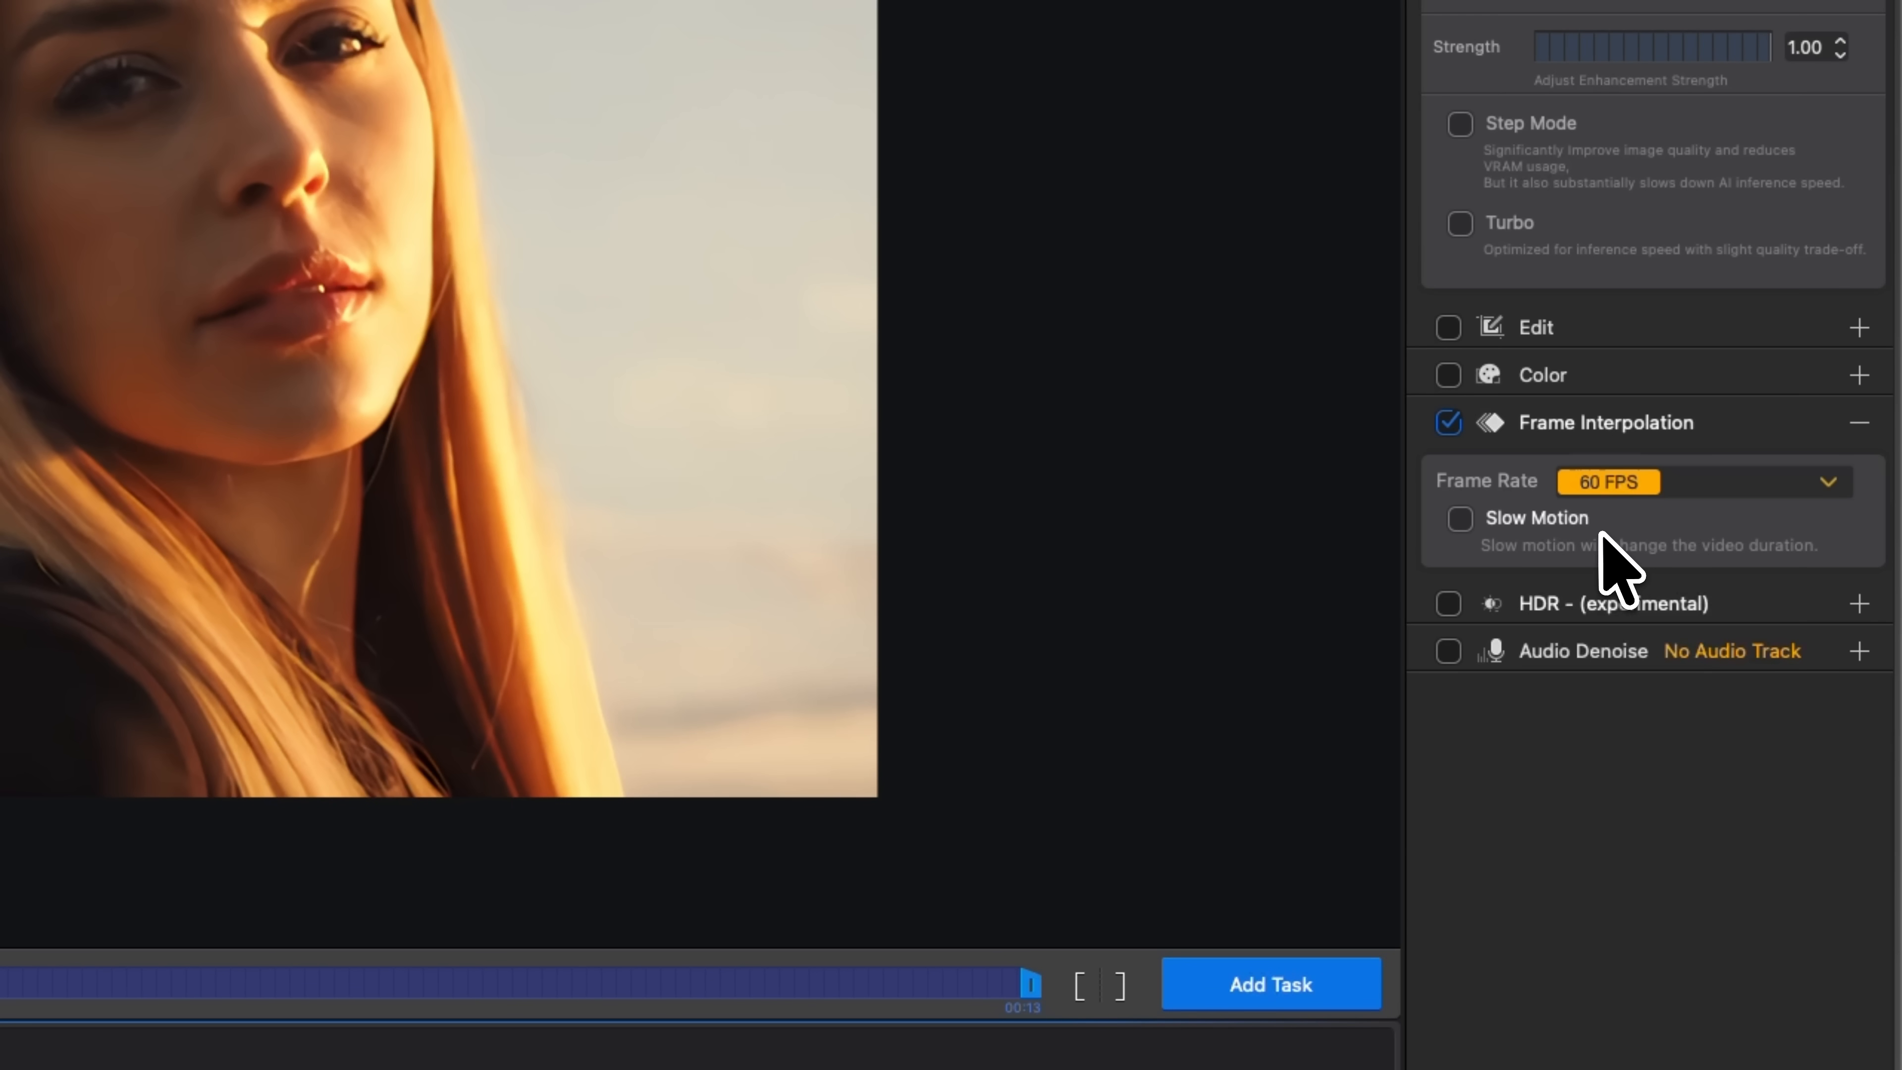
{"action": "mouse_move", "coordinate": [1480, 661]}
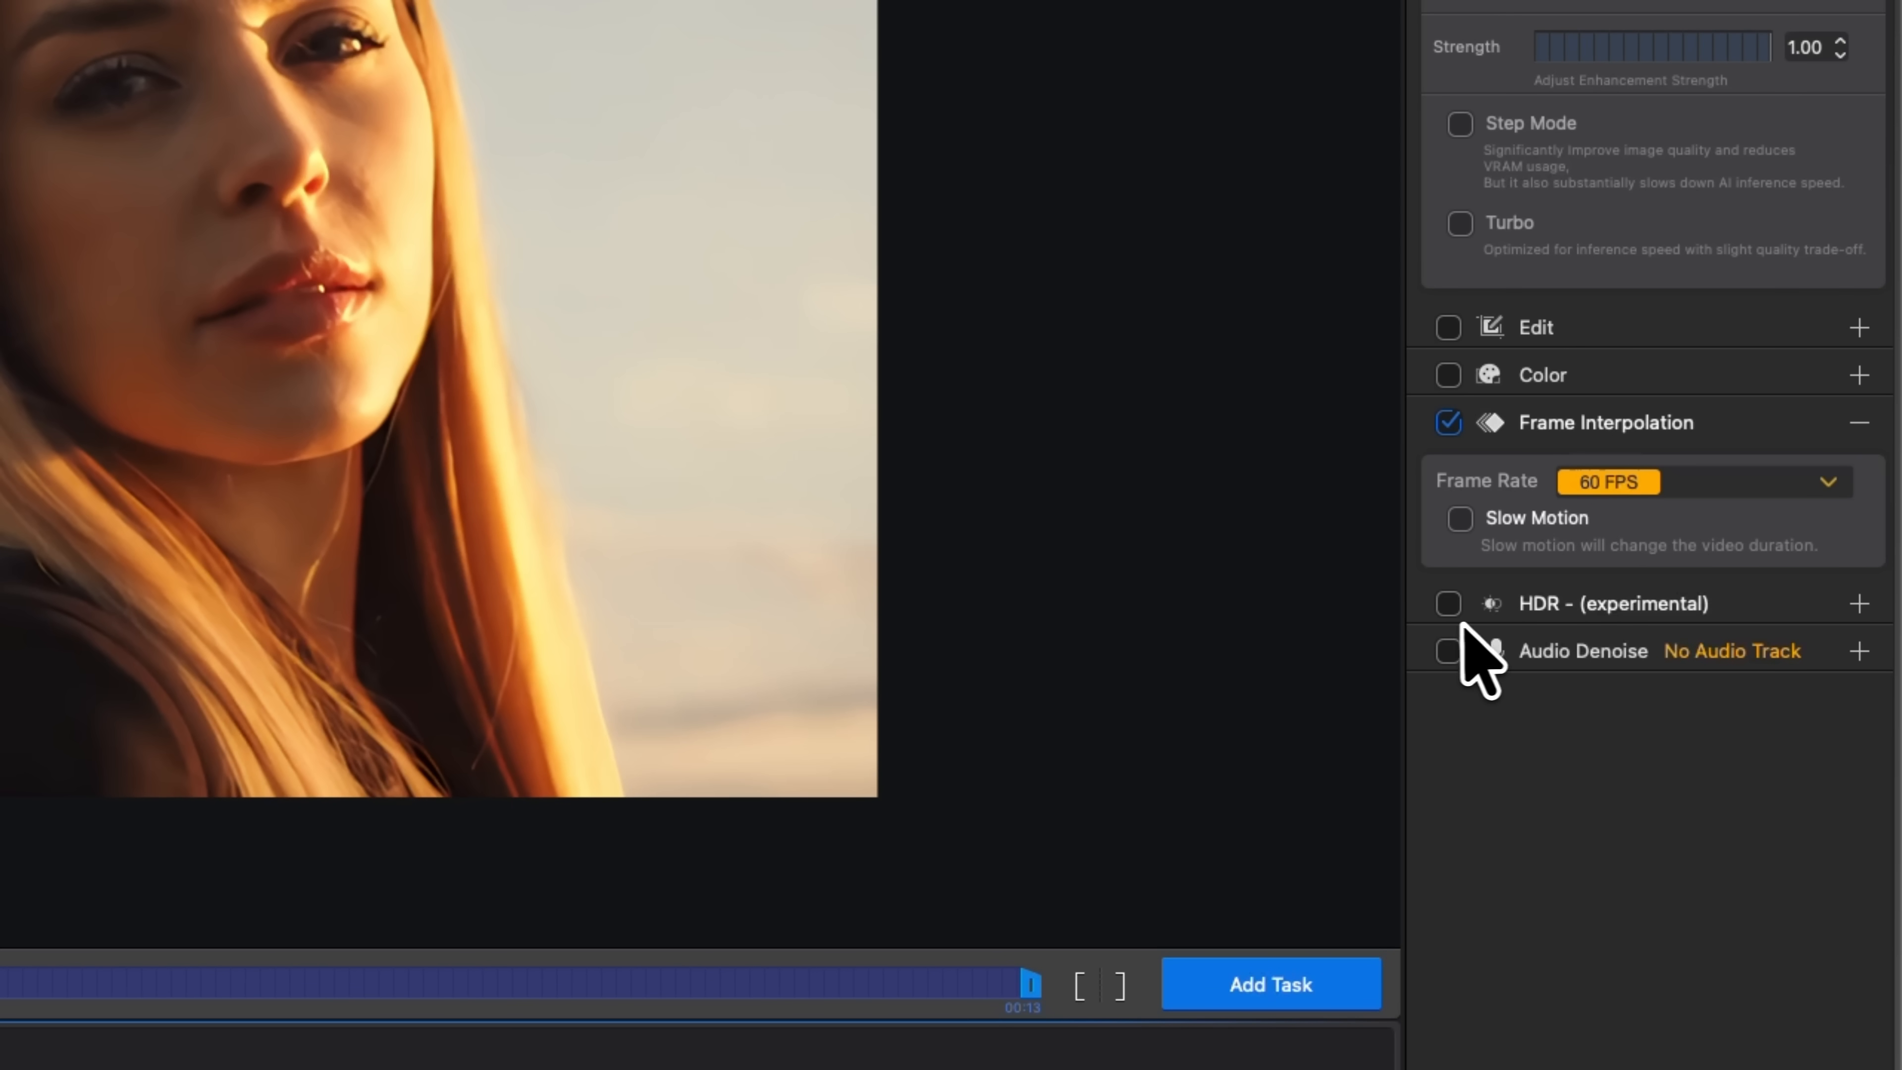
{"action": "left_click", "coordinate": [1447, 604]}
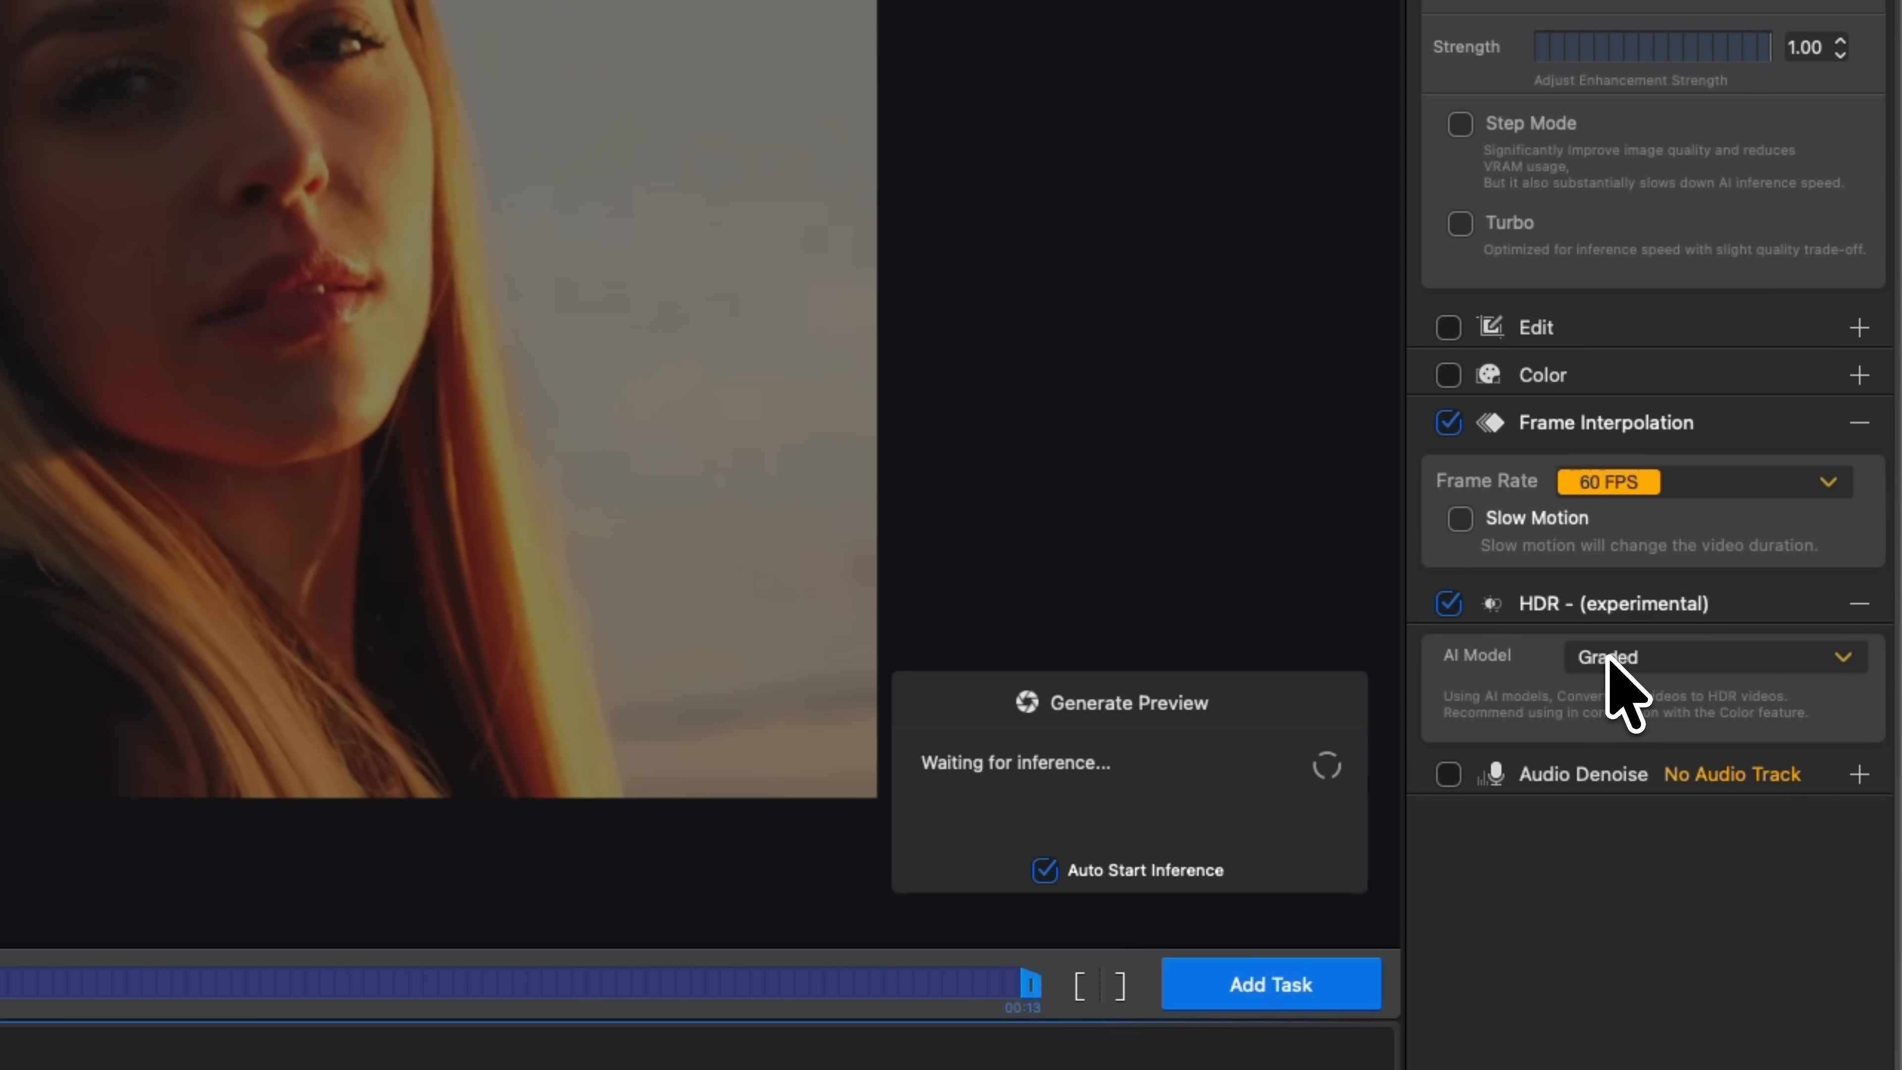
{"action": "left_click", "coordinate": [1710, 656]}
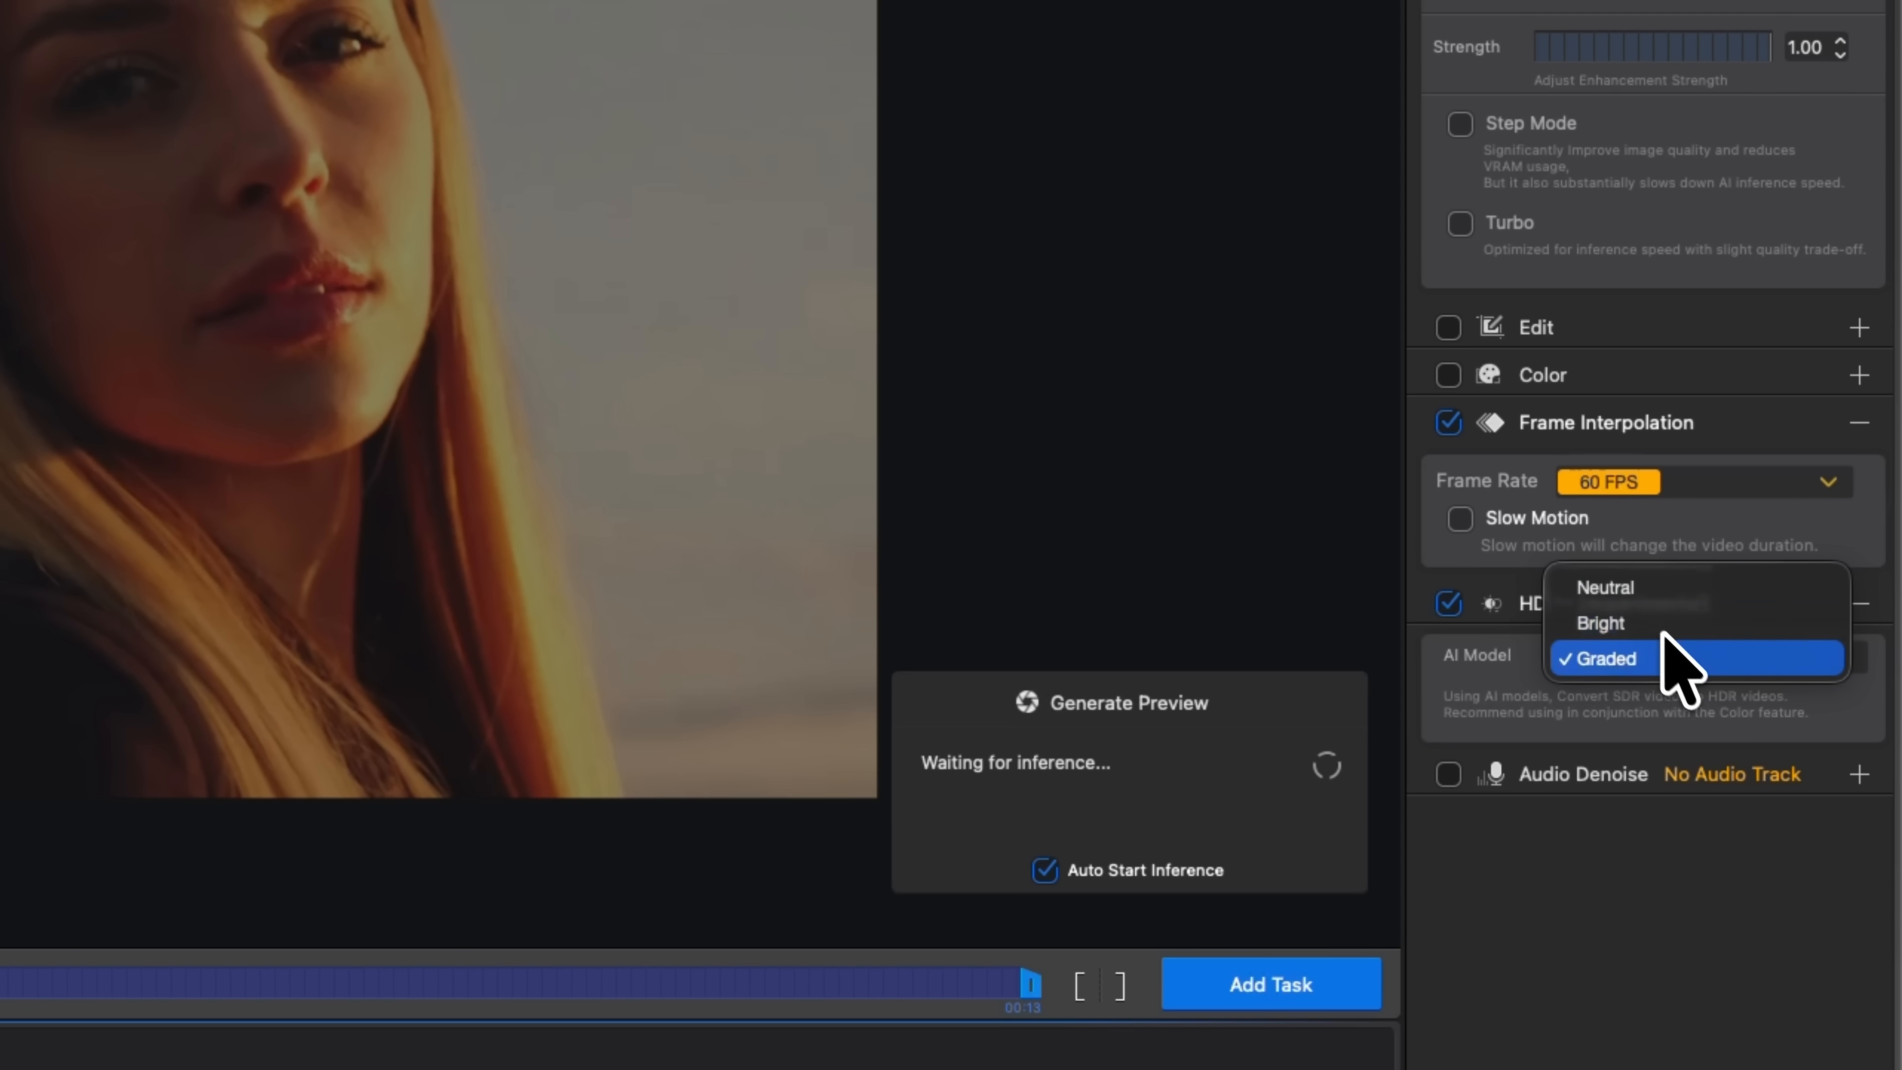
{"action": "left_click", "coordinate": [1601, 659]}
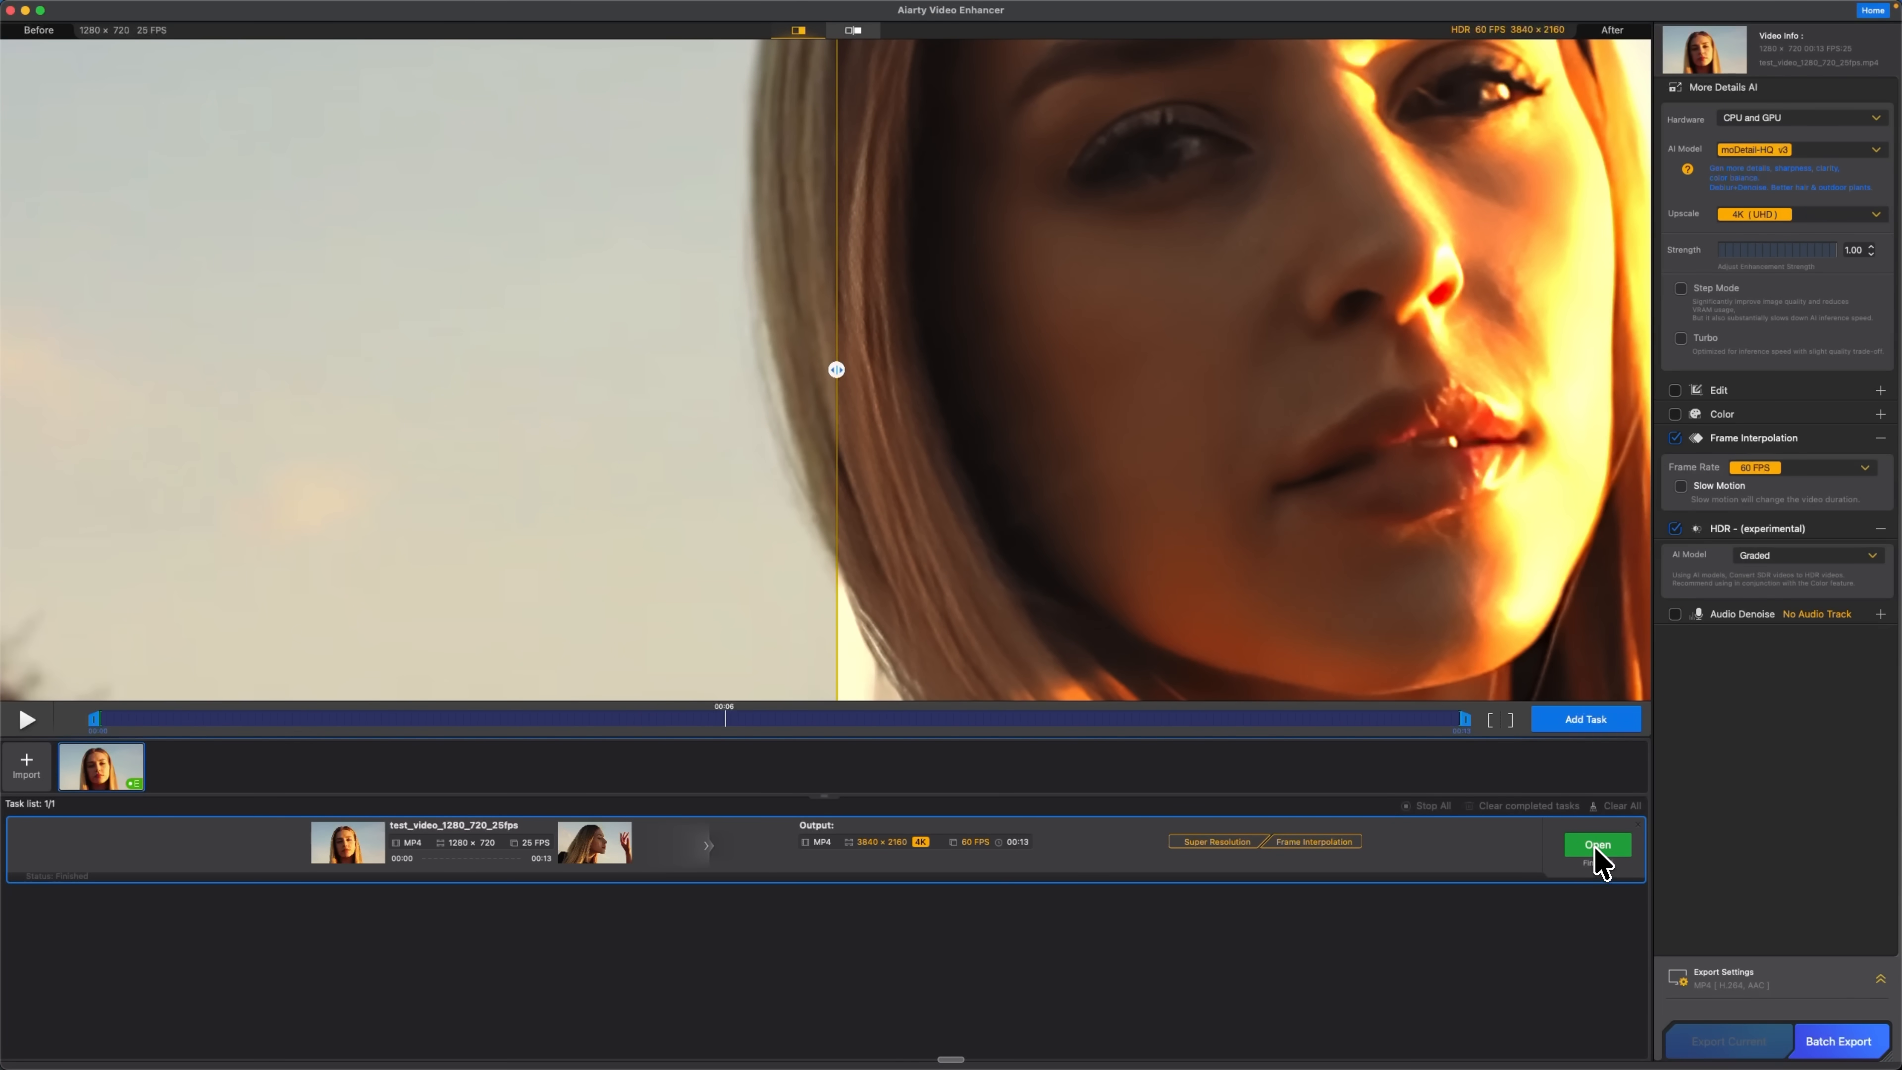
- Open the output folder and play the exported 60FPS sunset portrait MP4
{"action": "left_click", "coordinate": [1596, 844]}
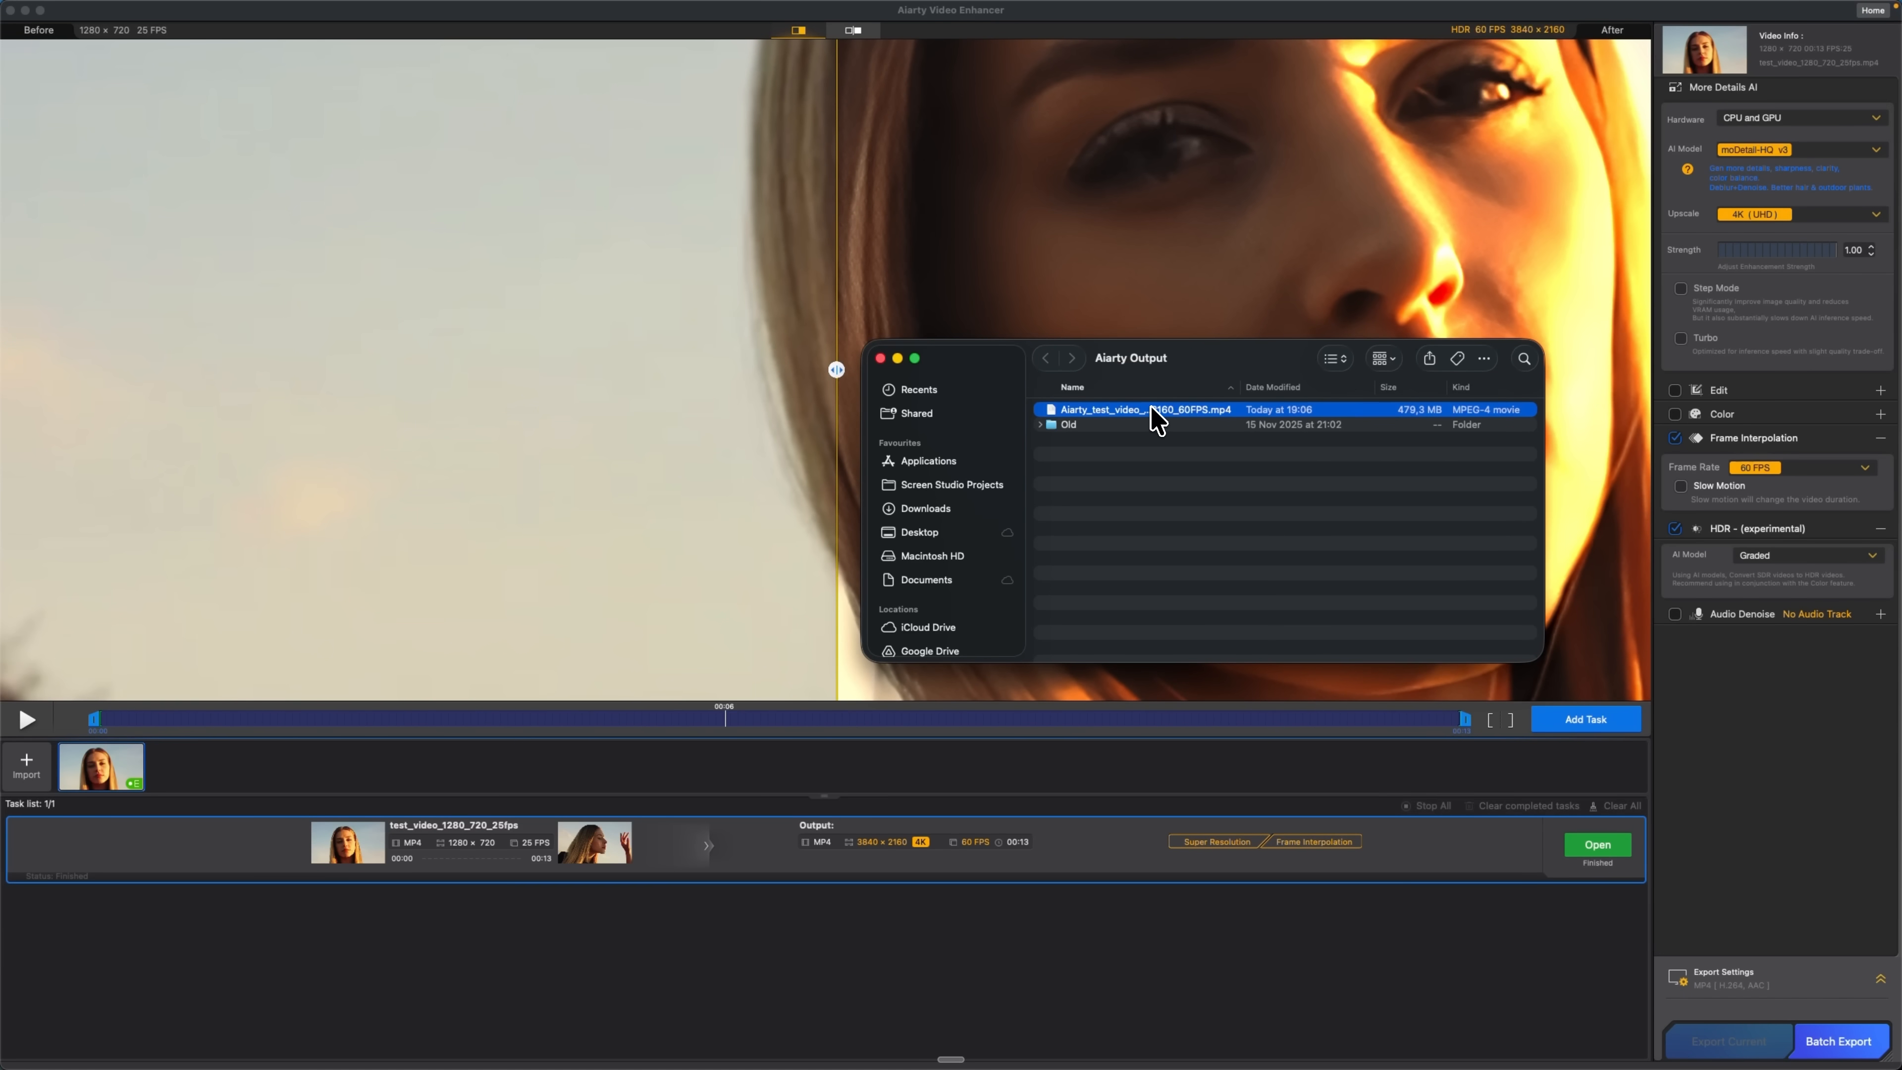
{"action": "double_click", "coordinate": [1140, 409]}
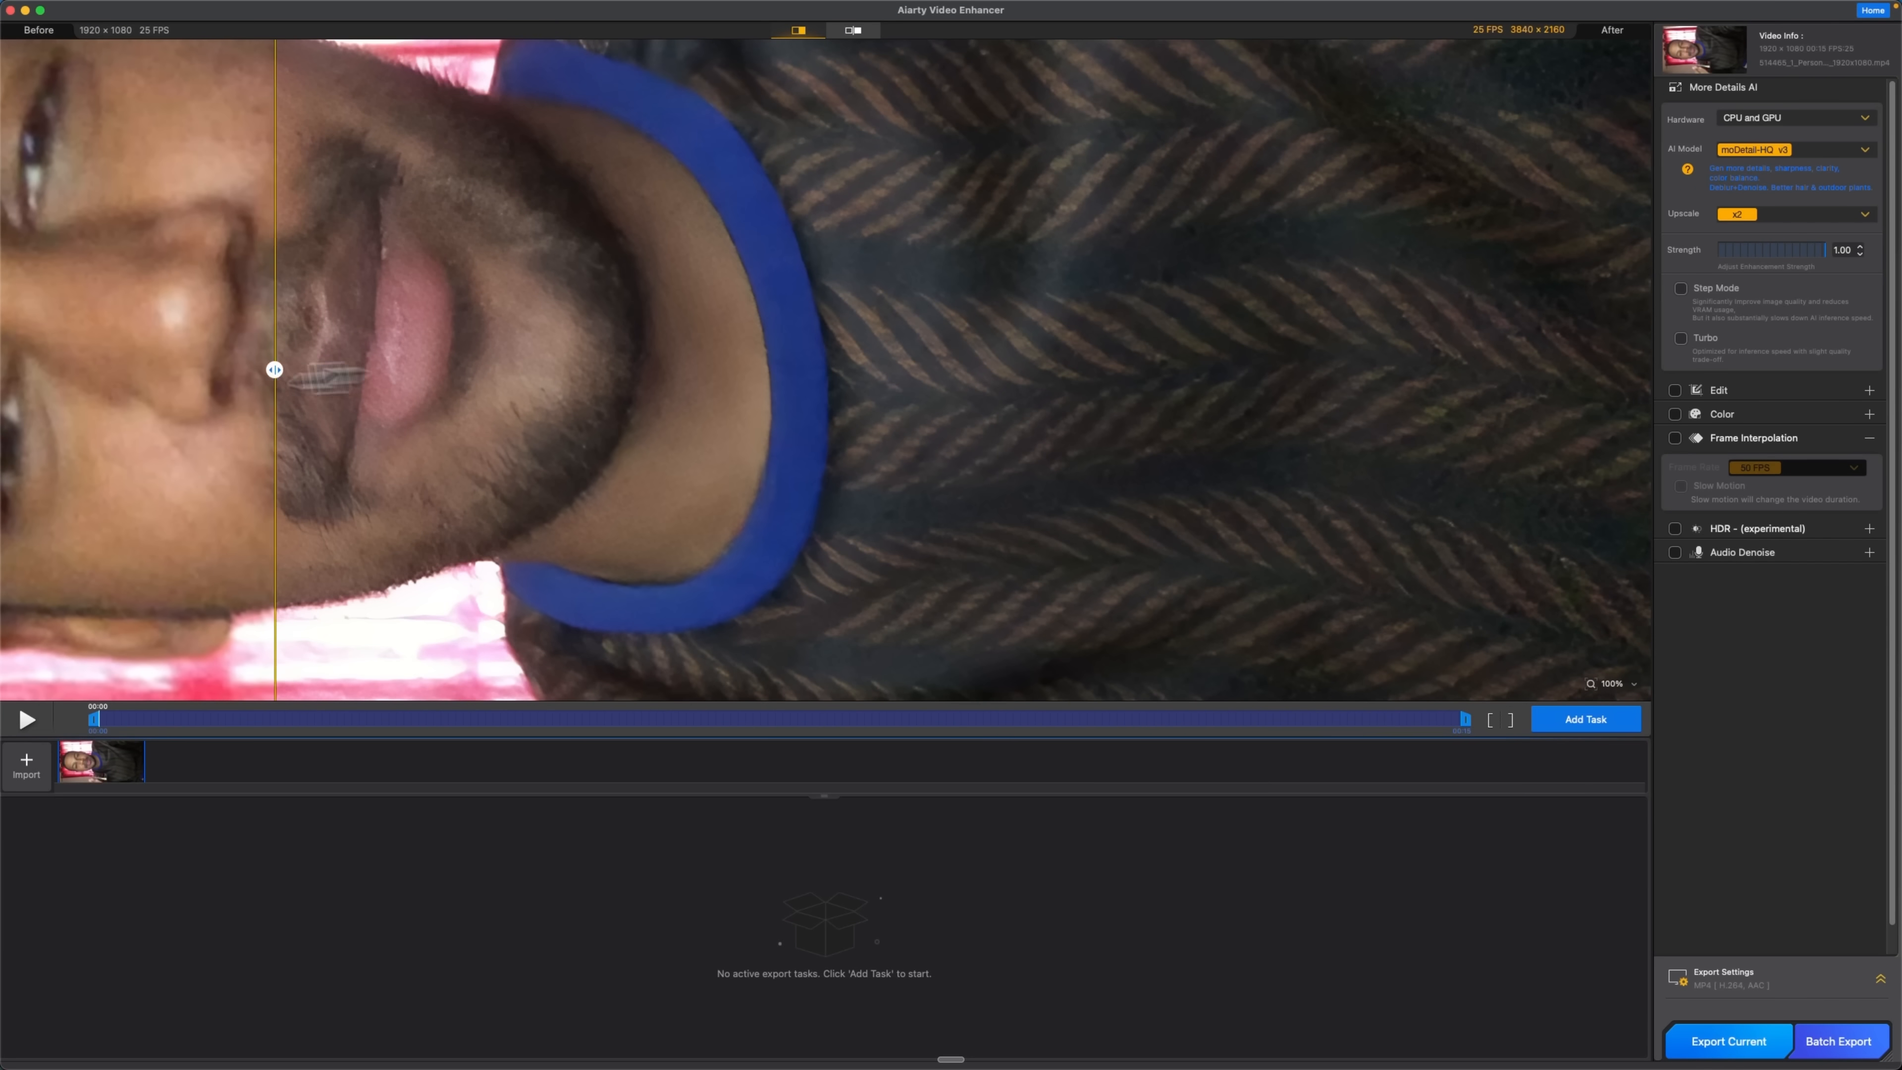
- Compare the selfie before/after and choose the Smooth-HQ v3 AI model
{"action": "left_click_drag", "start_coordinate": [273, 368], "coordinate": [825, 369]}
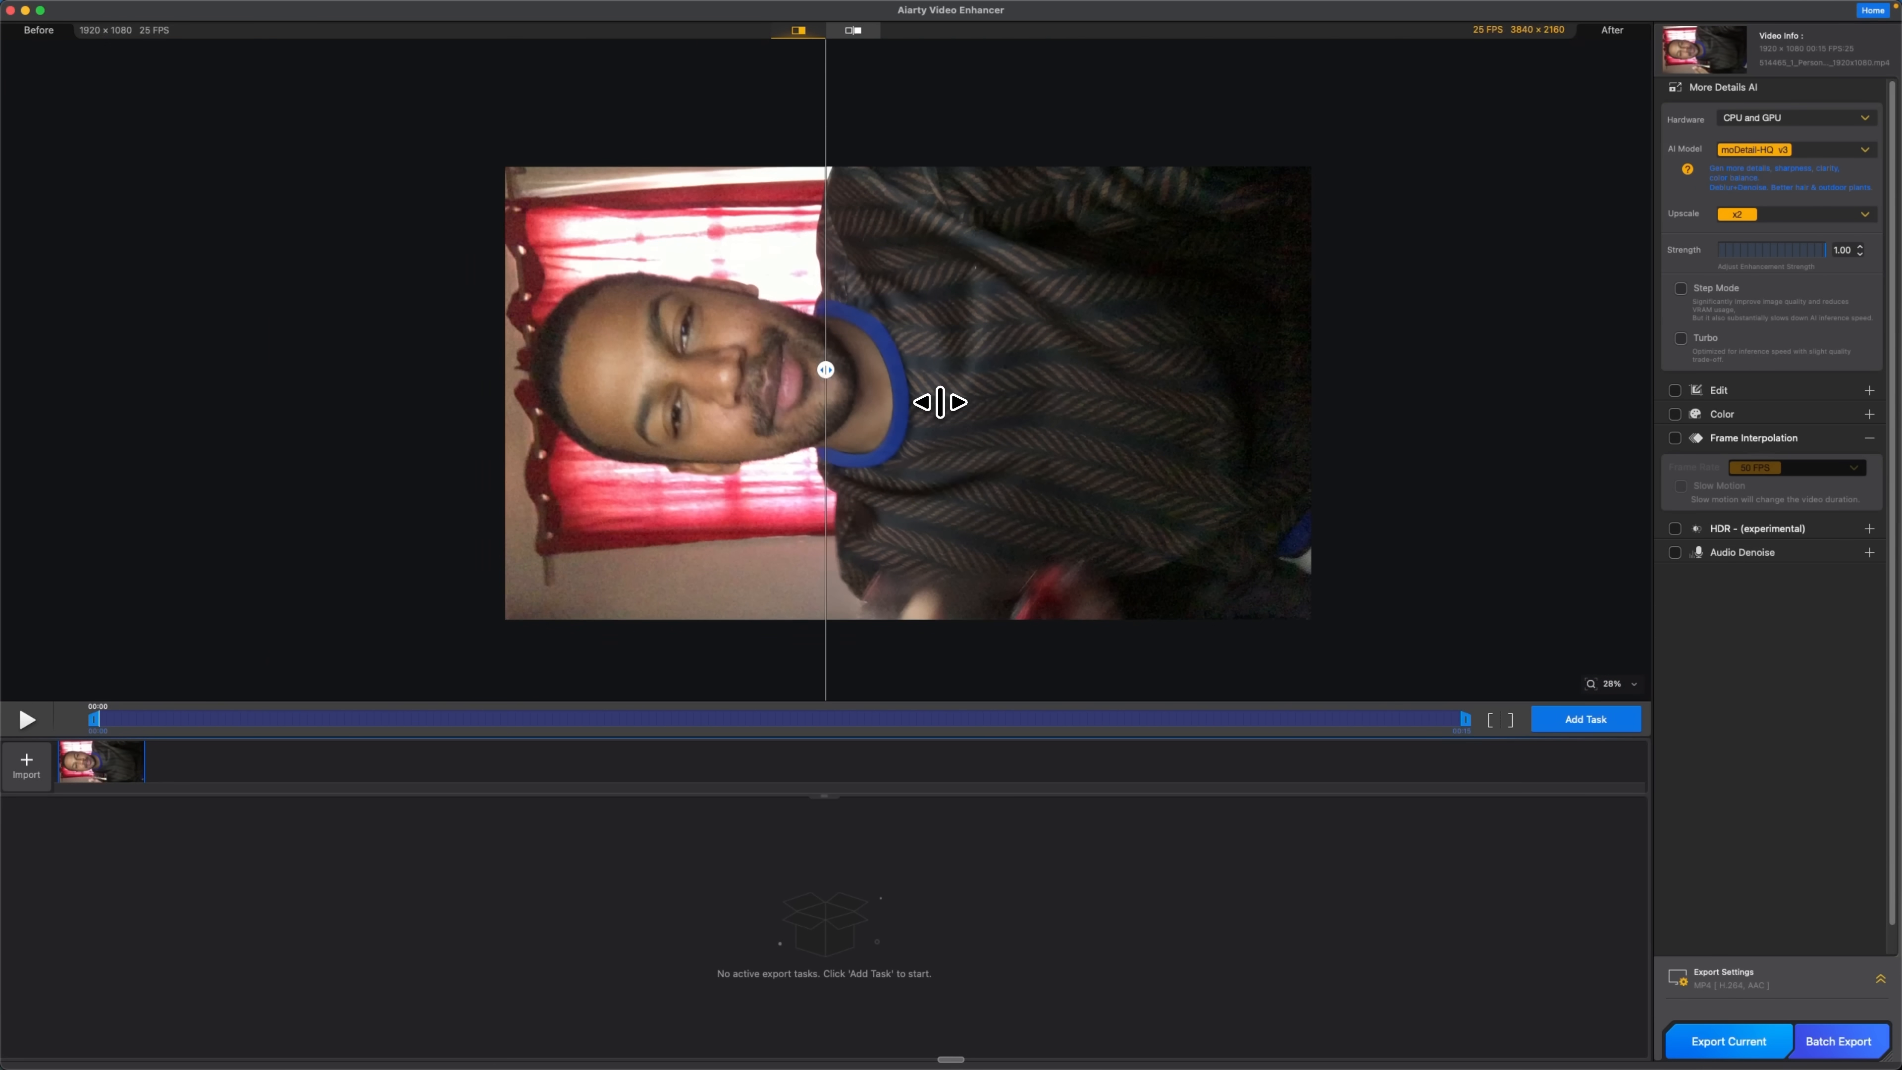
{"action": "left_click", "coordinate": [1718, 390]}
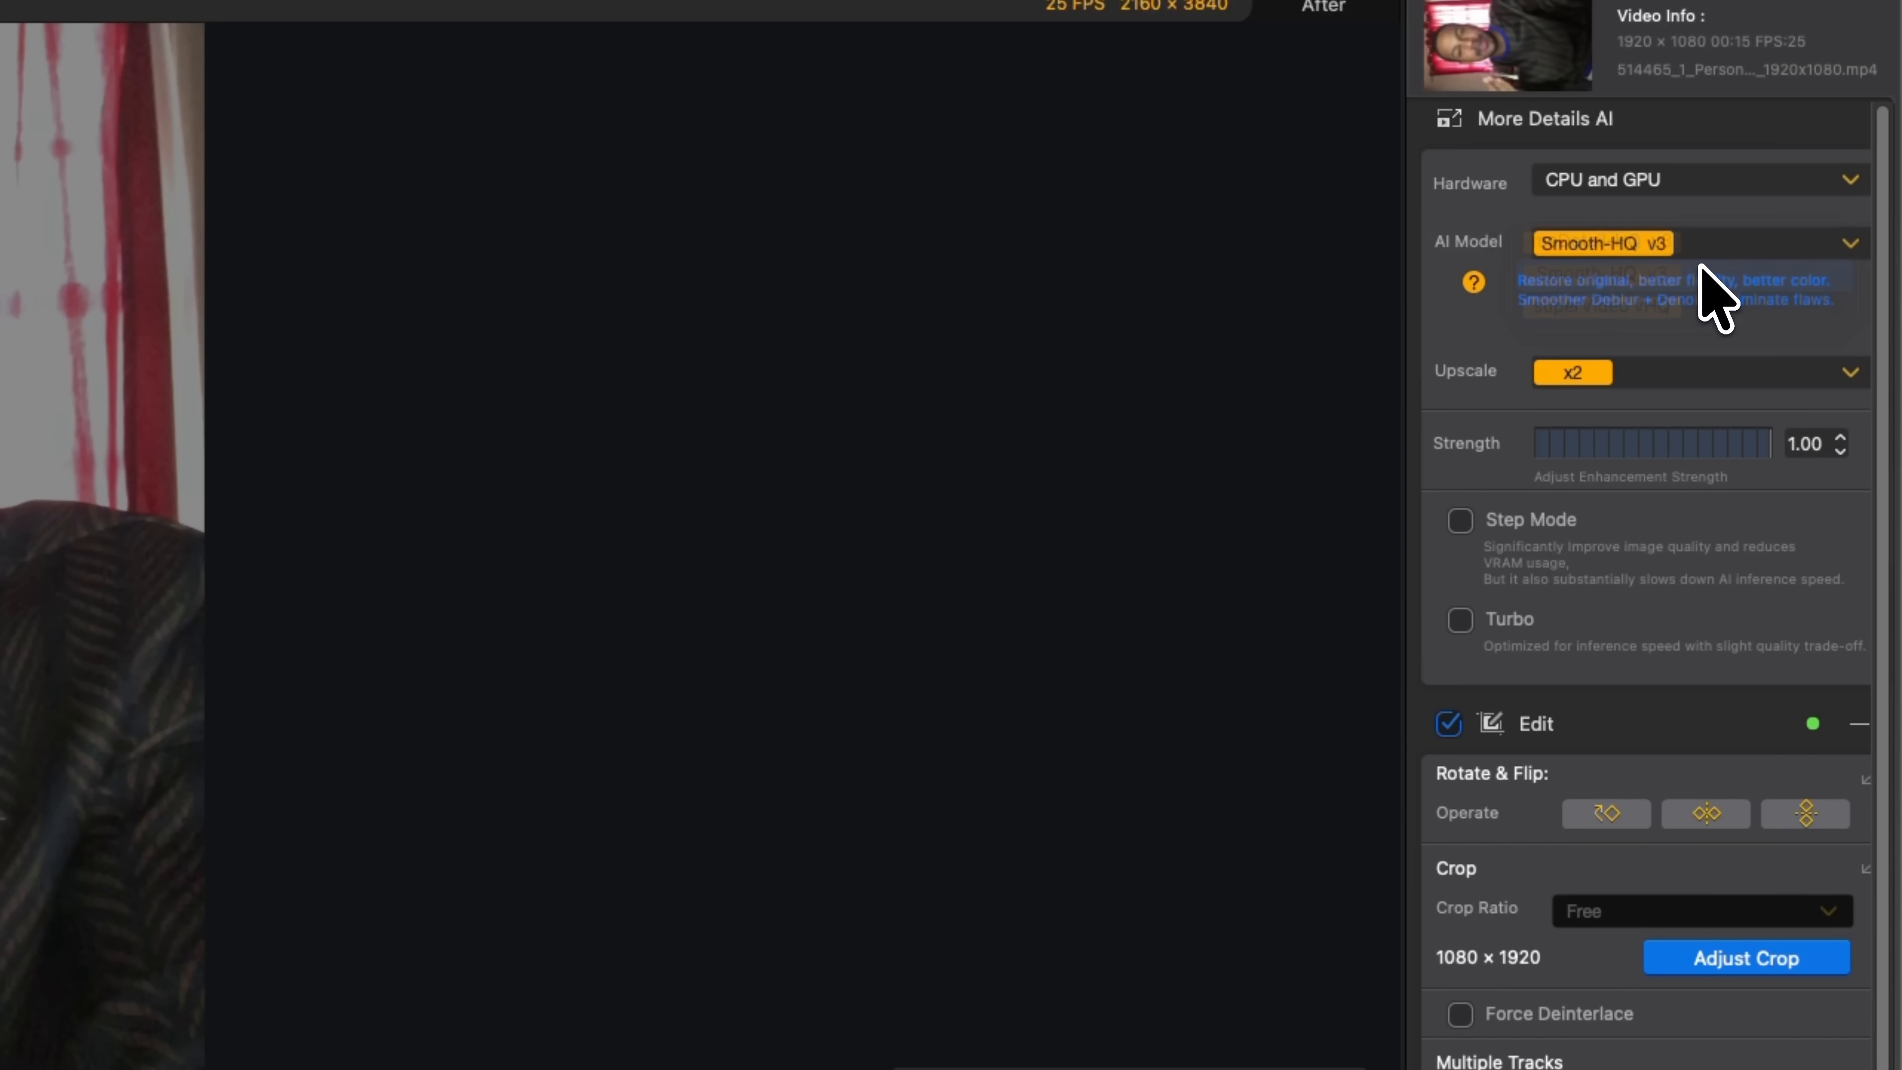
{"action": "mouse_move", "coordinate": [1807, 407]}
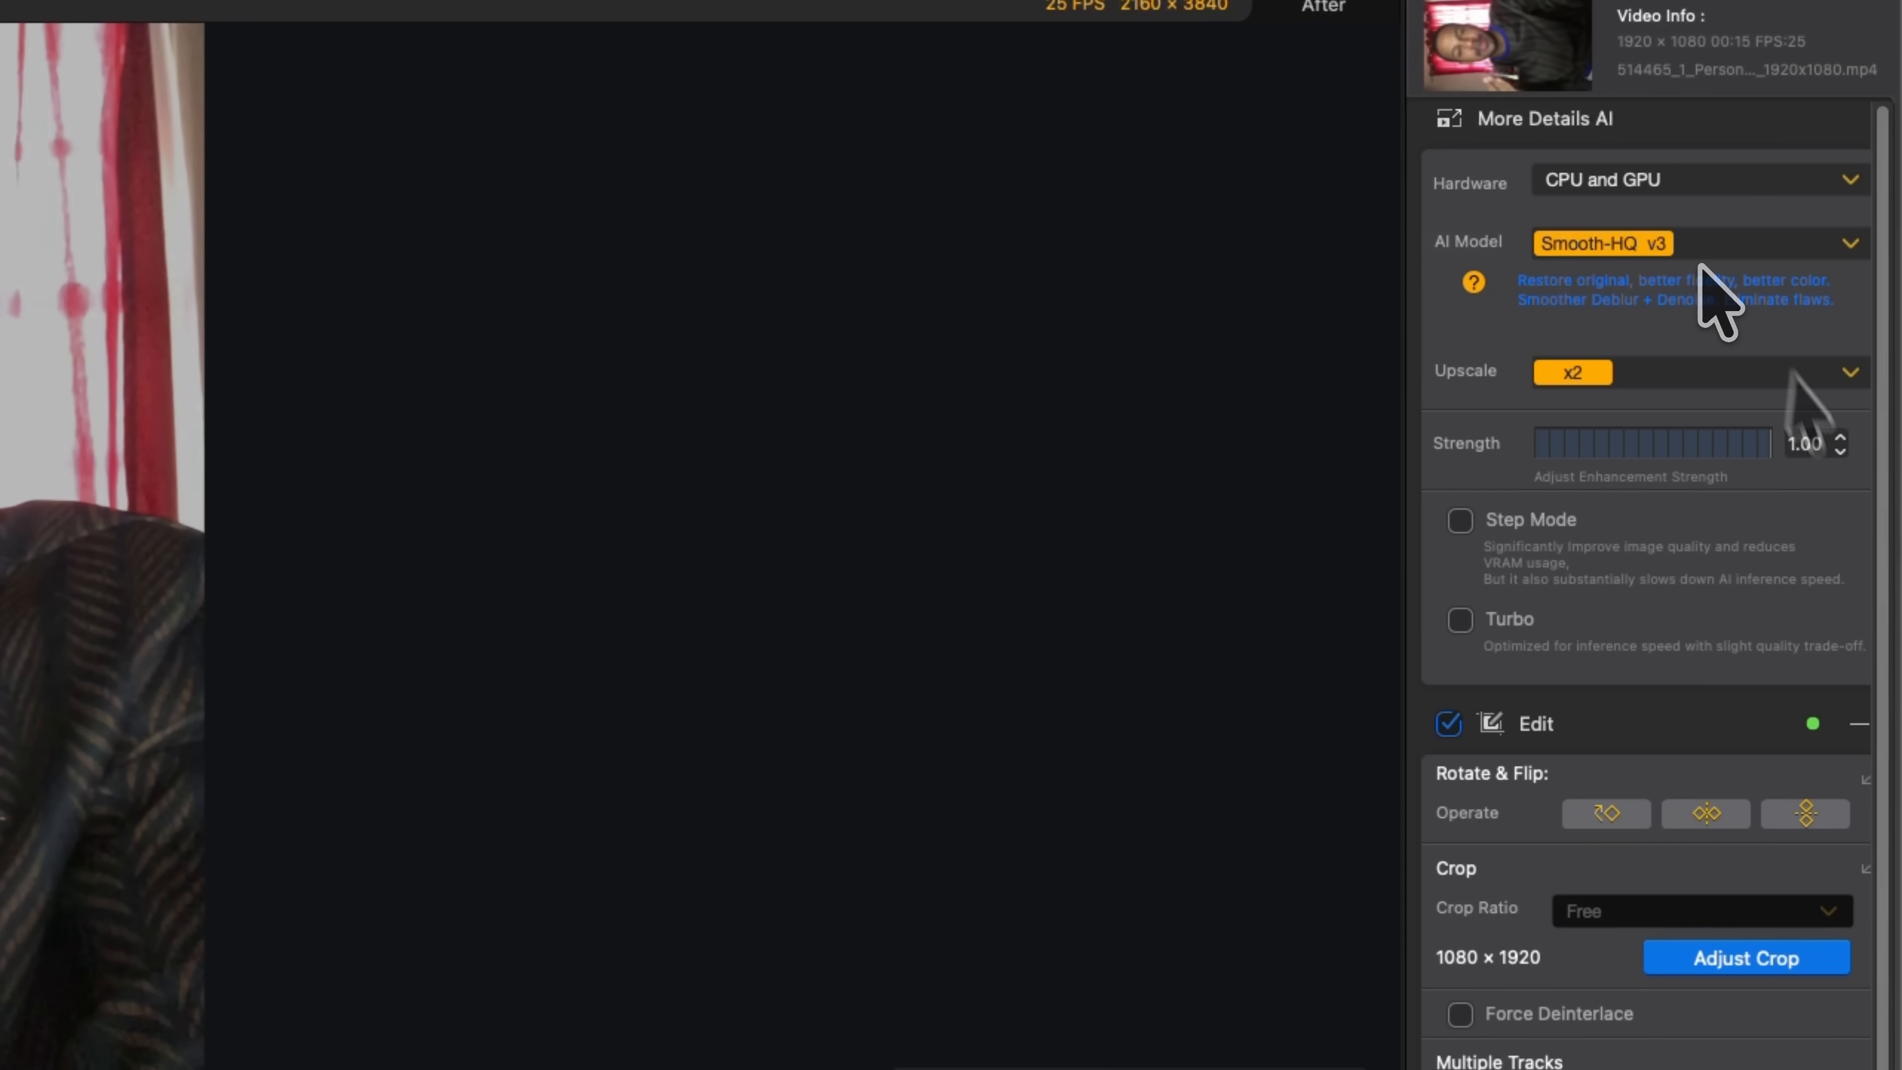
- Set the selfie to 4K UHD upscaling and add it as an MP4 export task
{"action": "left_click", "coordinate": [1473, 282]}
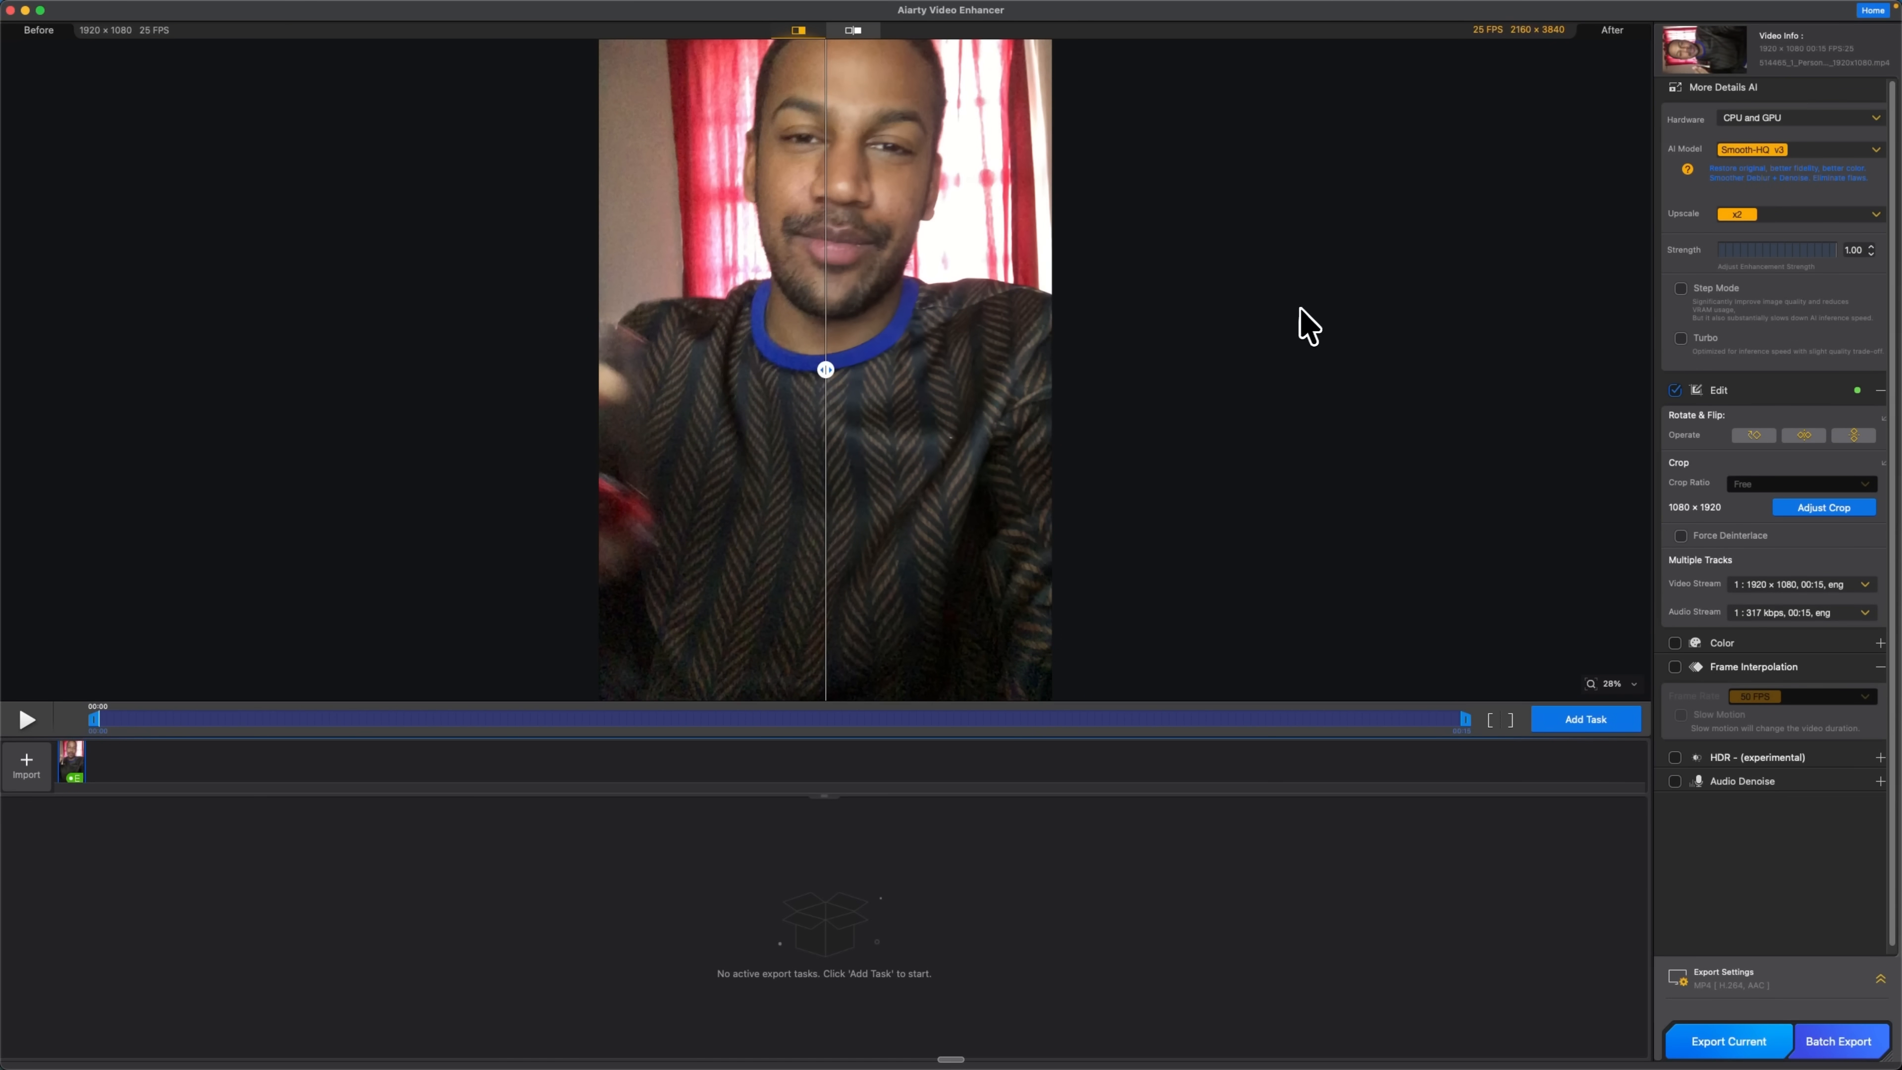
{"action": "mouse_move", "coordinate": [1403, 367]}
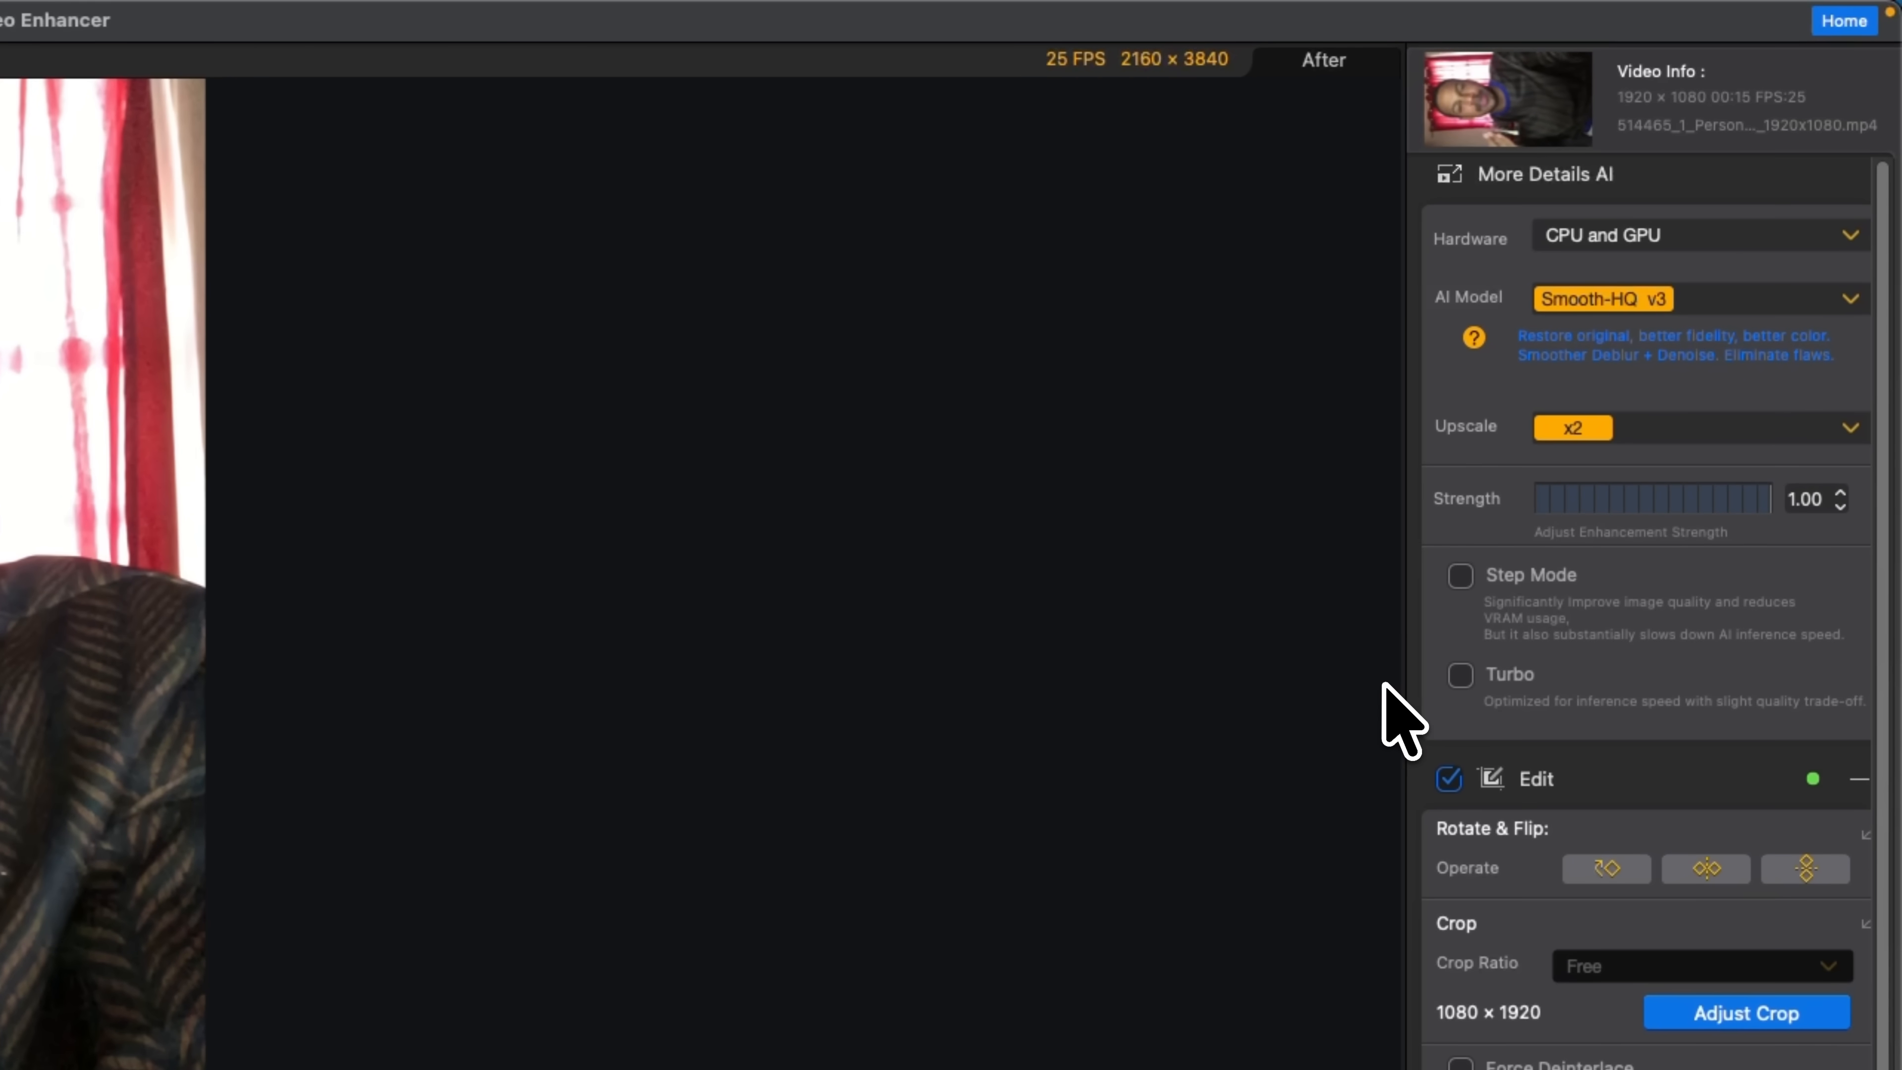
{"action": "mouse_move", "coordinate": [1558, 571]}
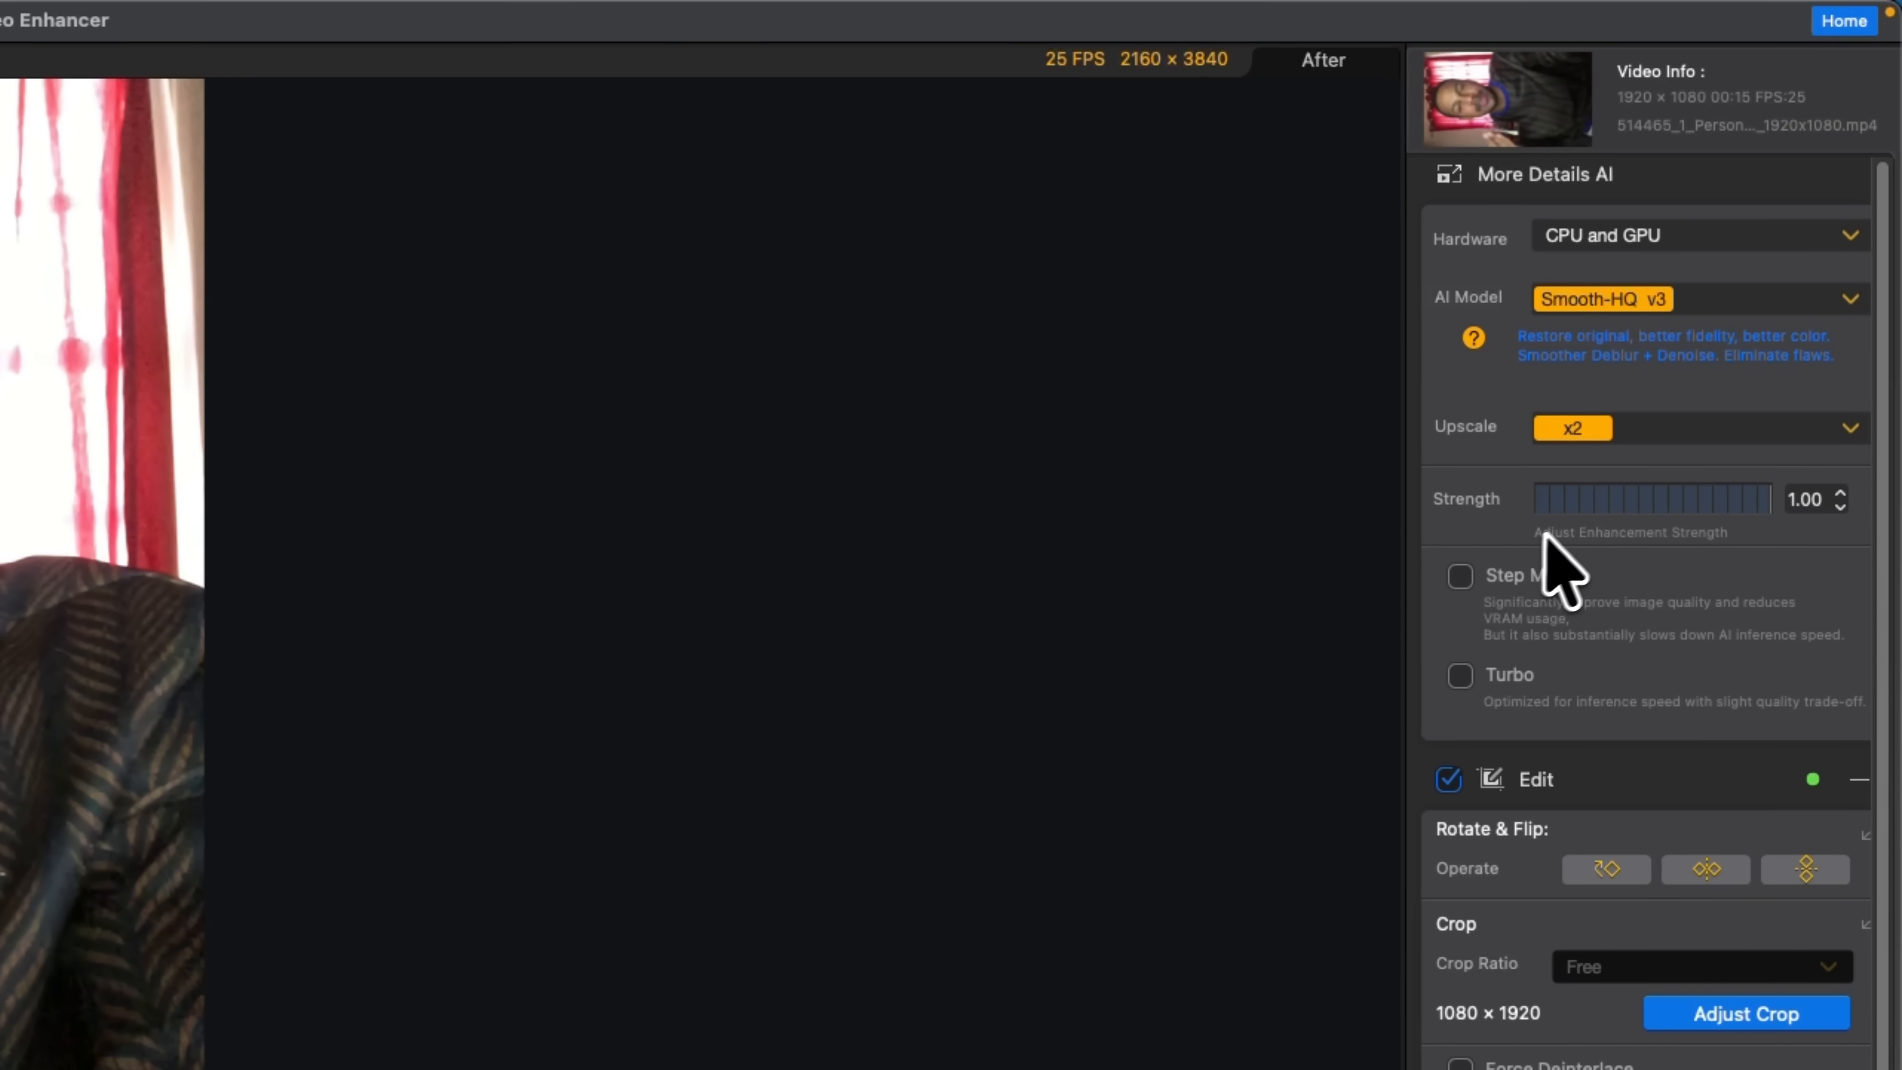
{"action": "mouse_move", "coordinate": [1719, 486]}
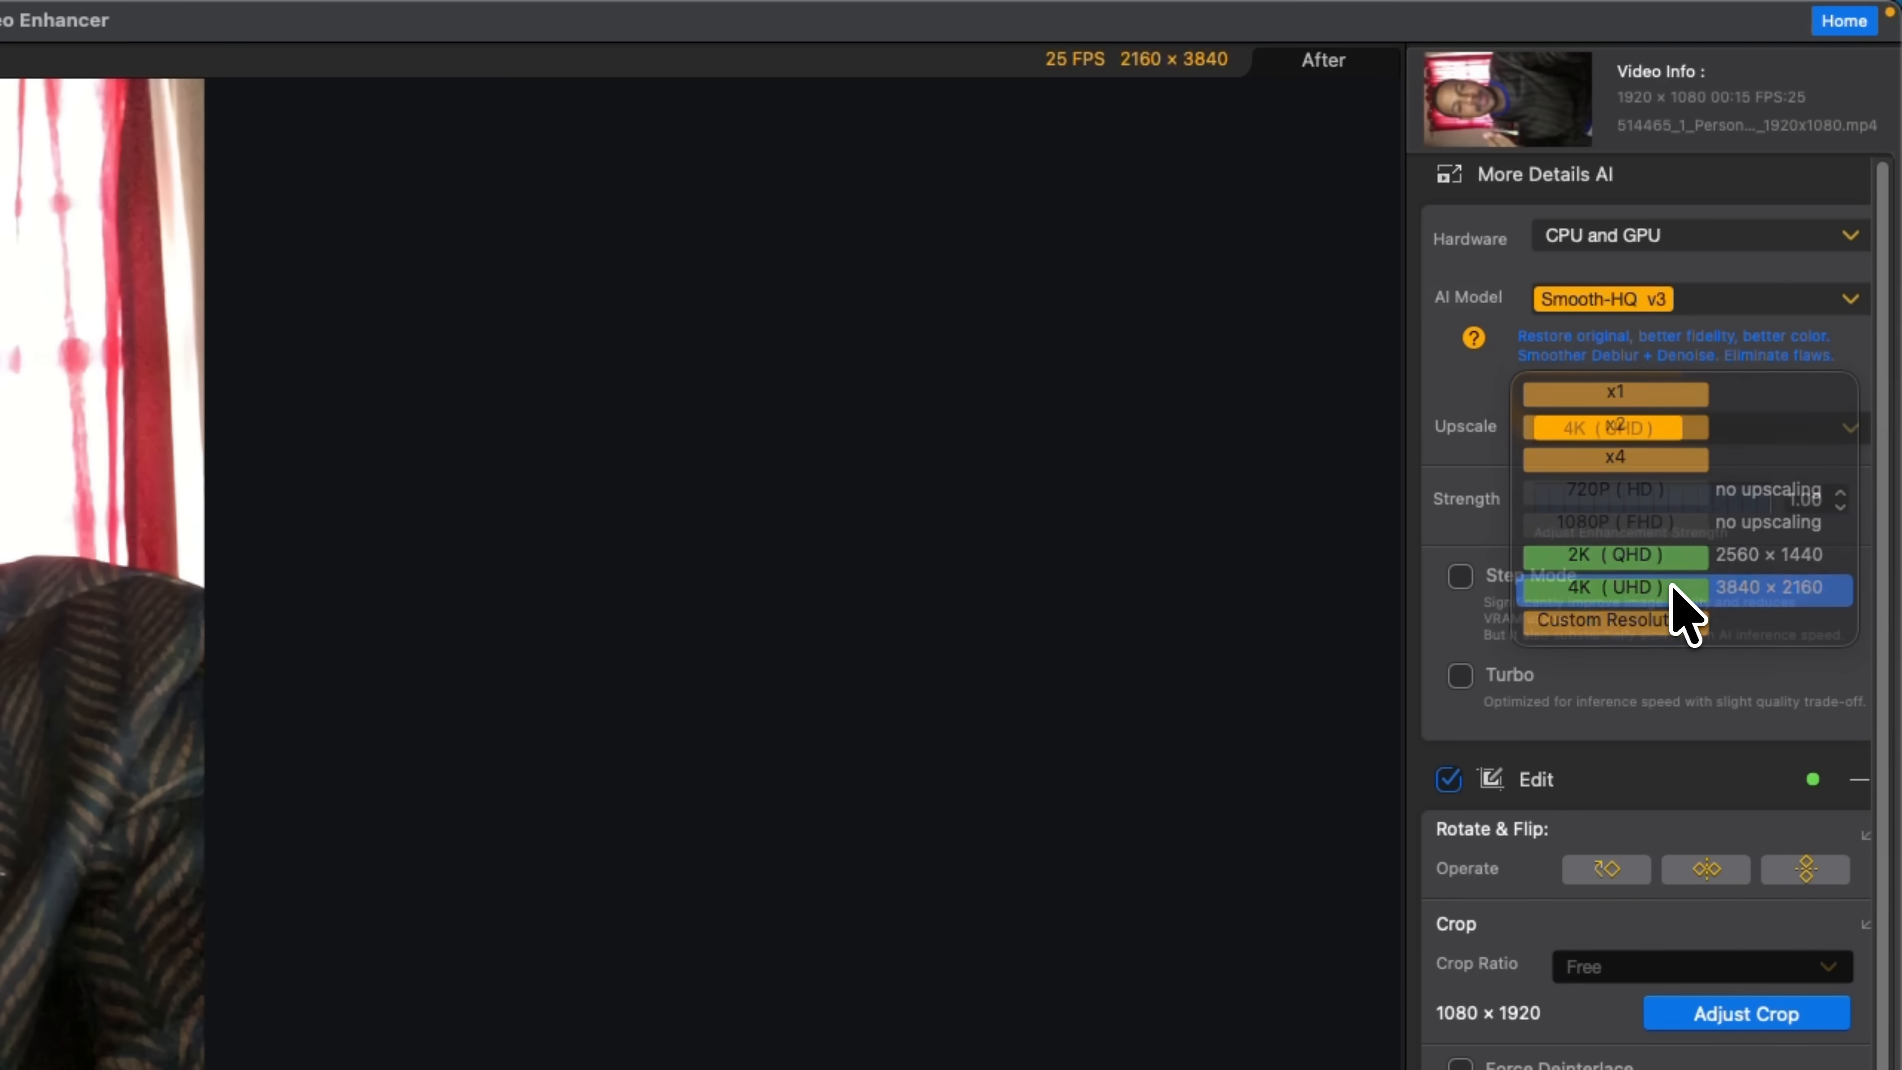
{"action": "left_click", "coordinate": [1614, 587]}
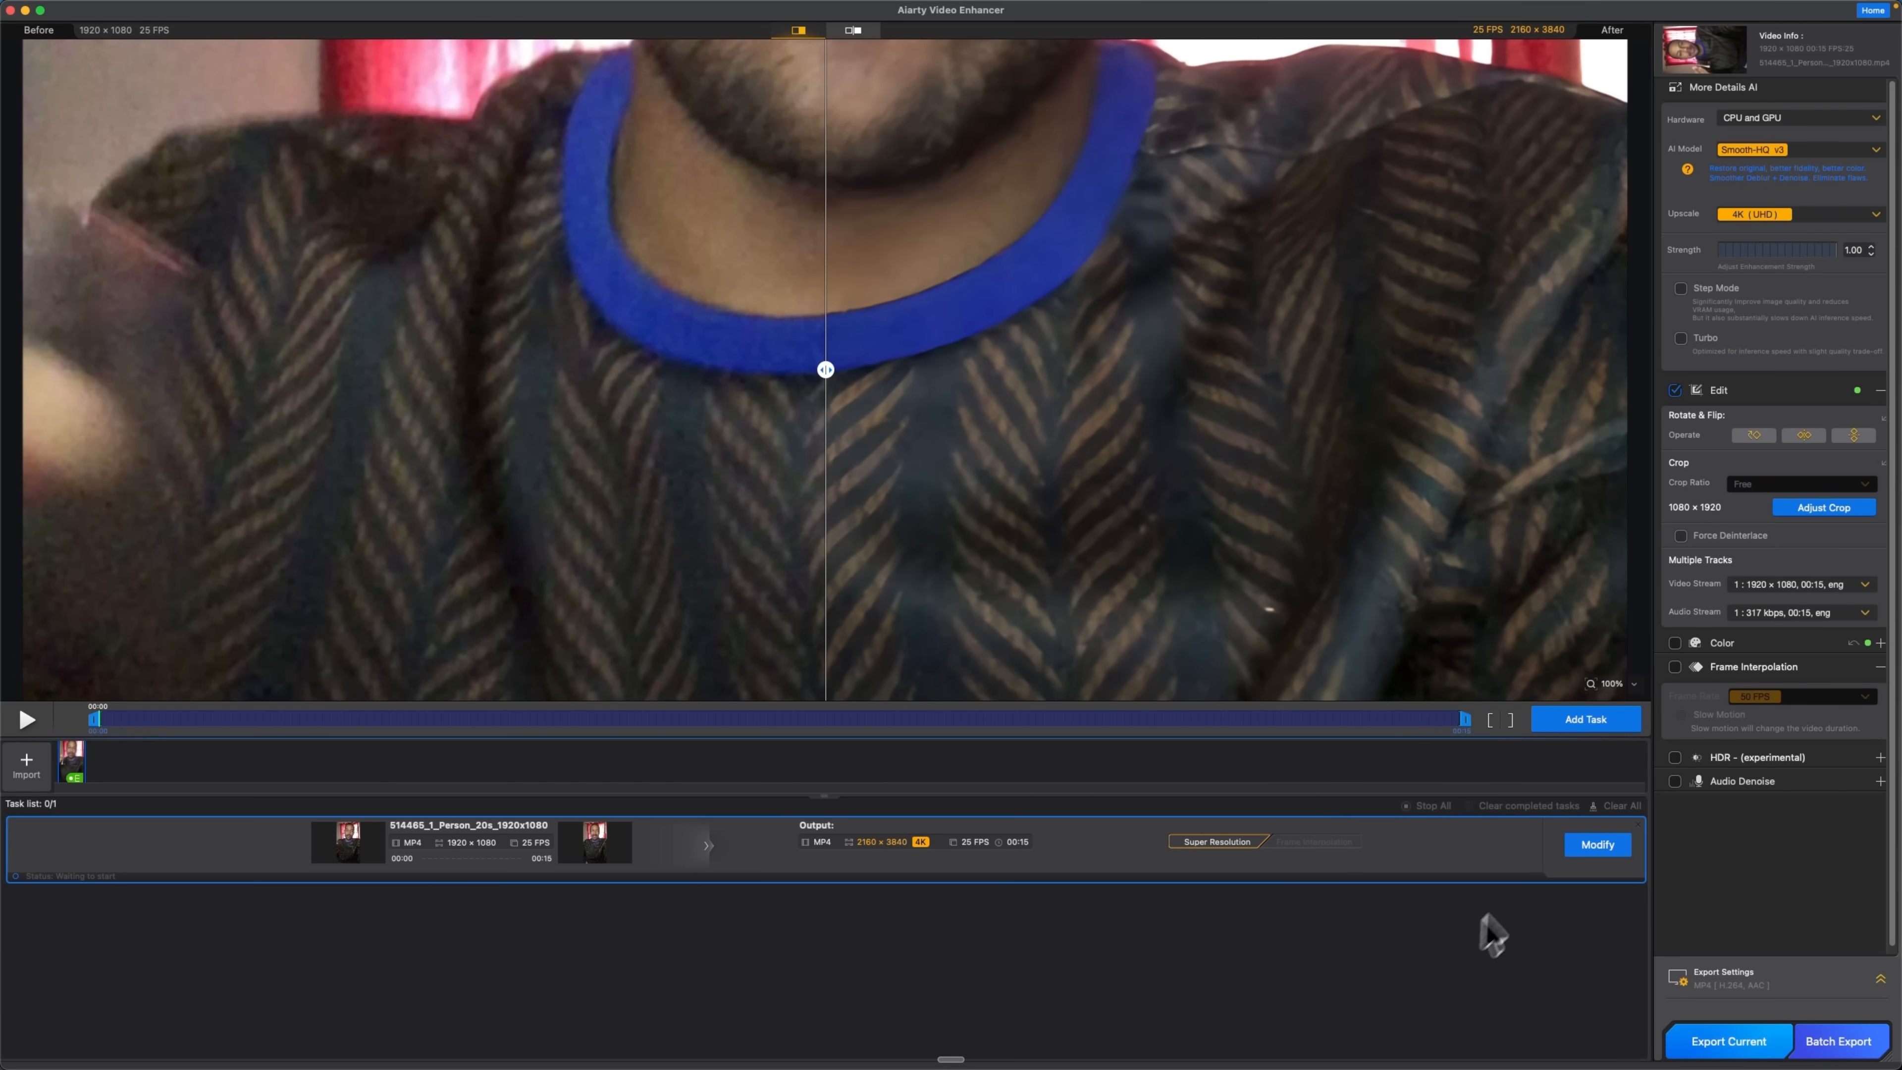
{"action": "left_click", "coordinate": [1726, 1041]}
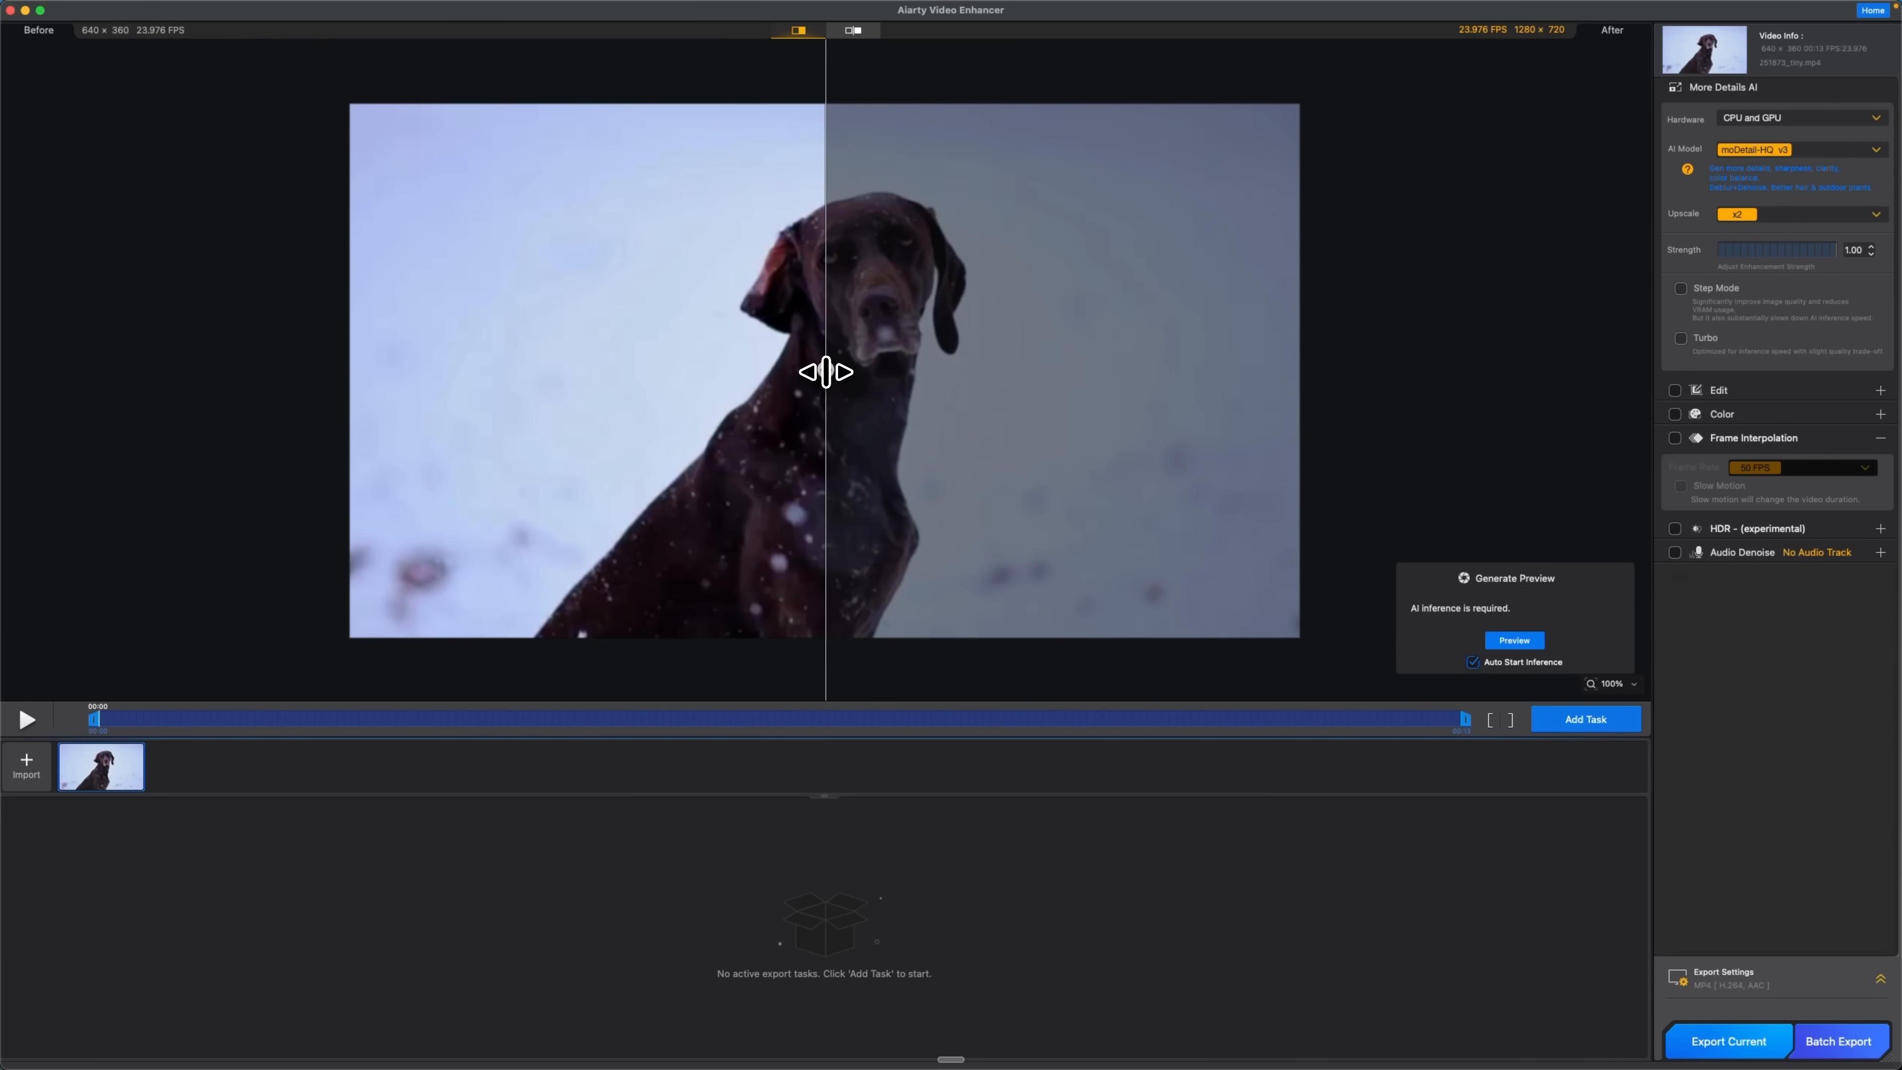
- Compare the dog footage and choose 4K UHD as its upscale resolution
{"action": "left_click_drag", "start_coordinate": [827, 373], "coordinate": [868, 372]}
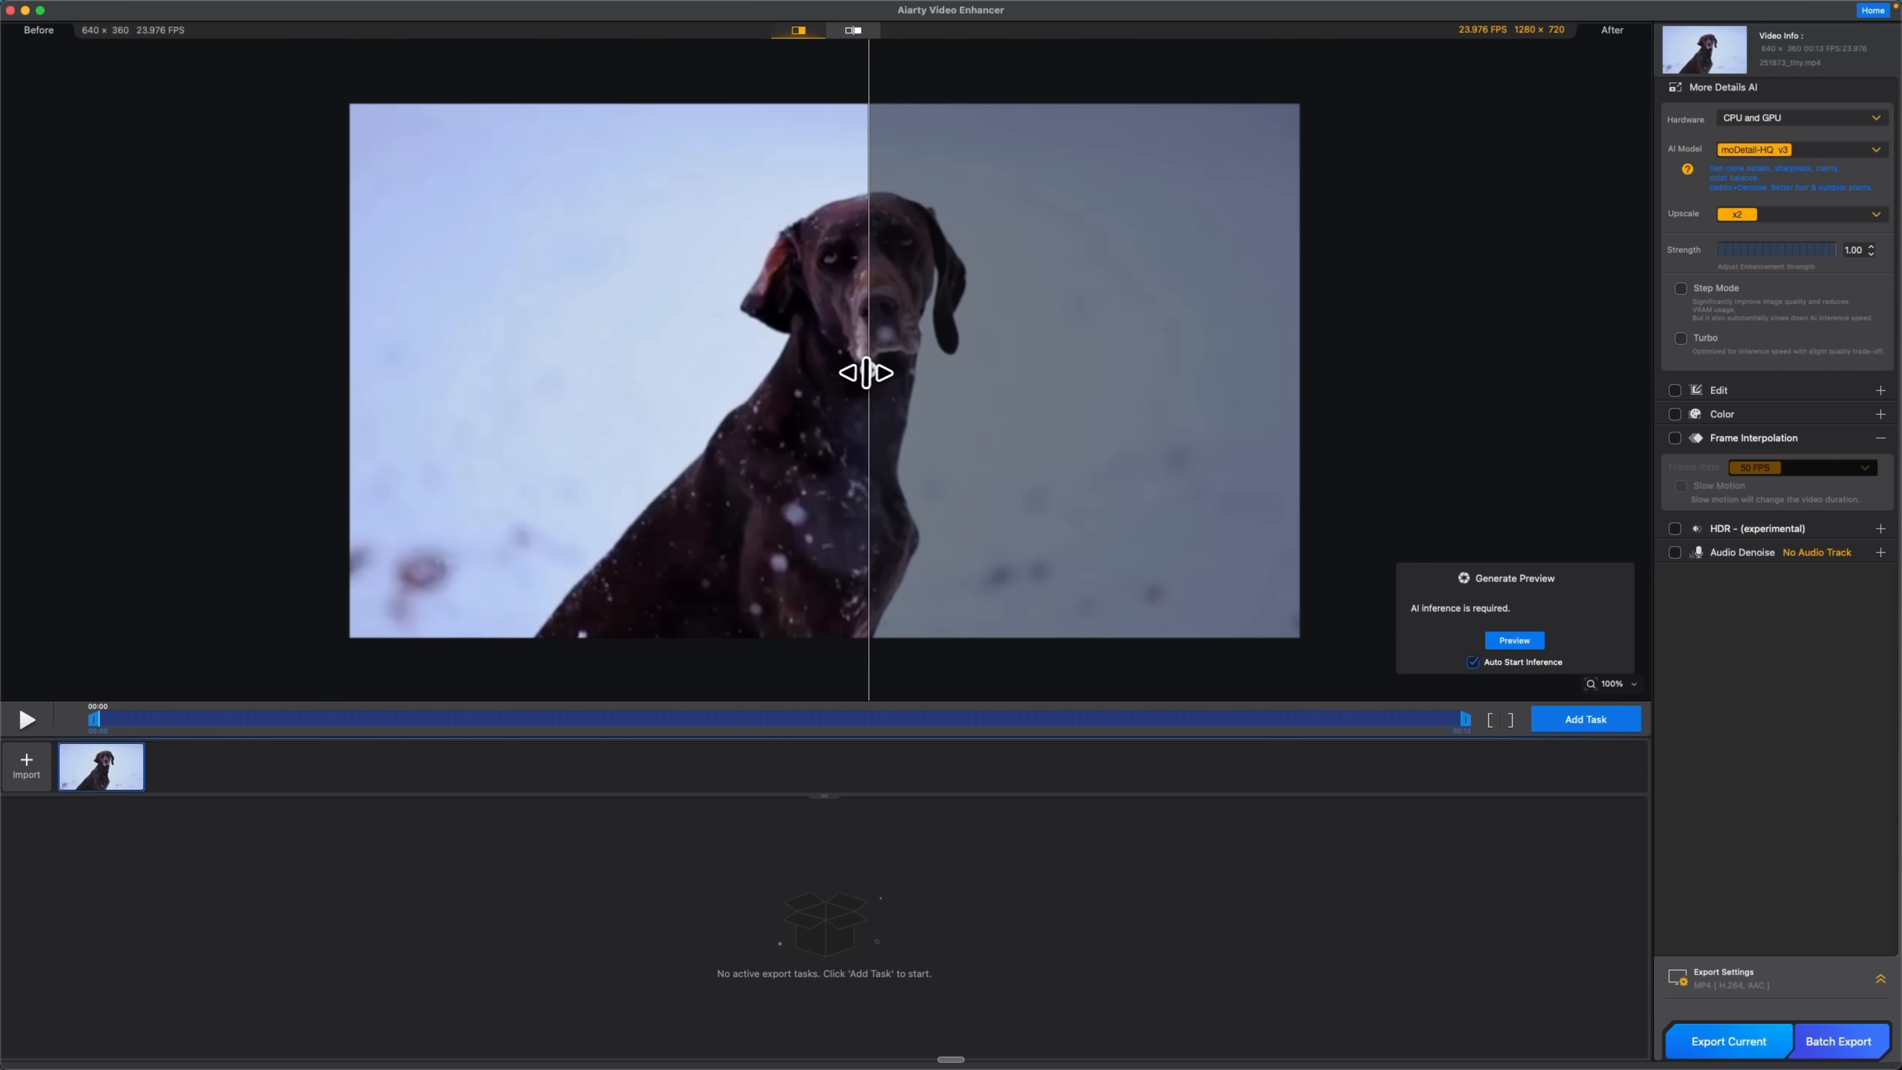
{"action": "left_click_drag", "start_coordinate": [868, 372], "coordinate": [749, 369]}
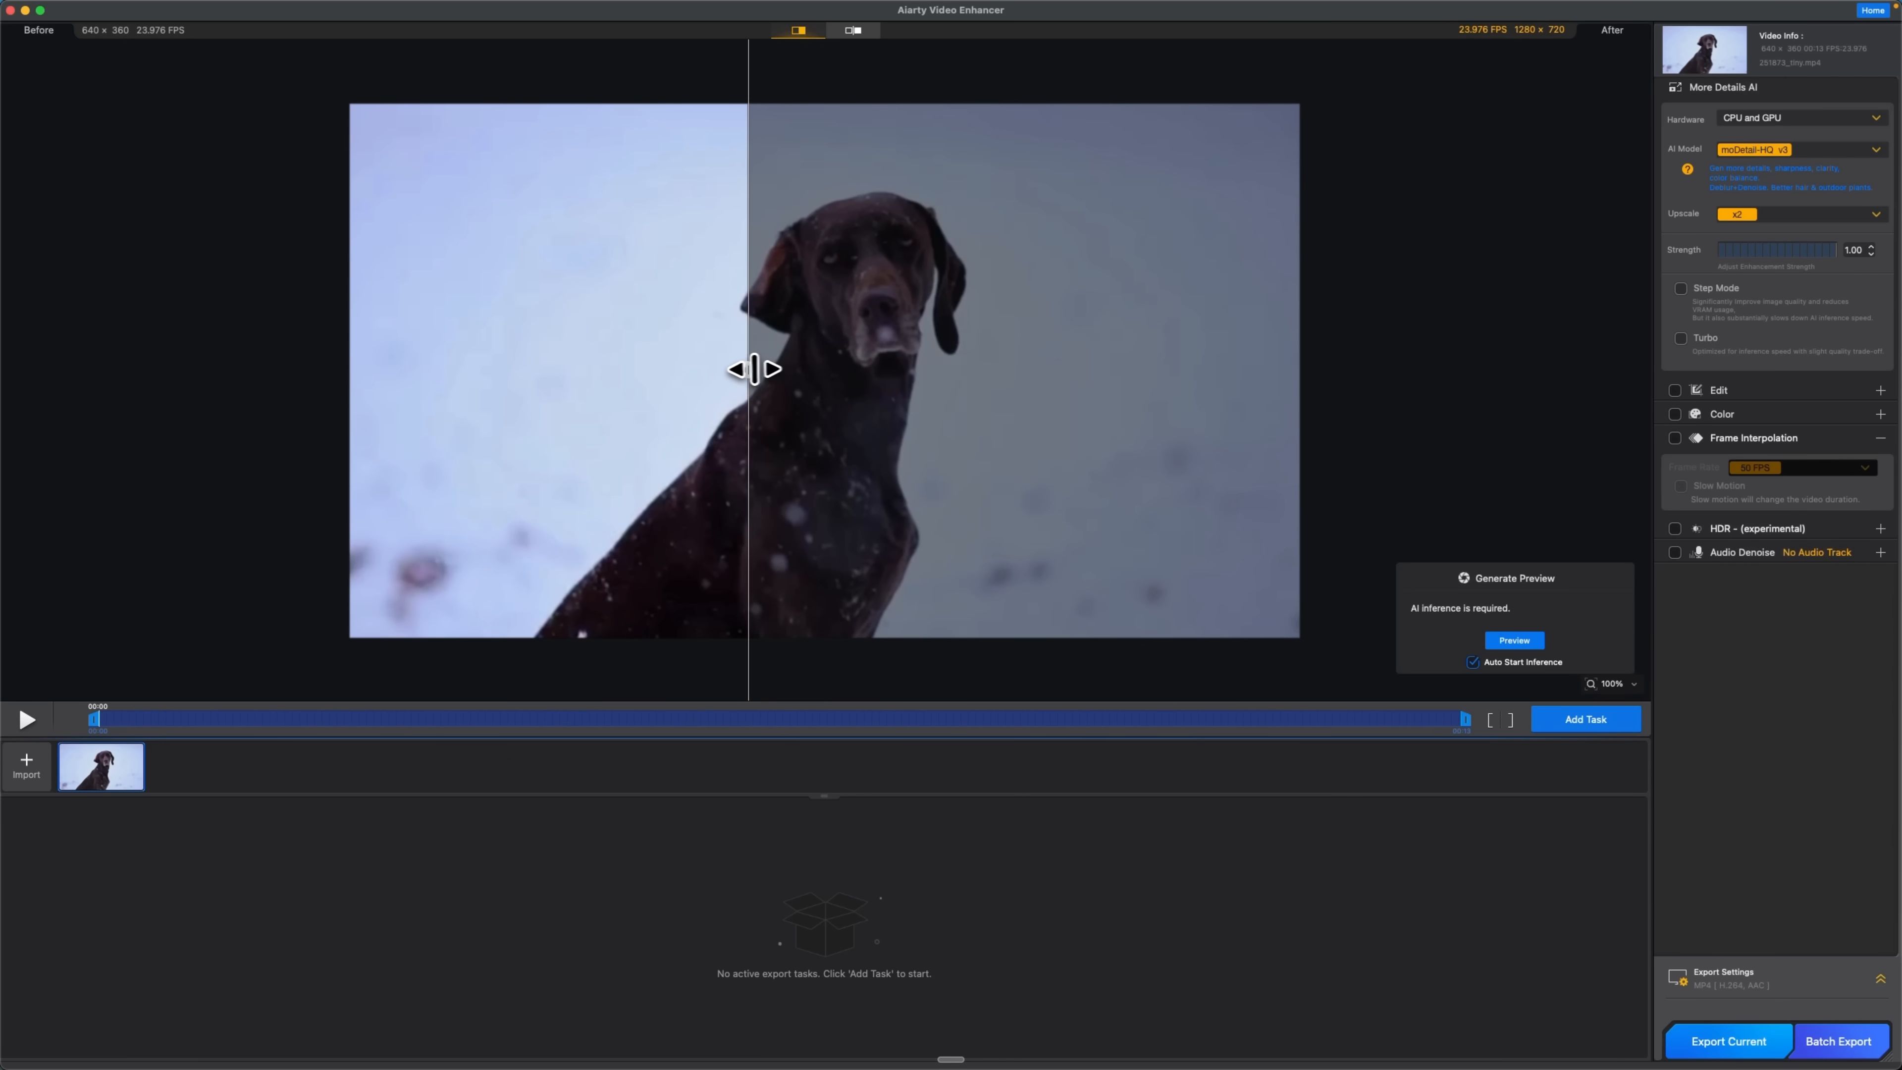
{"action": "left_click_drag", "start_coordinate": [749, 368], "coordinate": [827, 369]}
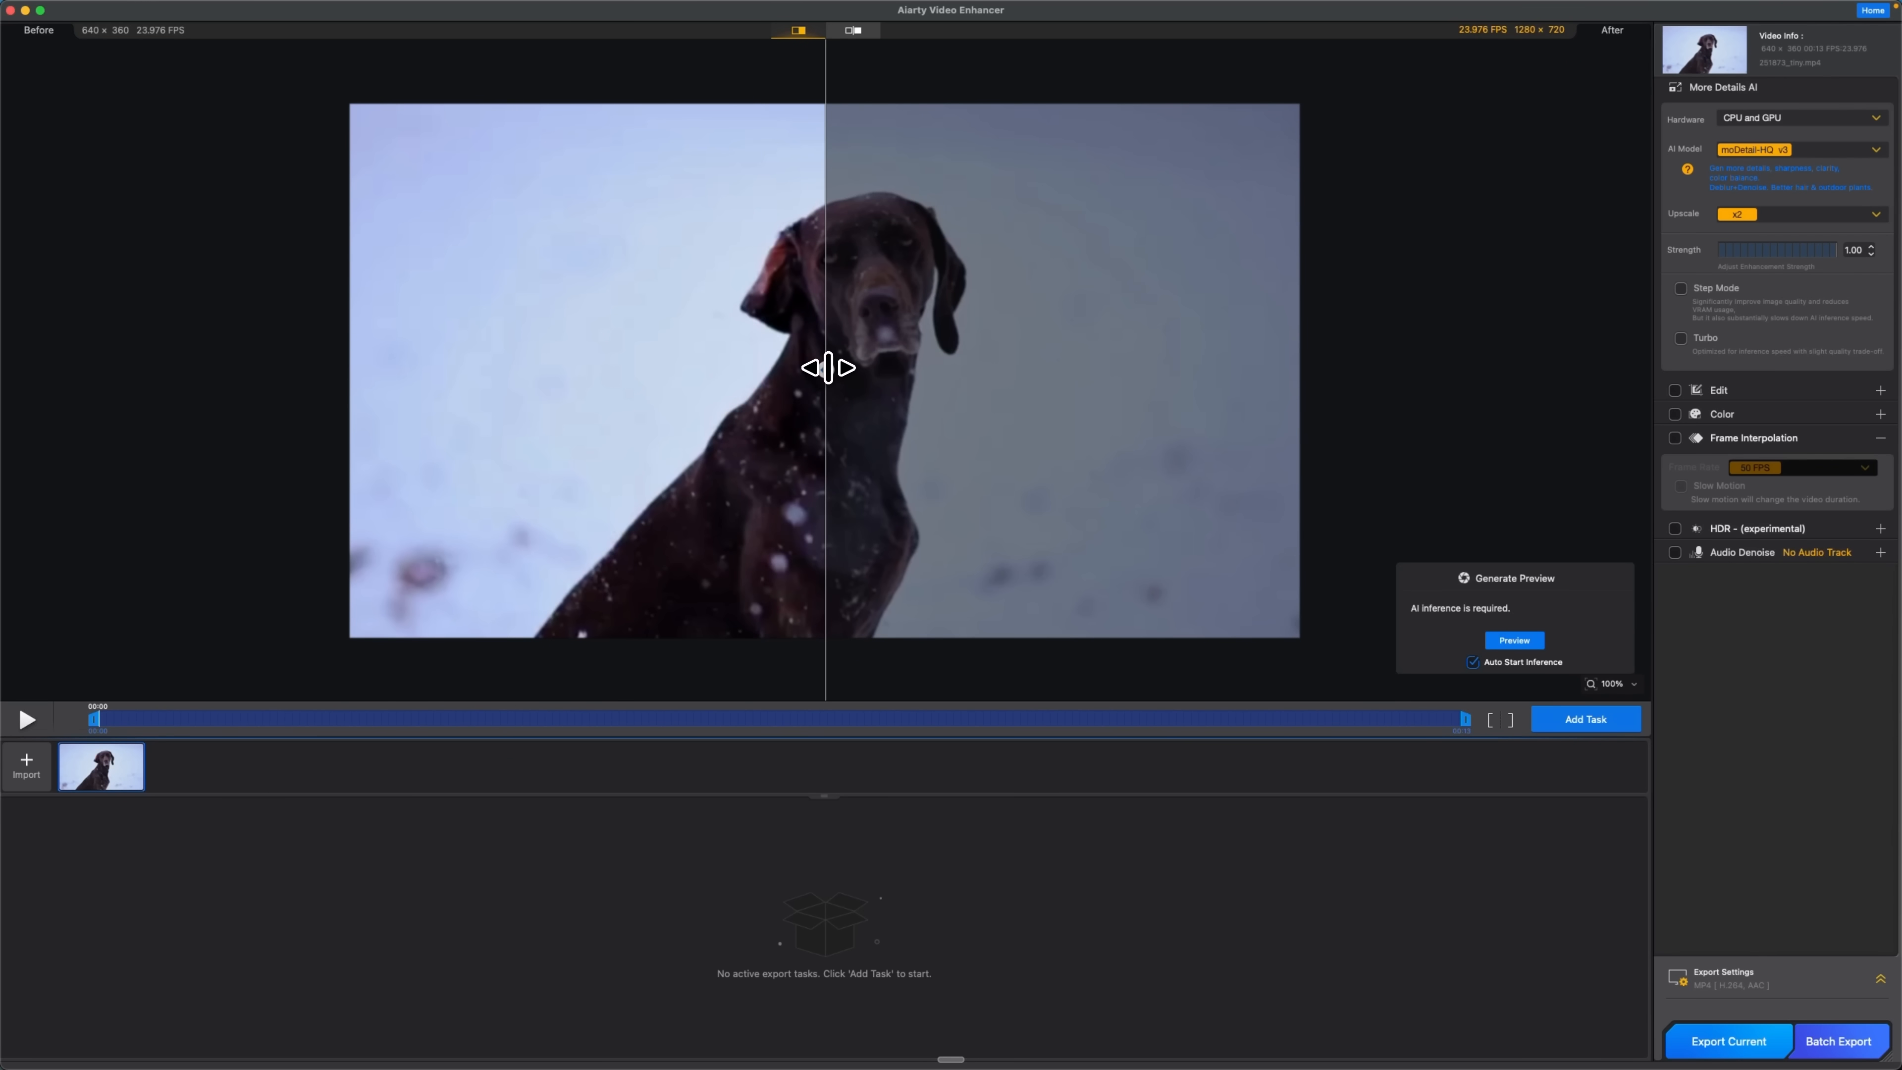
{"action": "left_click", "coordinate": [1740, 215]}
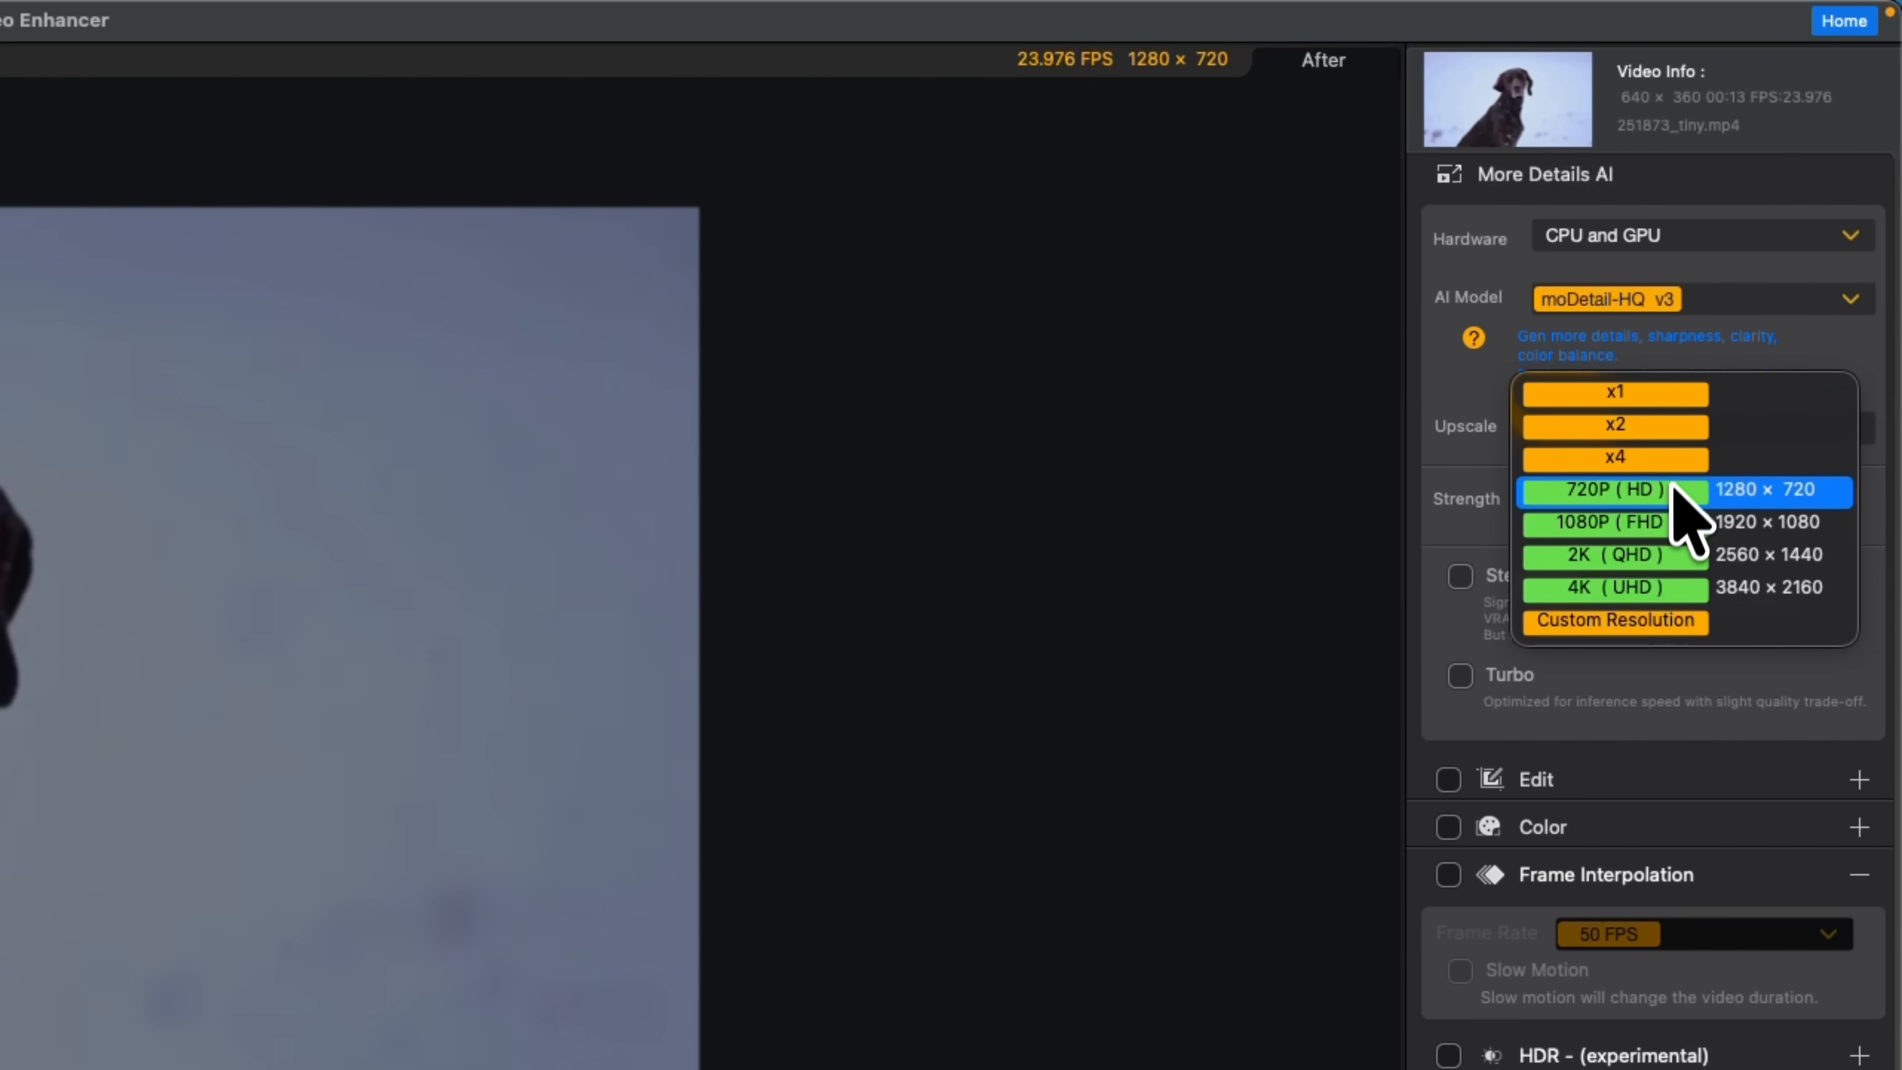
{"action": "left_click", "coordinate": [1614, 587]}
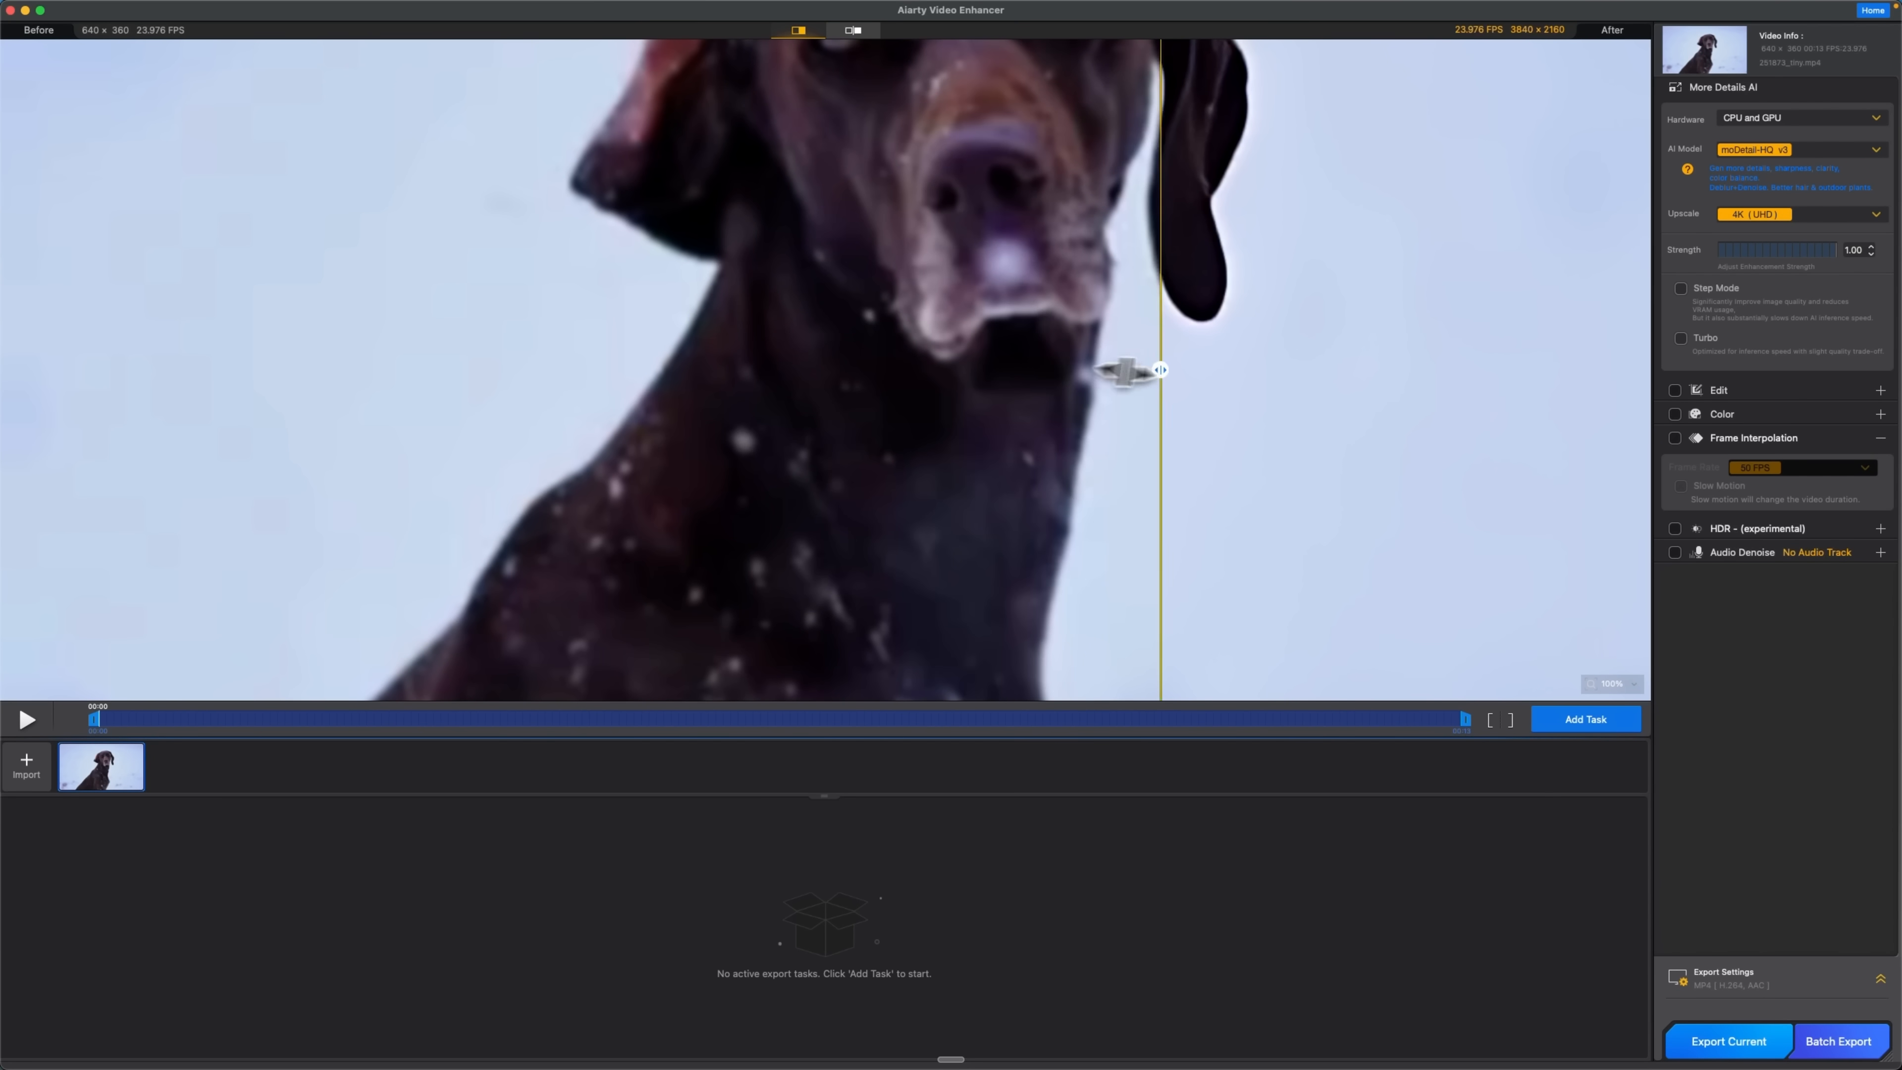
{"action": "left_click_drag", "start_coordinate": [1158, 370], "coordinate": [1249, 376]}
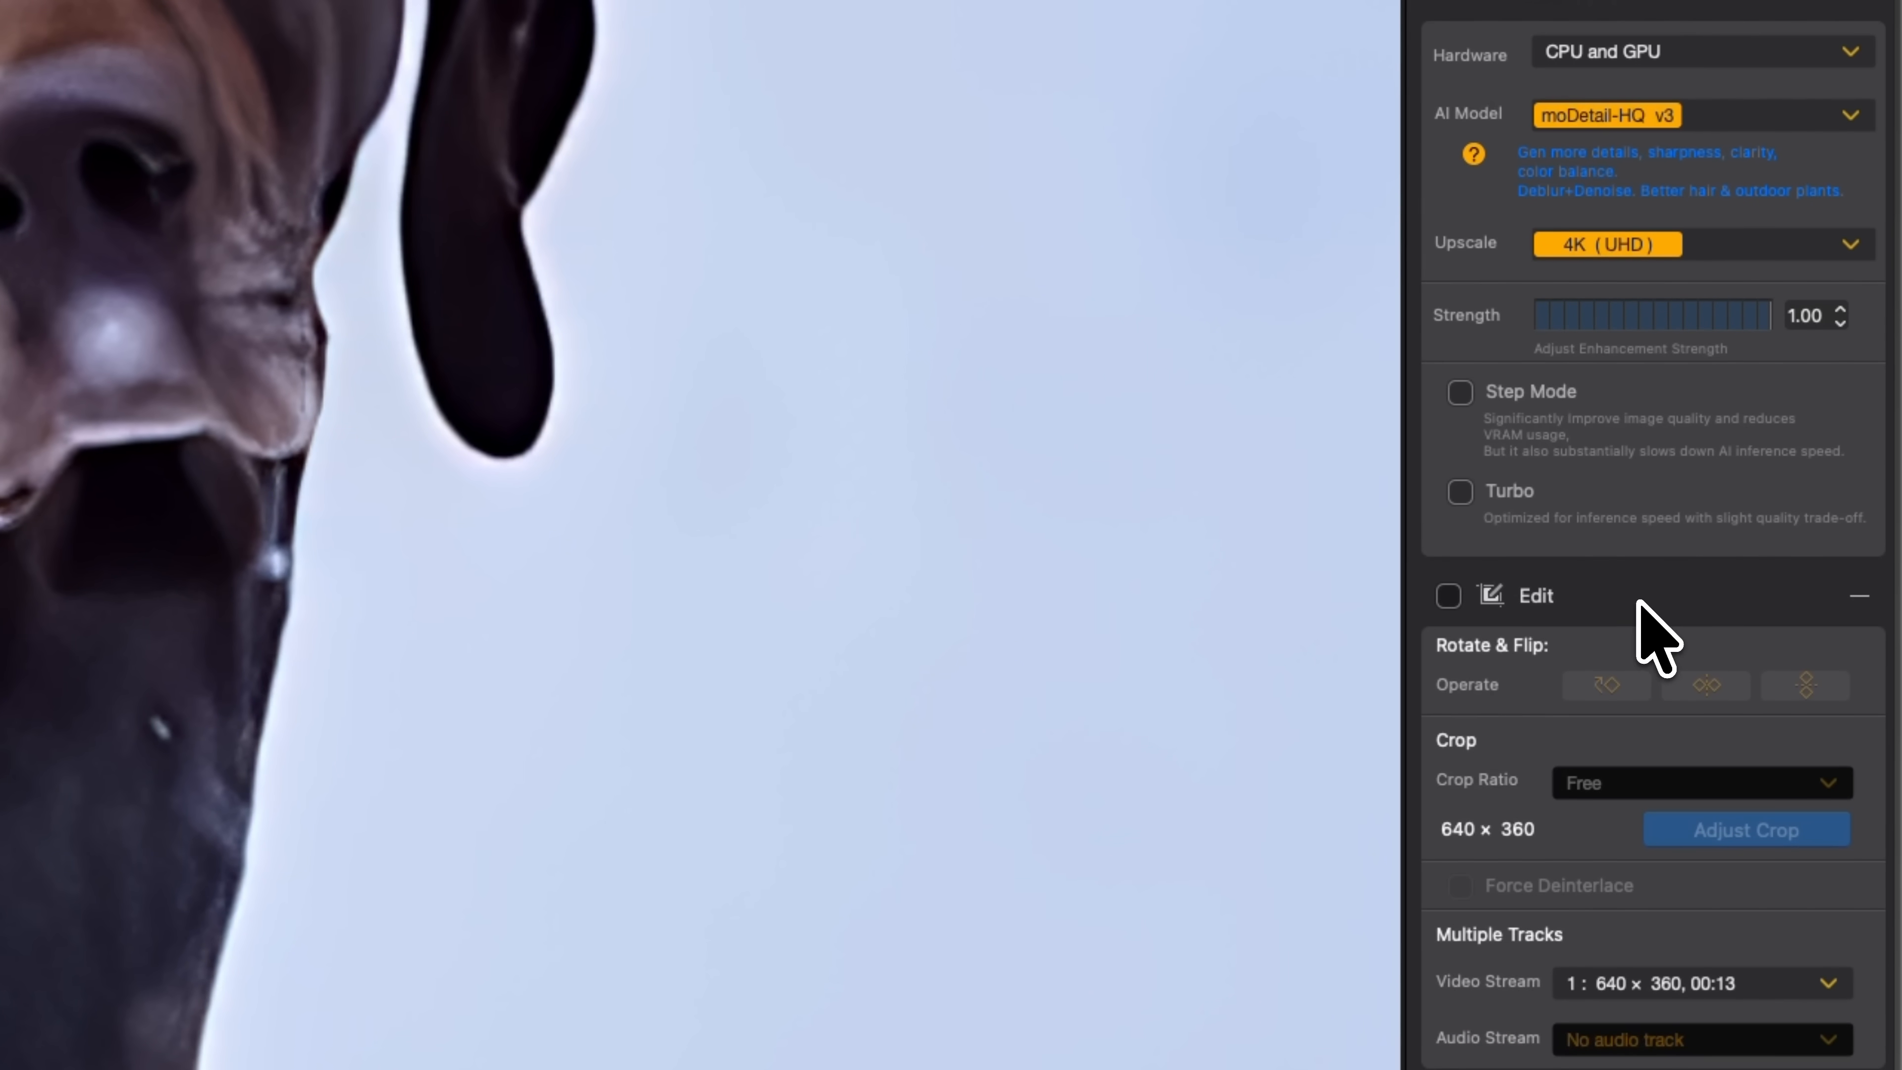
{"action": "mouse_move", "coordinate": [1522, 855]}
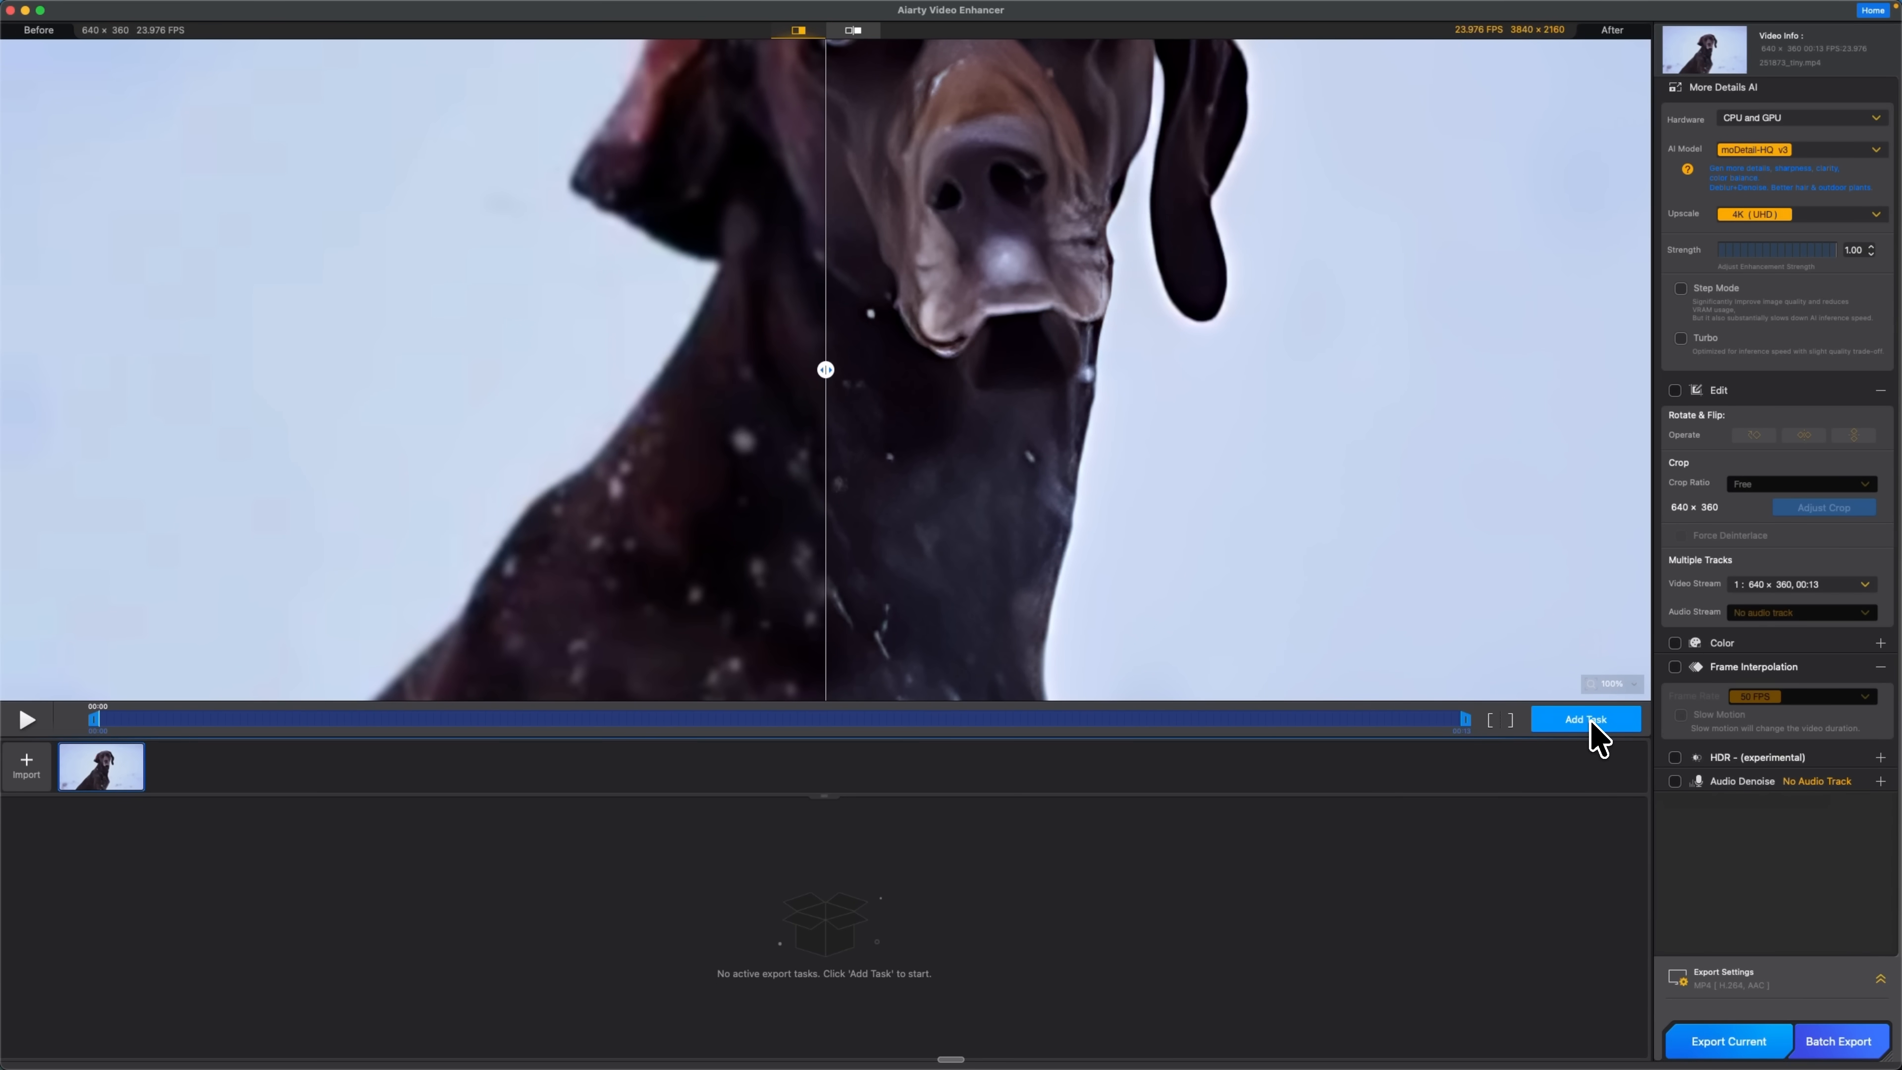
- Queue and export the dog clip as a 4K MP4, then play and pause the finished file
{"action": "left_click", "coordinate": [1584, 718]}
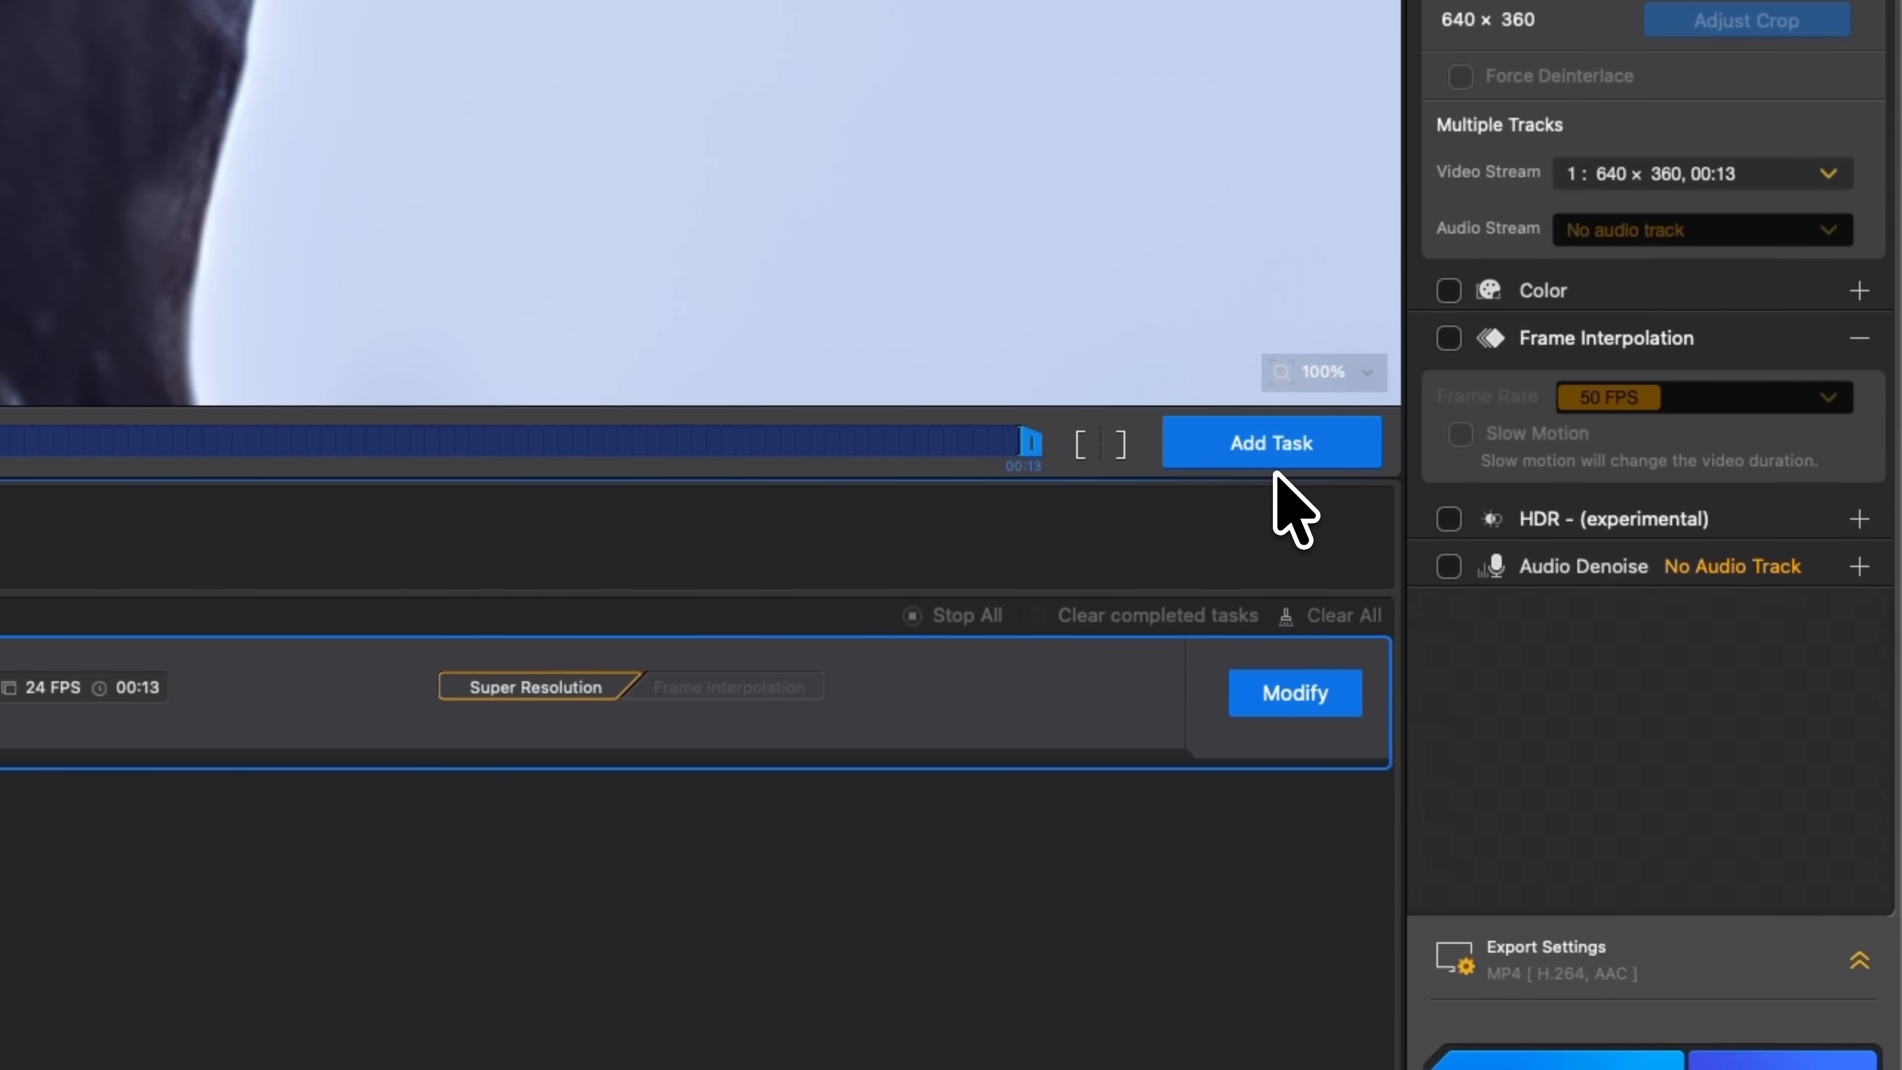
{"action": "left_click", "coordinate": [1292, 692]}
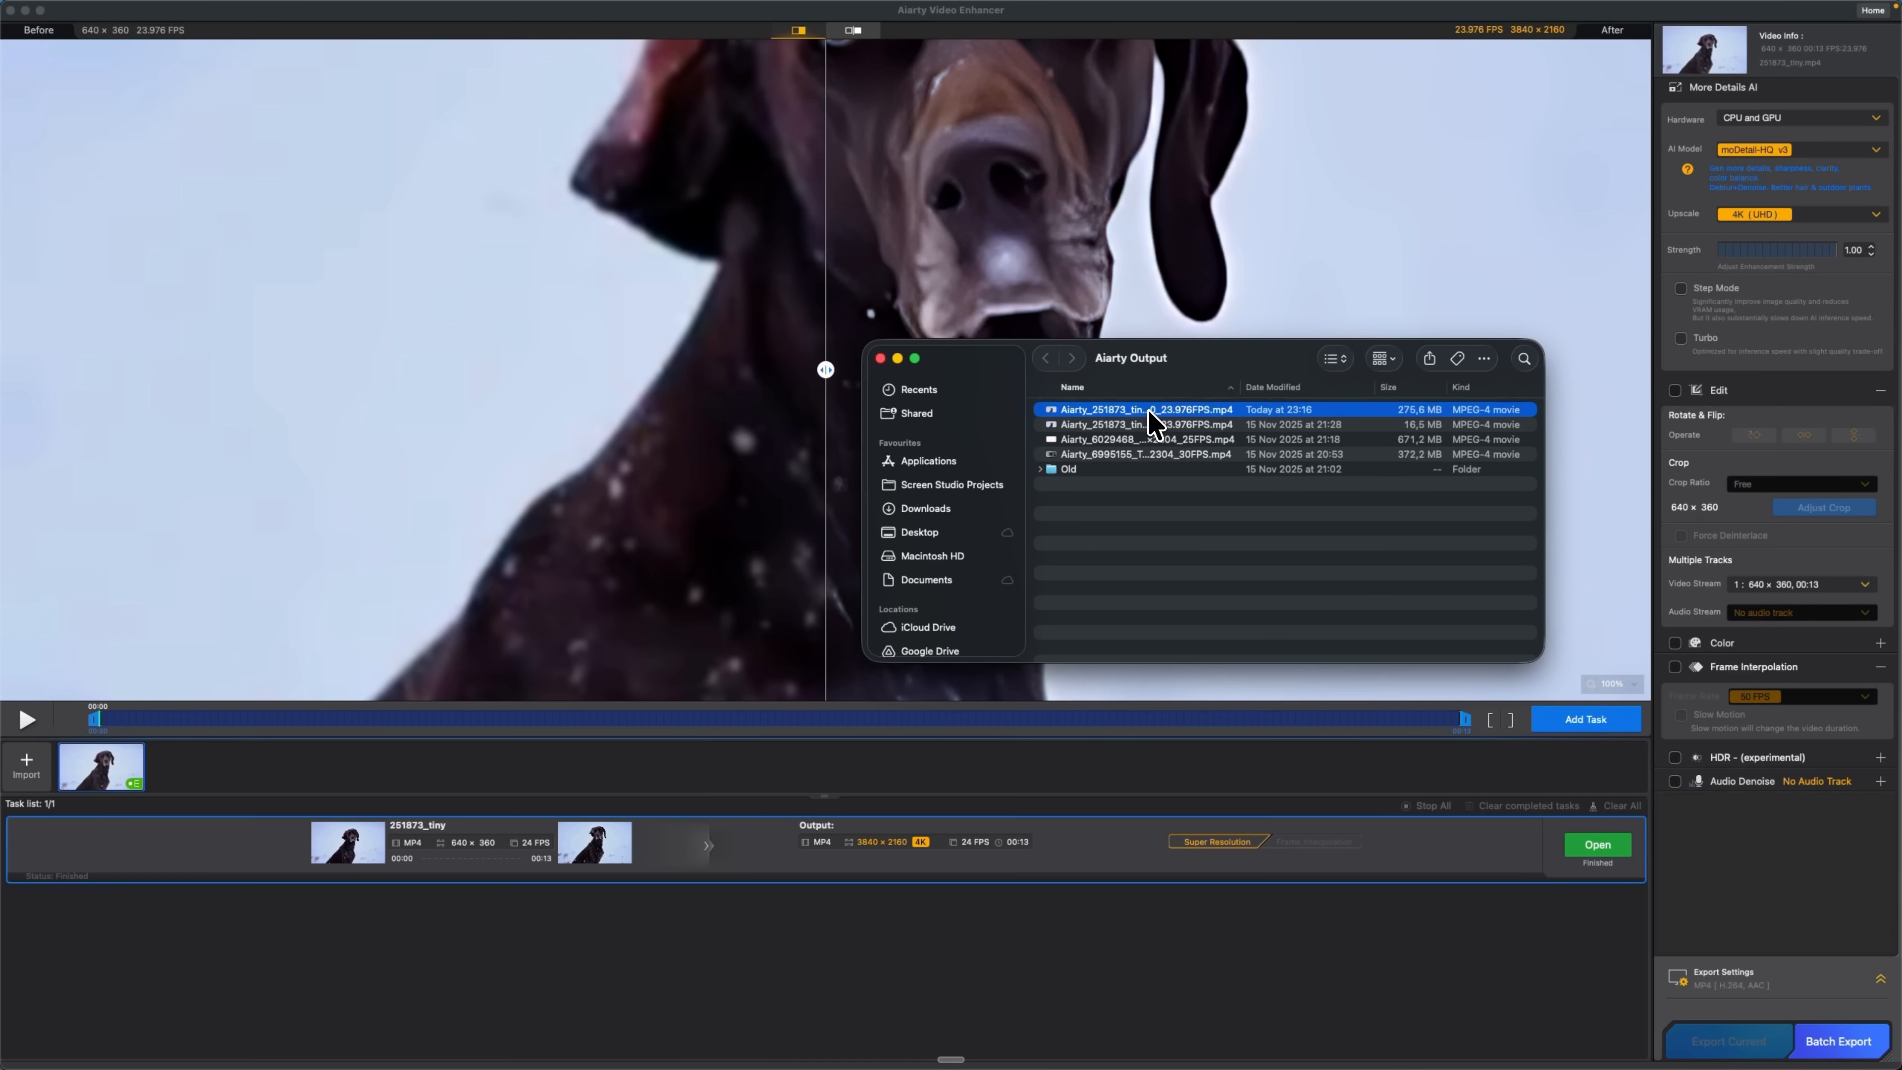
{"action": "double_click", "coordinate": [1145, 409]}
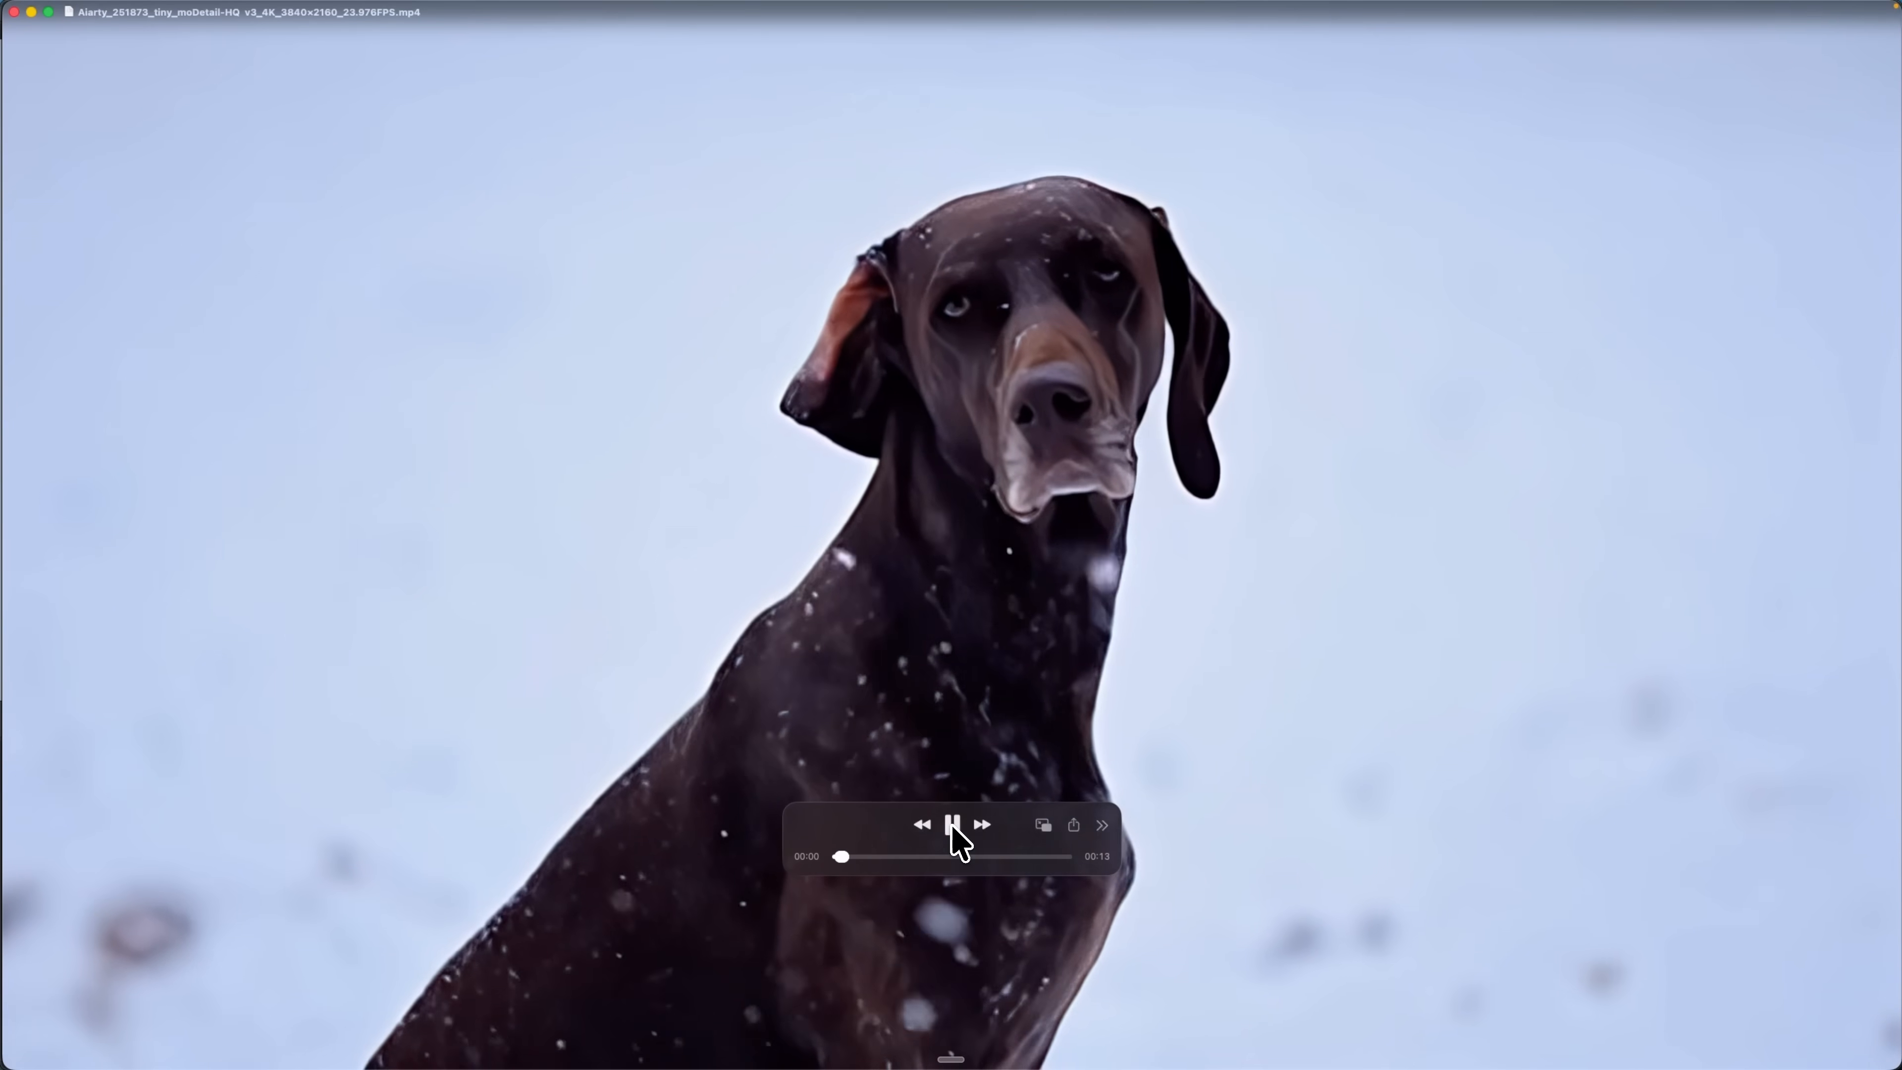
{"action": "left_click", "coordinate": [951, 825]}
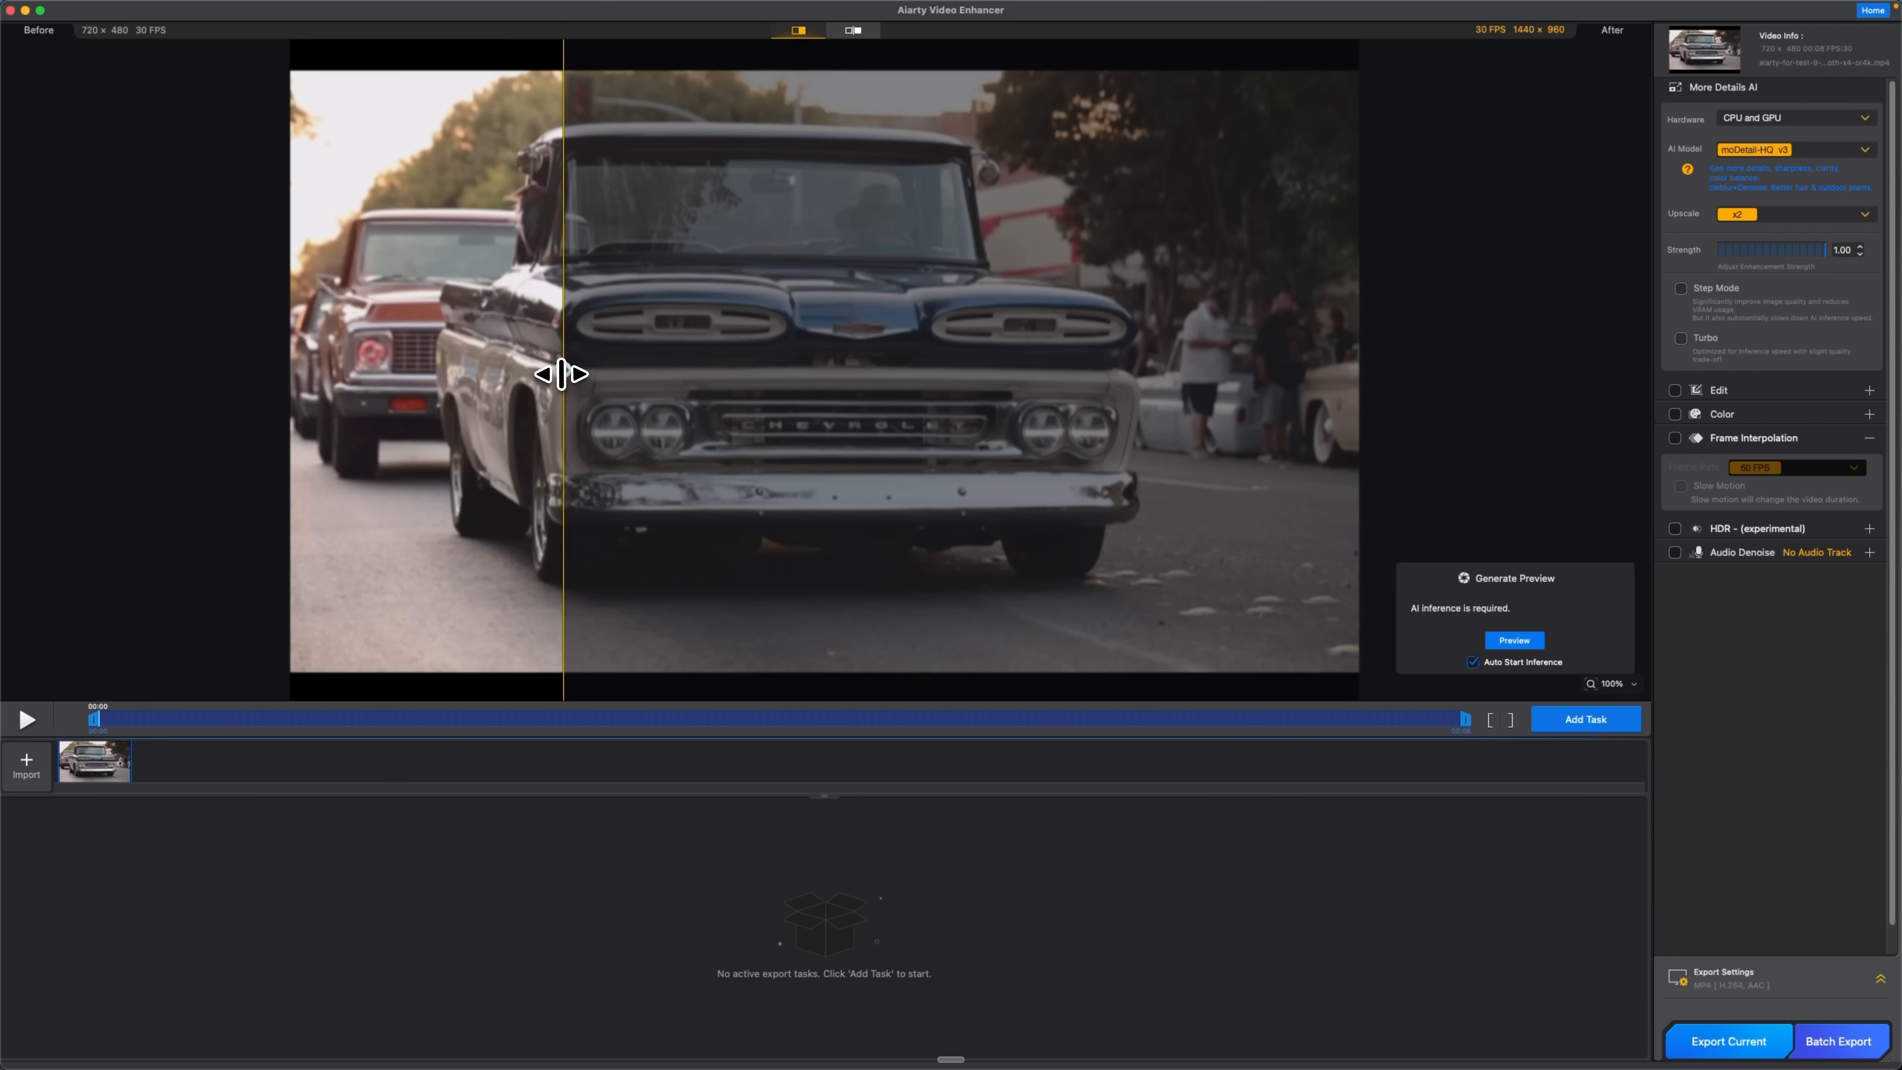
- Compare the truck footage and switch on Turbo processing for its 4K UHD upscale
{"action": "left_click_drag", "start_coordinate": [563, 373], "coordinate": [823, 382]}
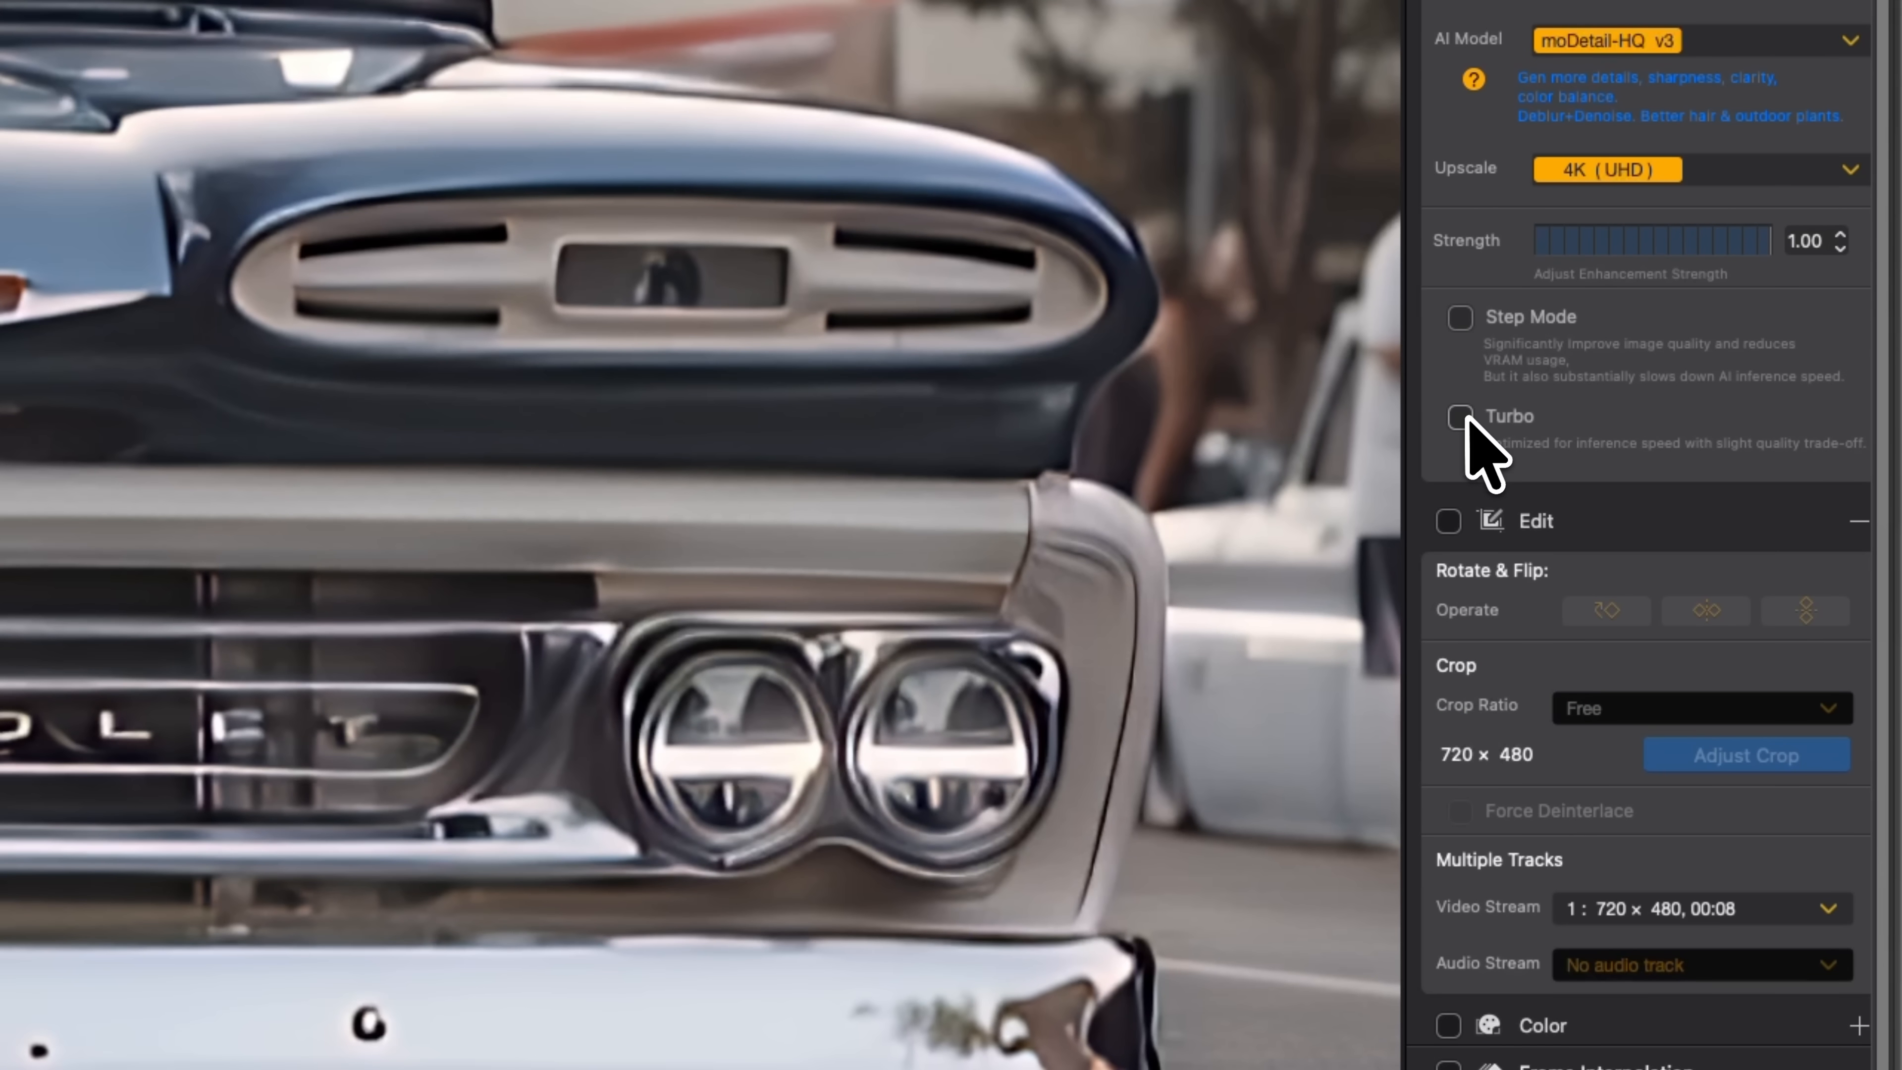
{"action": "left_click", "coordinate": [1459, 417]}
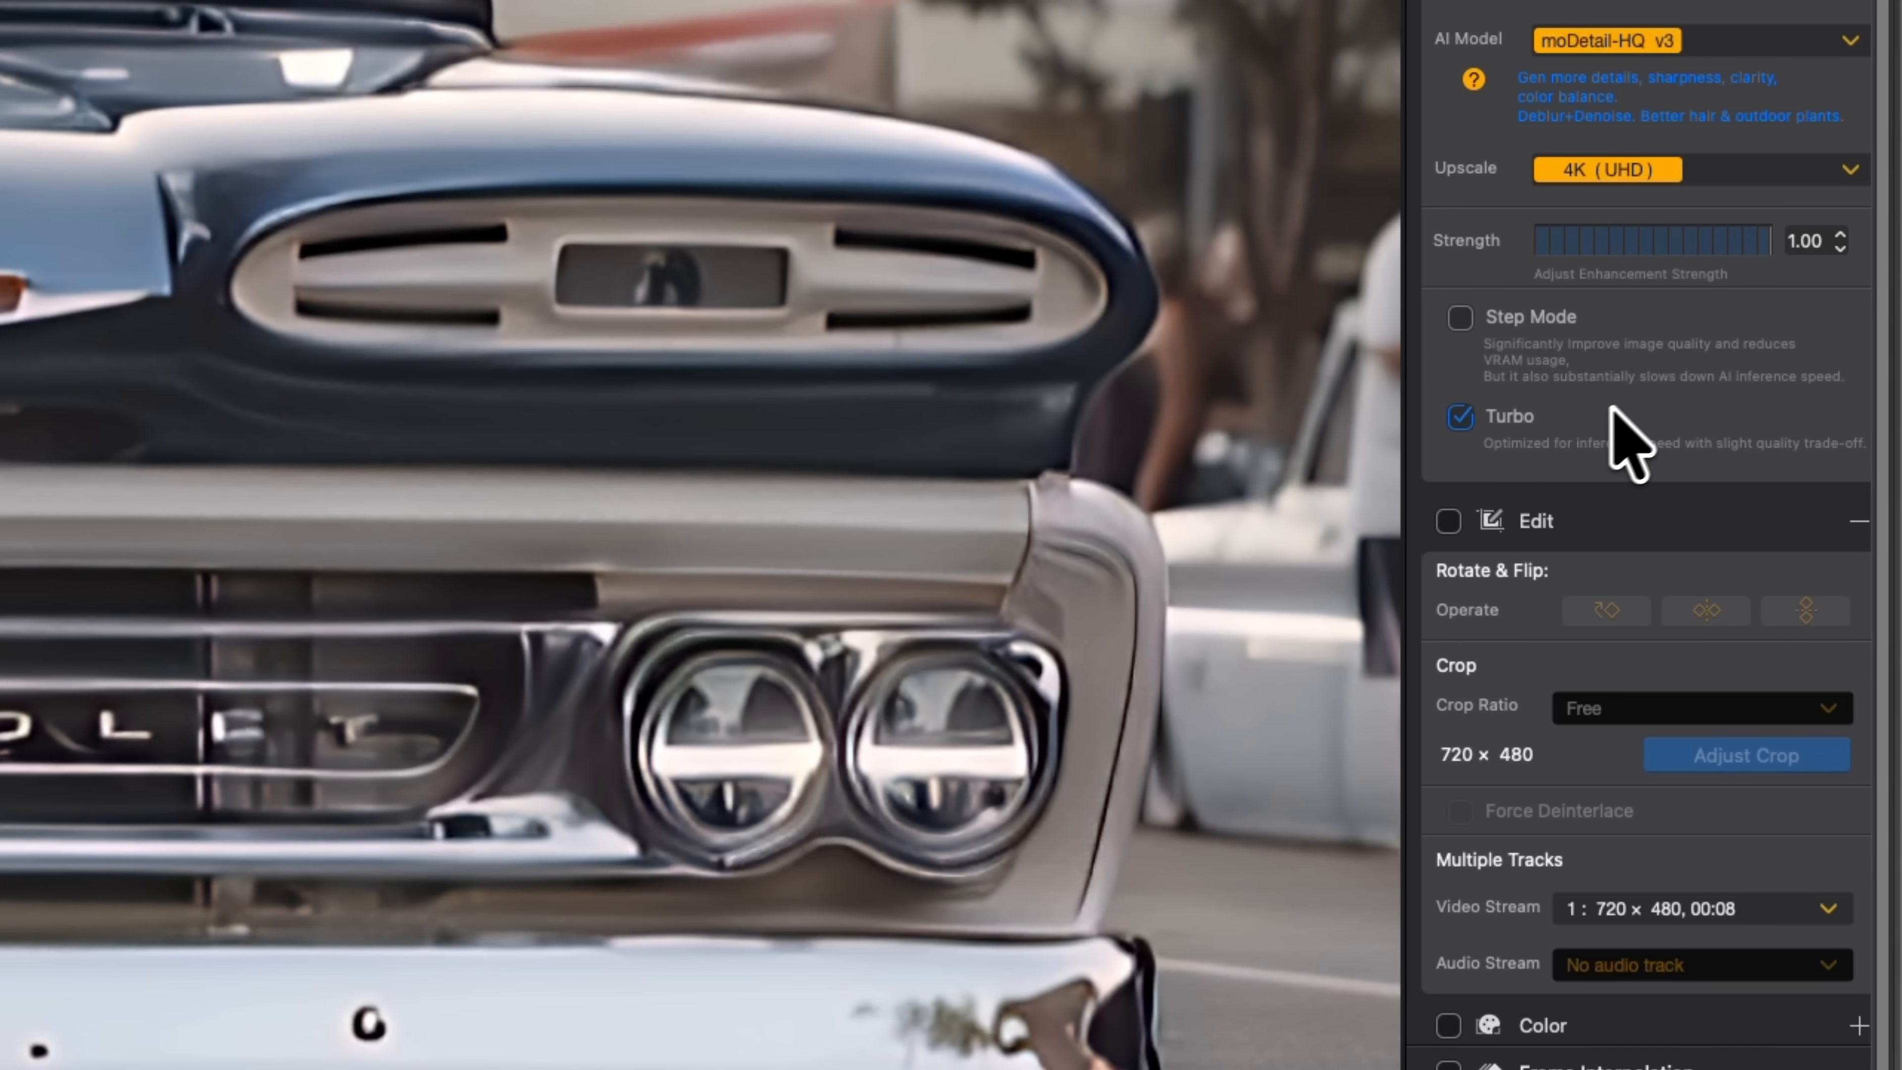
{"action": "mouse_move", "coordinate": [1628, 442]}
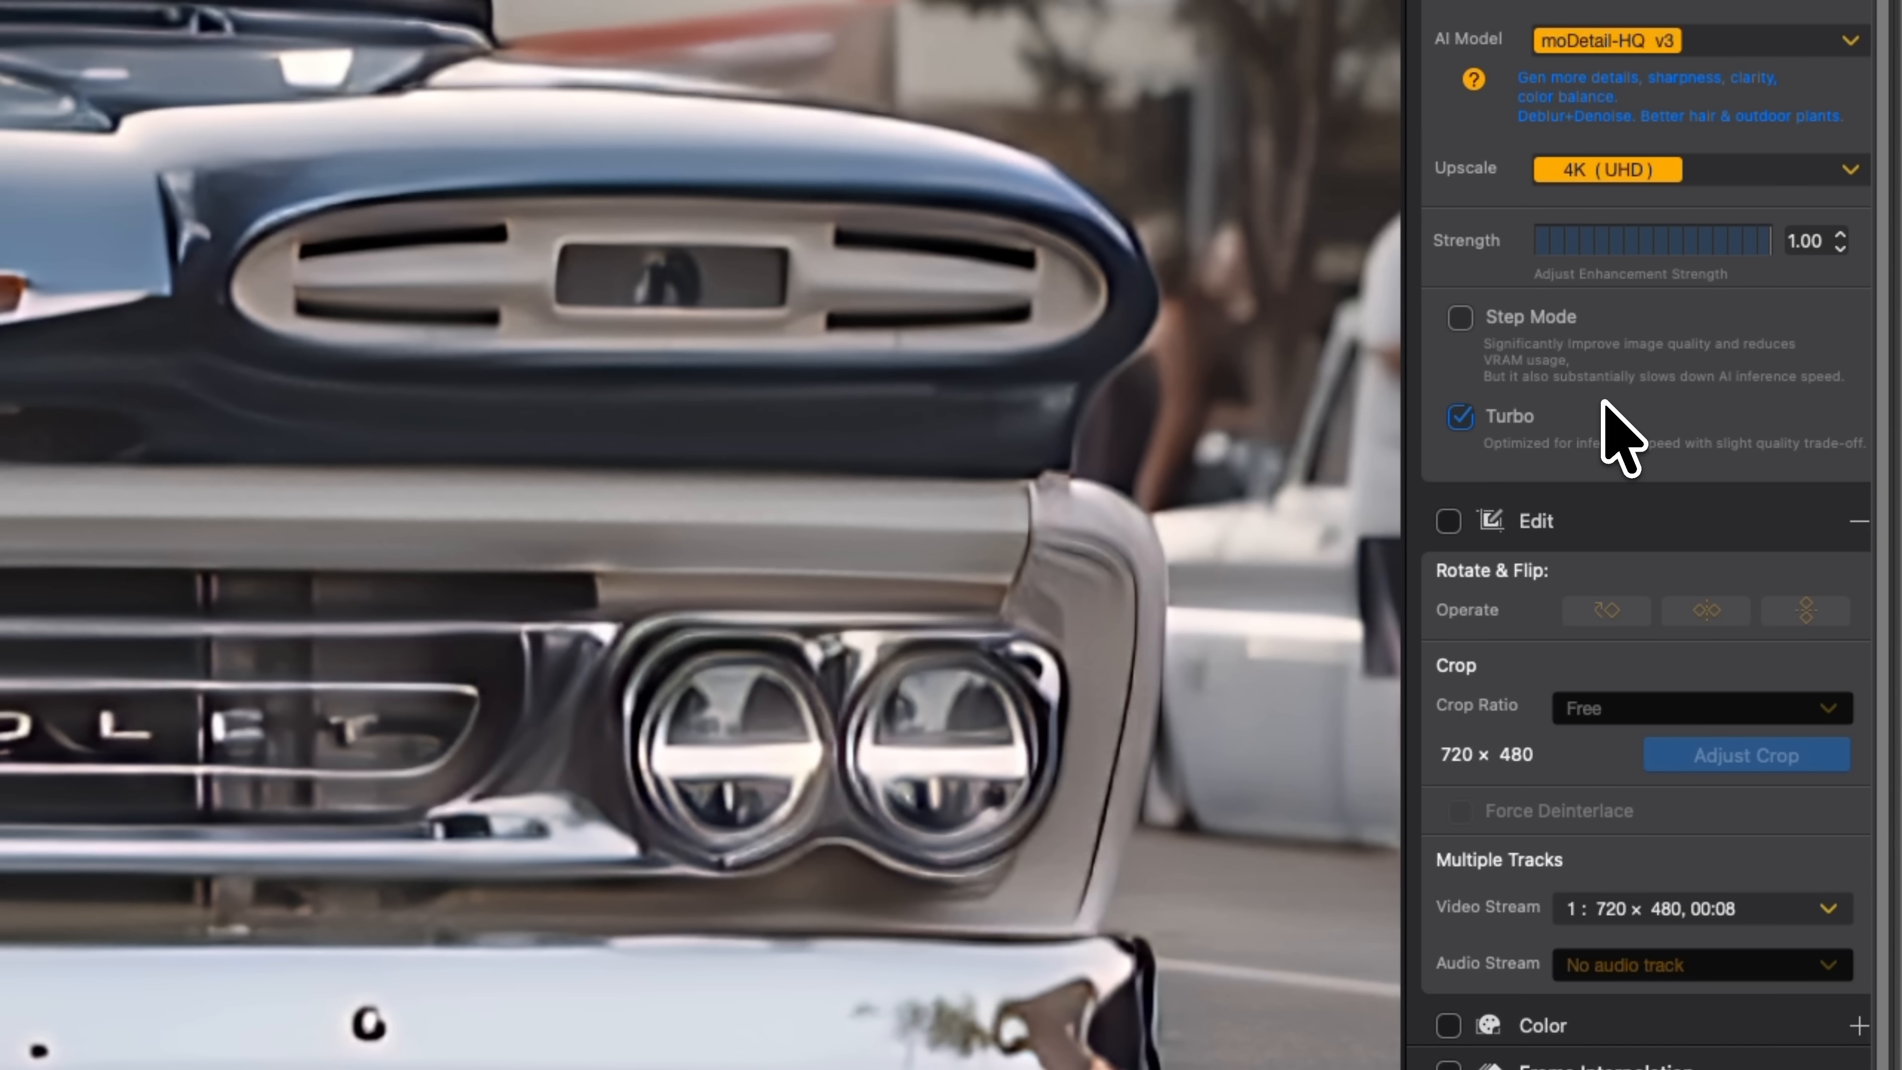
{"action": "mouse_move", "coordinate": [1619, 455]}
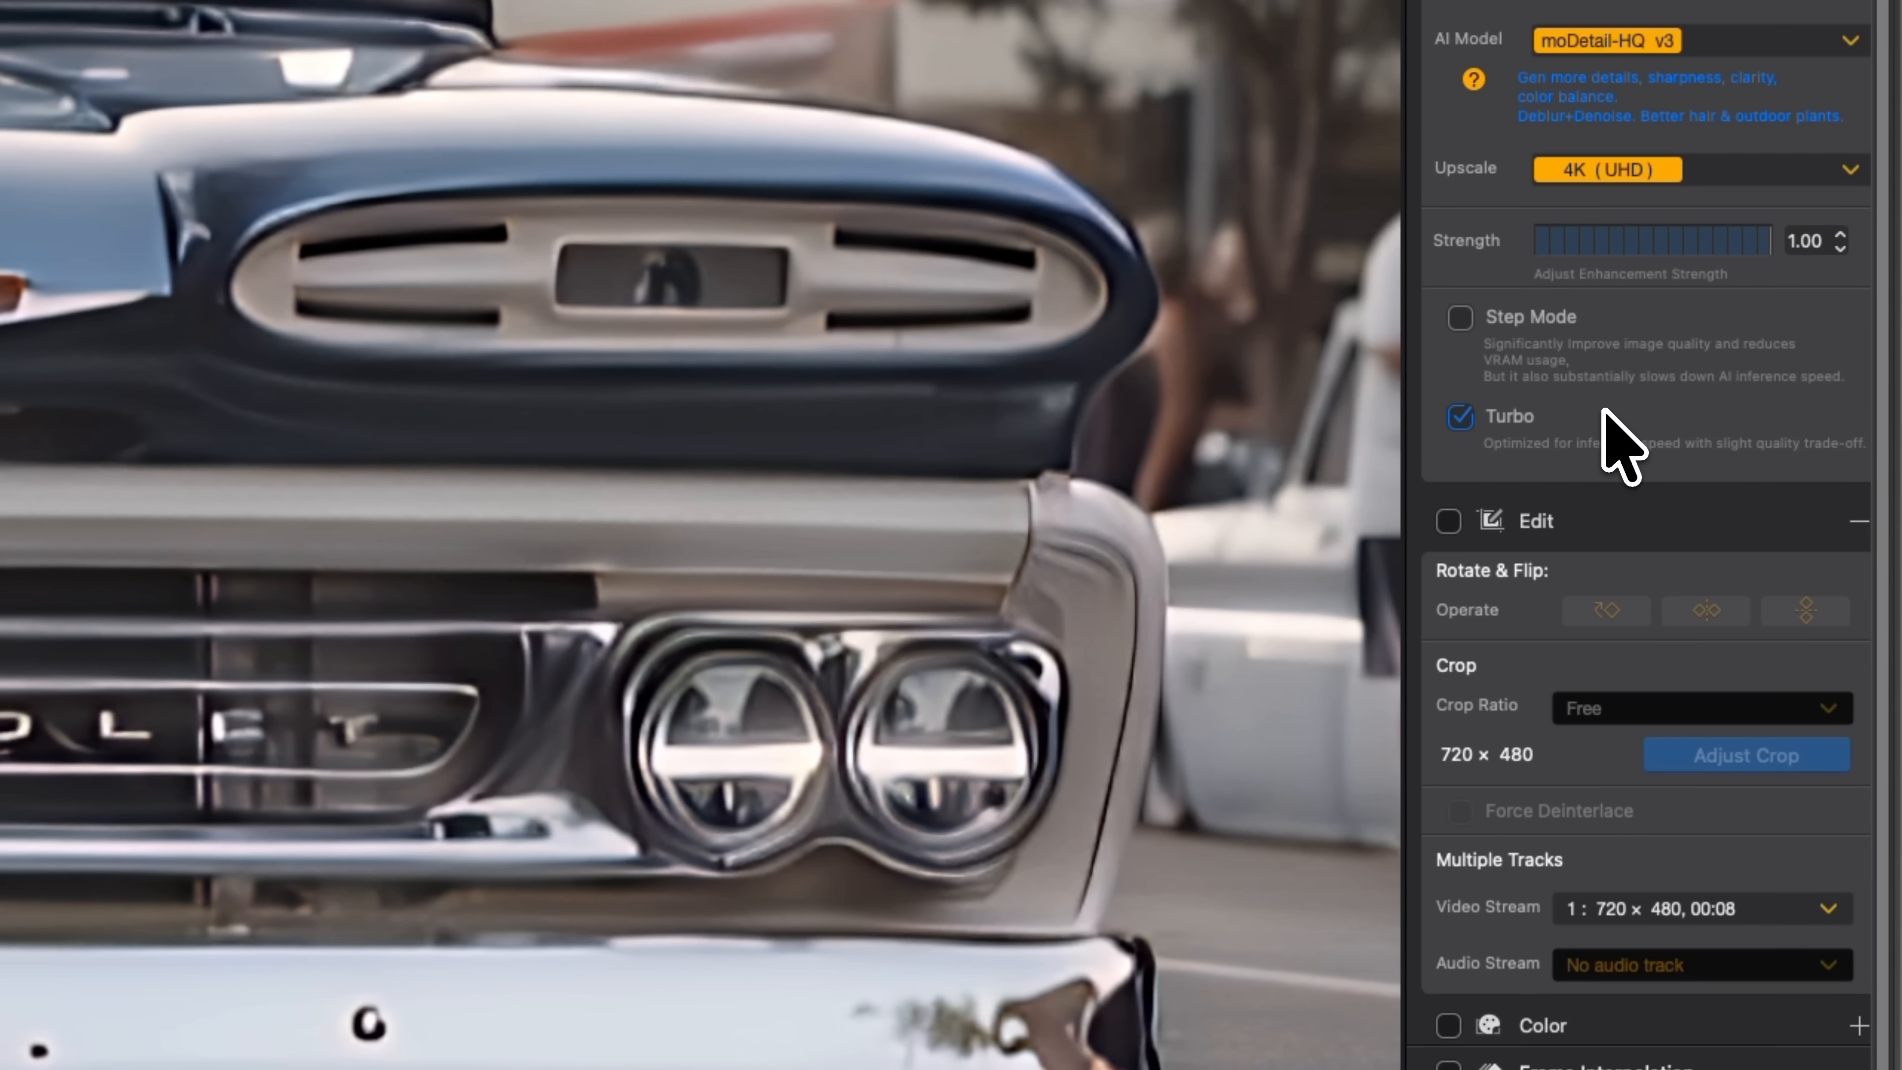
{"action": "mouse_move", "coordinate": [1677, 463]}
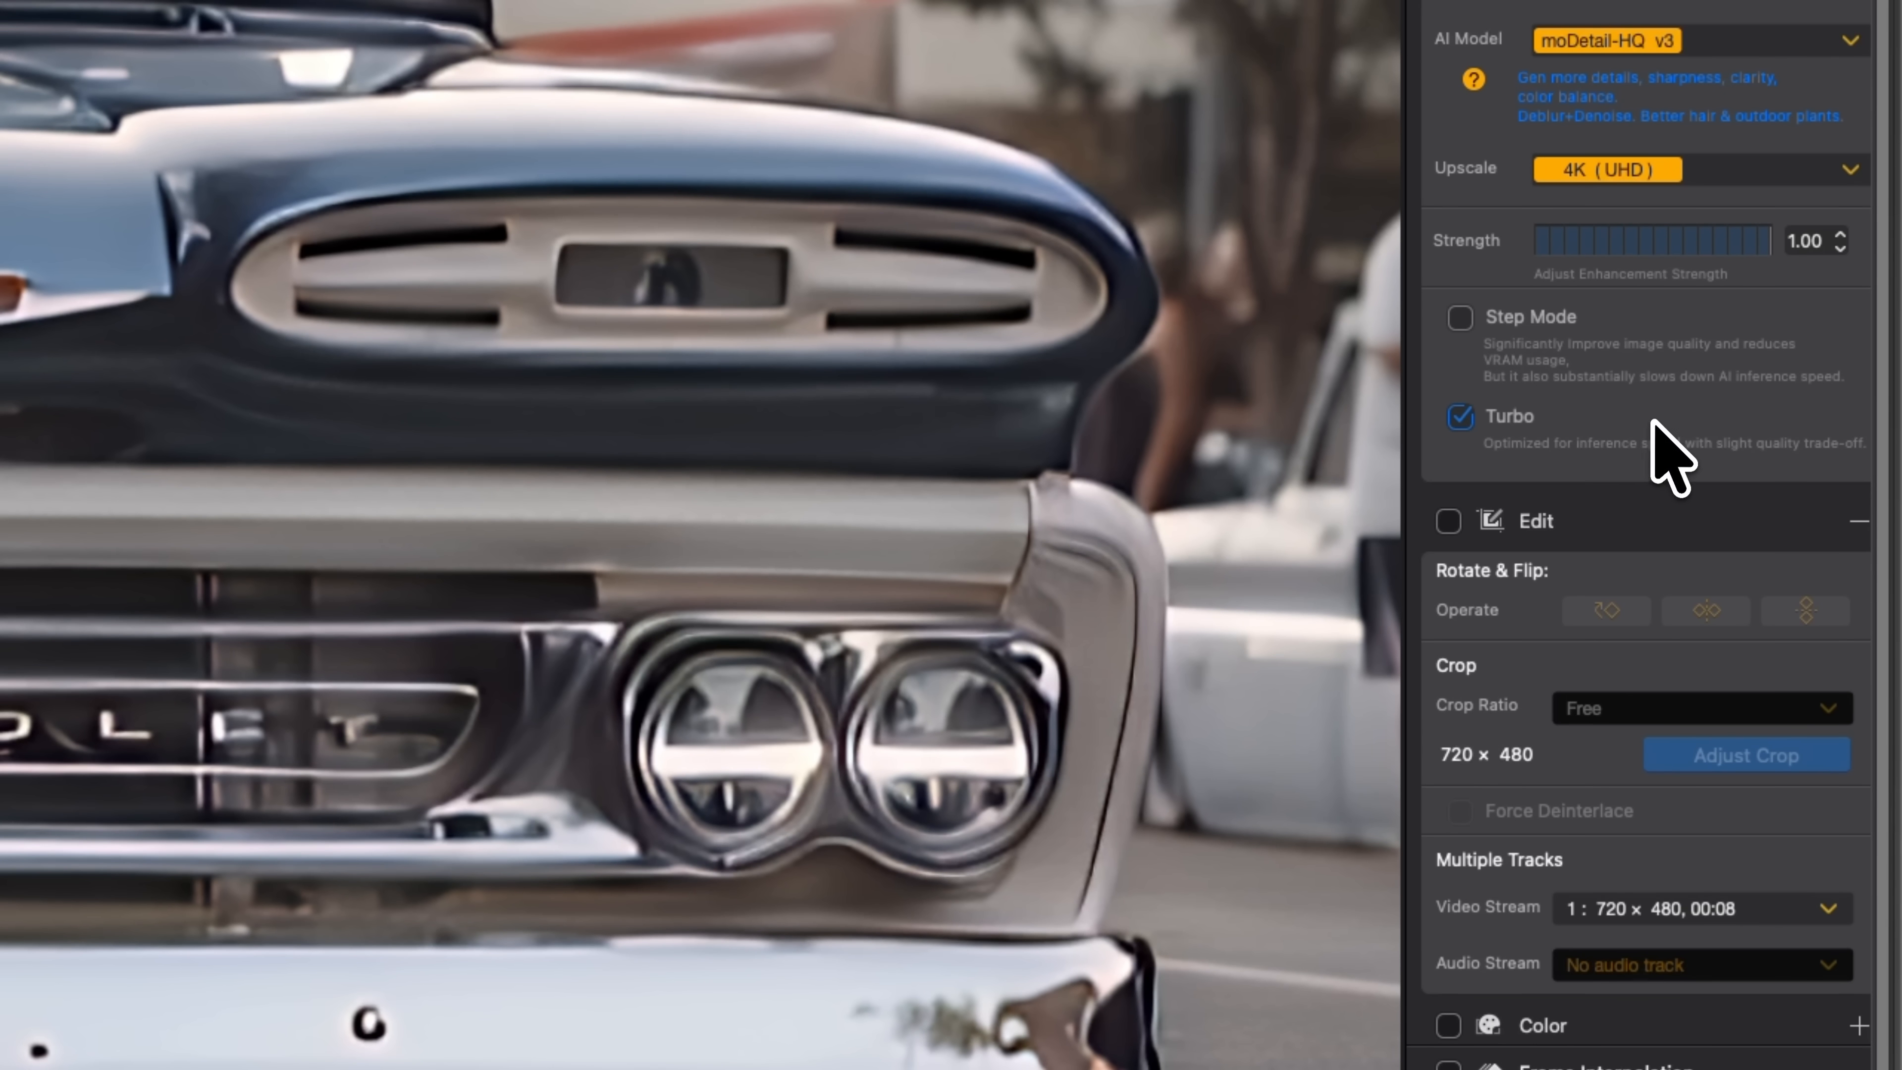
{"action": "mouse_move", "coordinate": [1697, 466]}
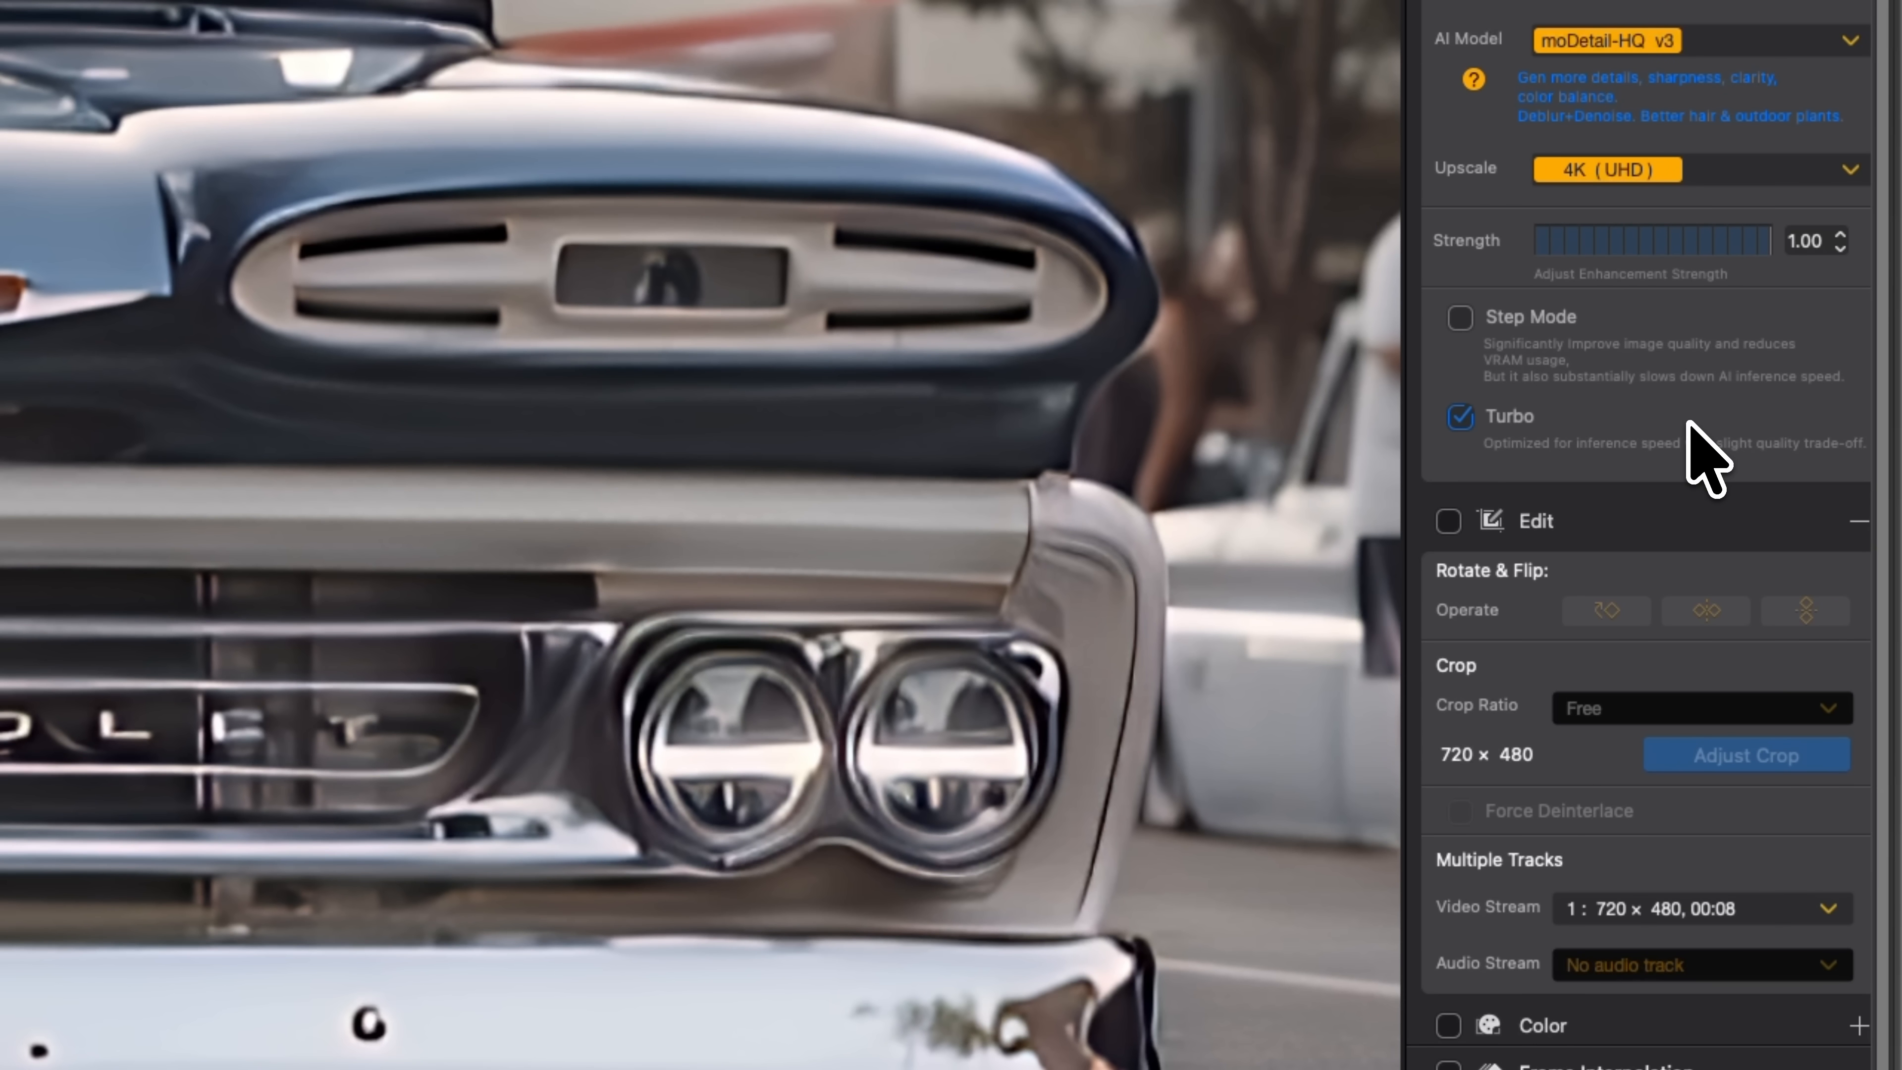
{"action": "mouse_move", "coordinate": [1747, 498]}
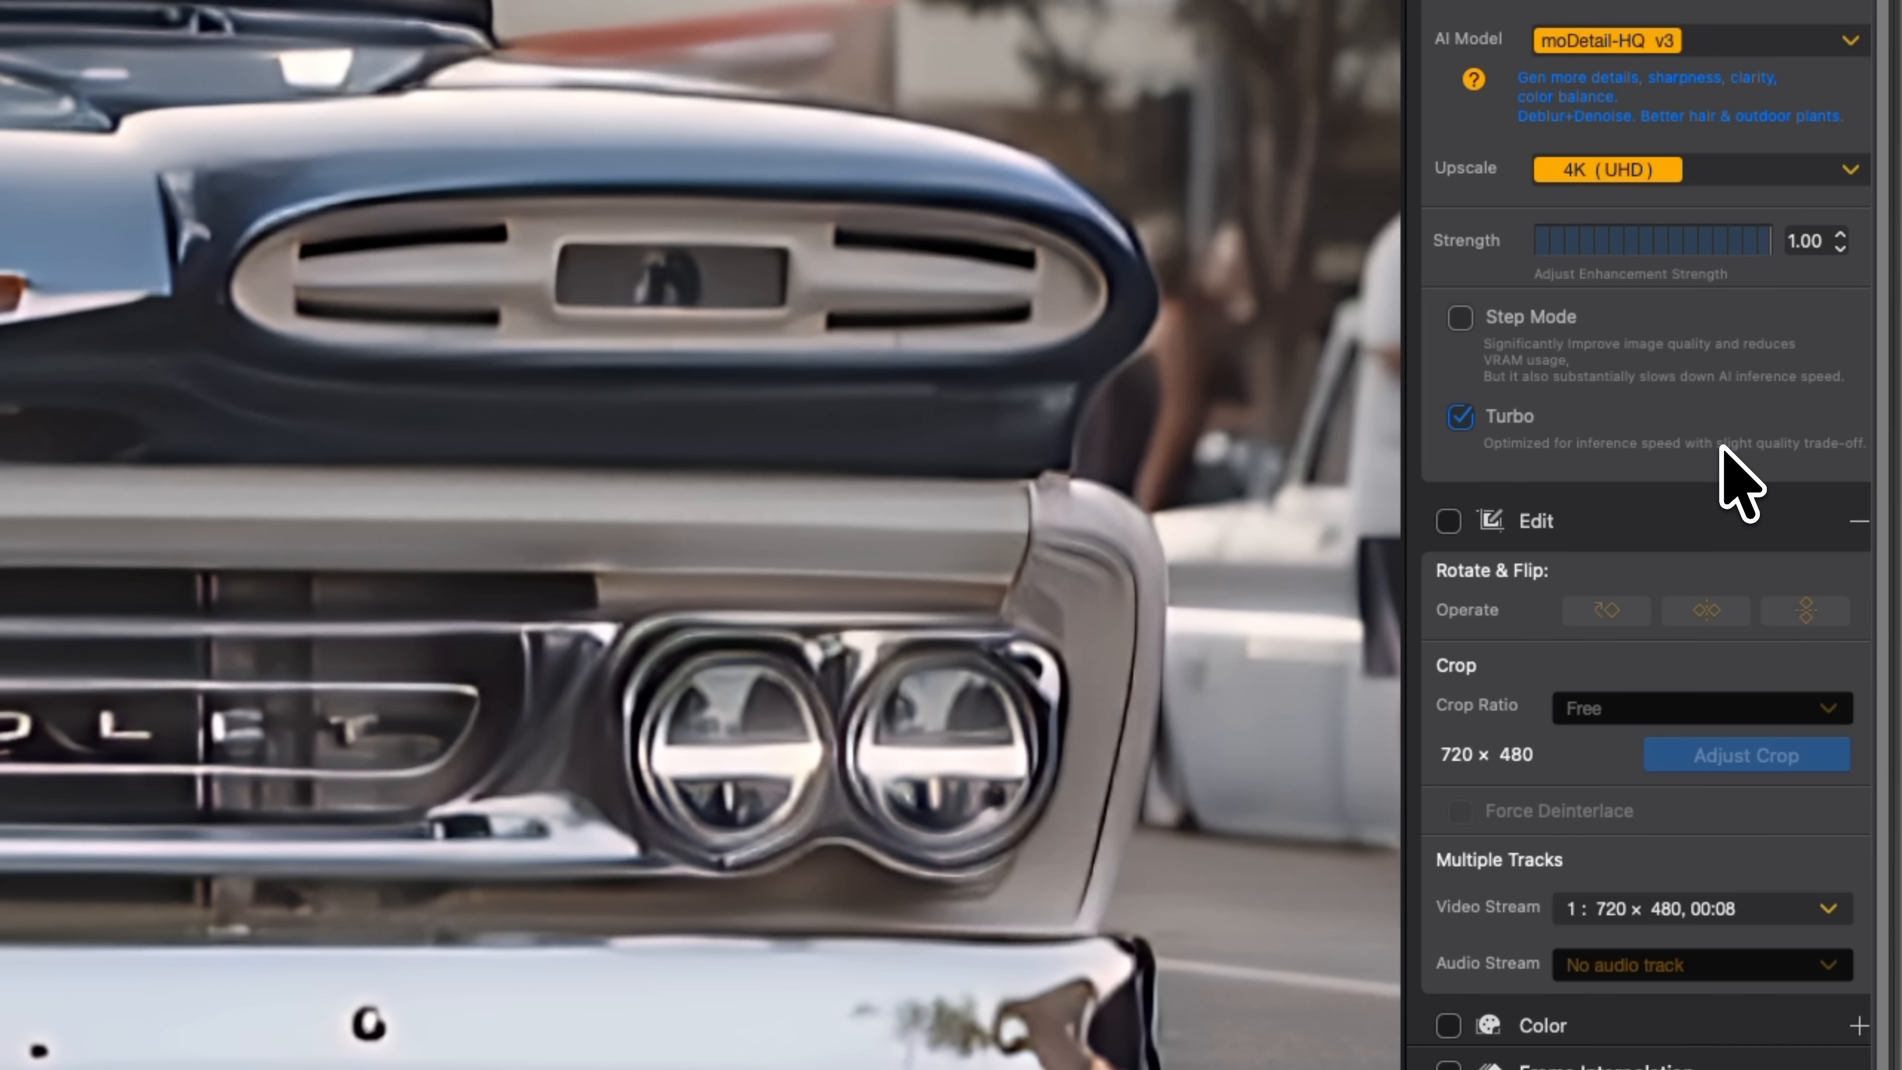
{"action": "mouse_move", "coordinate": [1767, 476]}
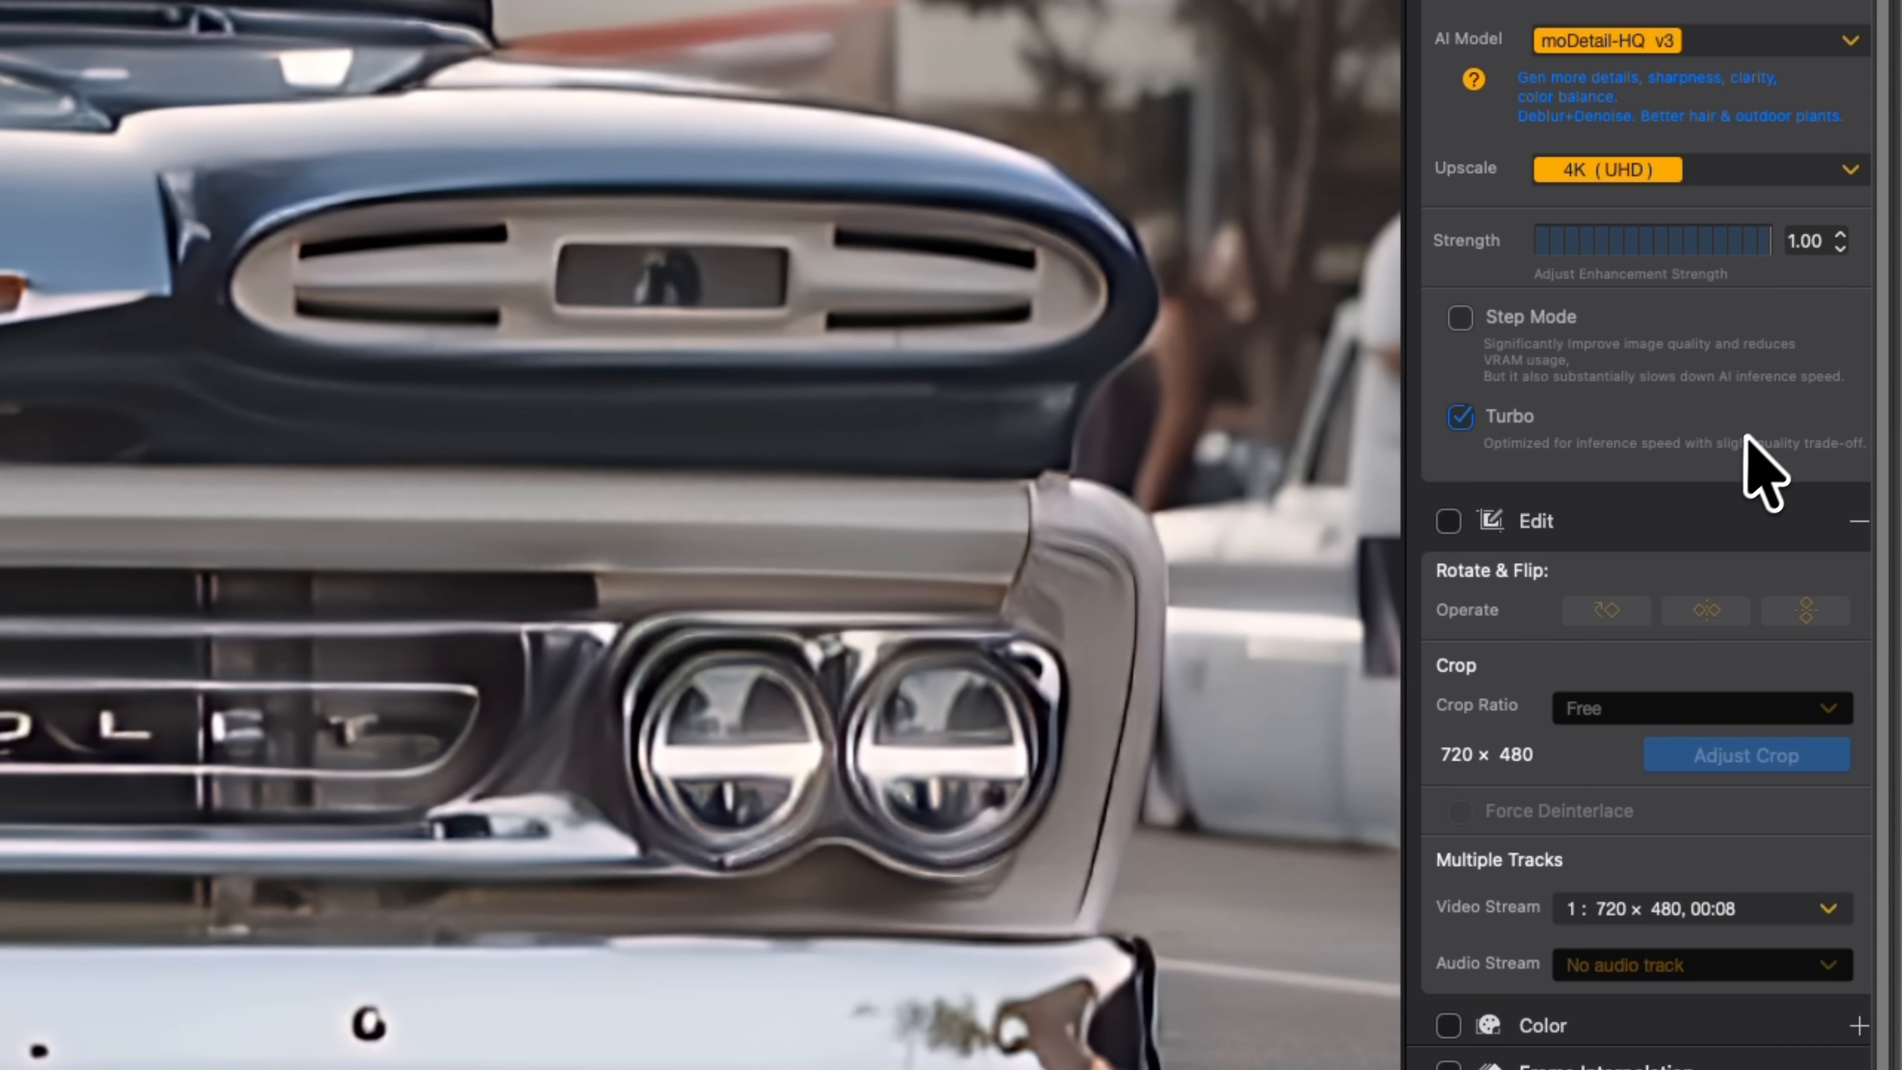
{"action": "mouse_move", "coordinate": [1660, 395]}
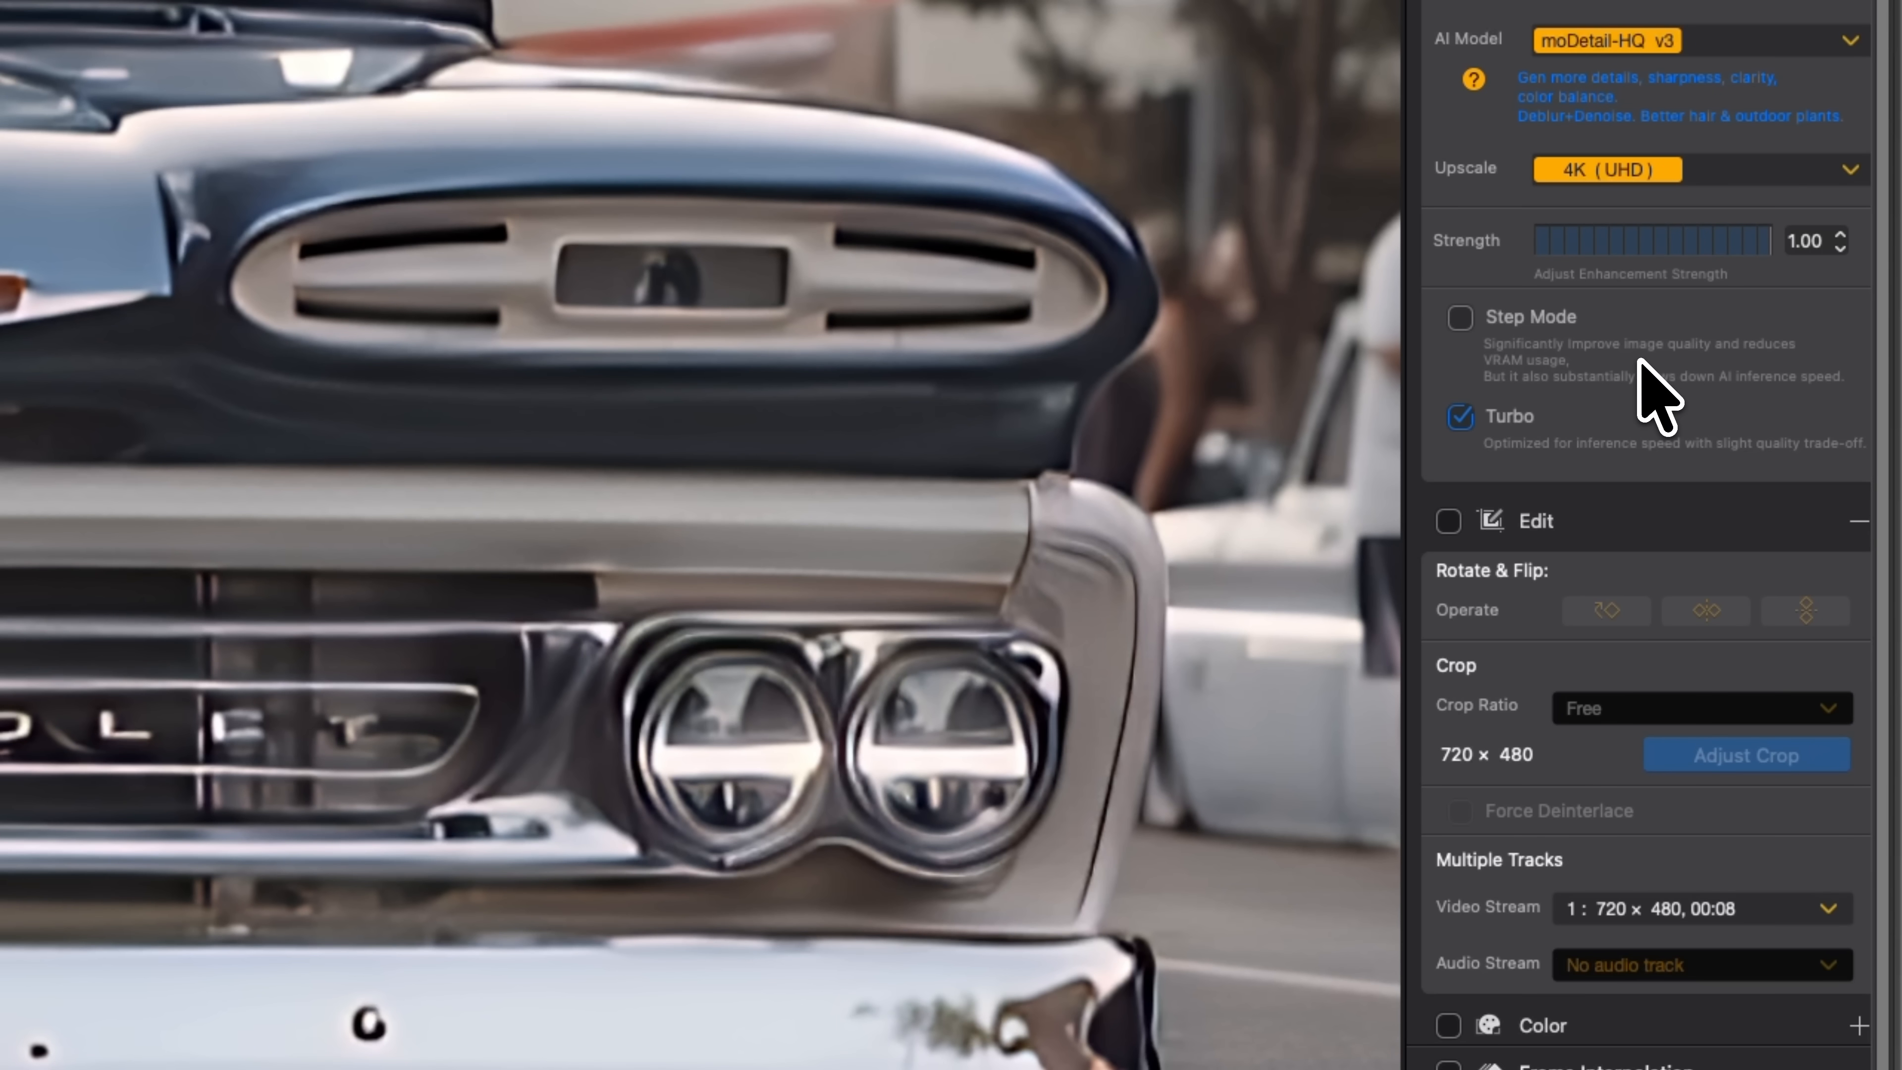
{"action": "mouse_move", "coordinate": [1643, 406]}
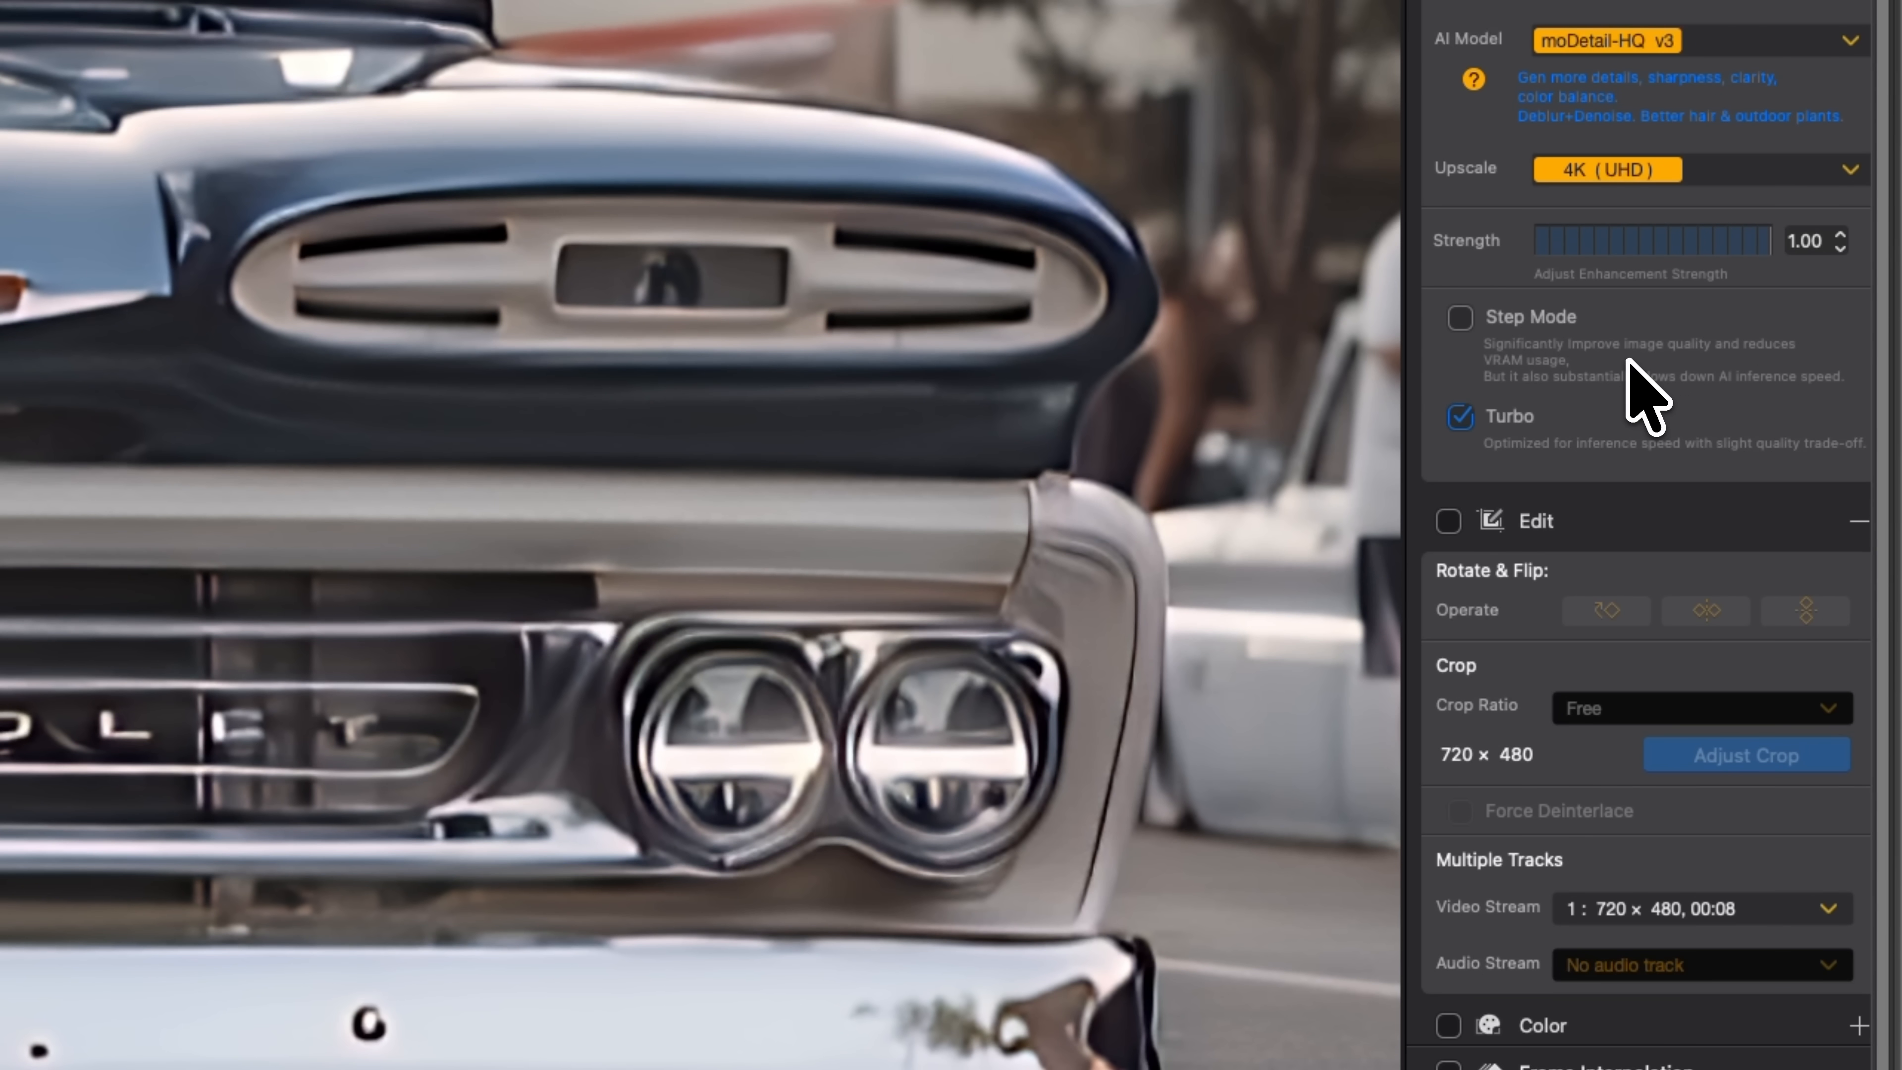
{"action": "scroll", "scroll_direction": "down", "scroll_amount": 3}
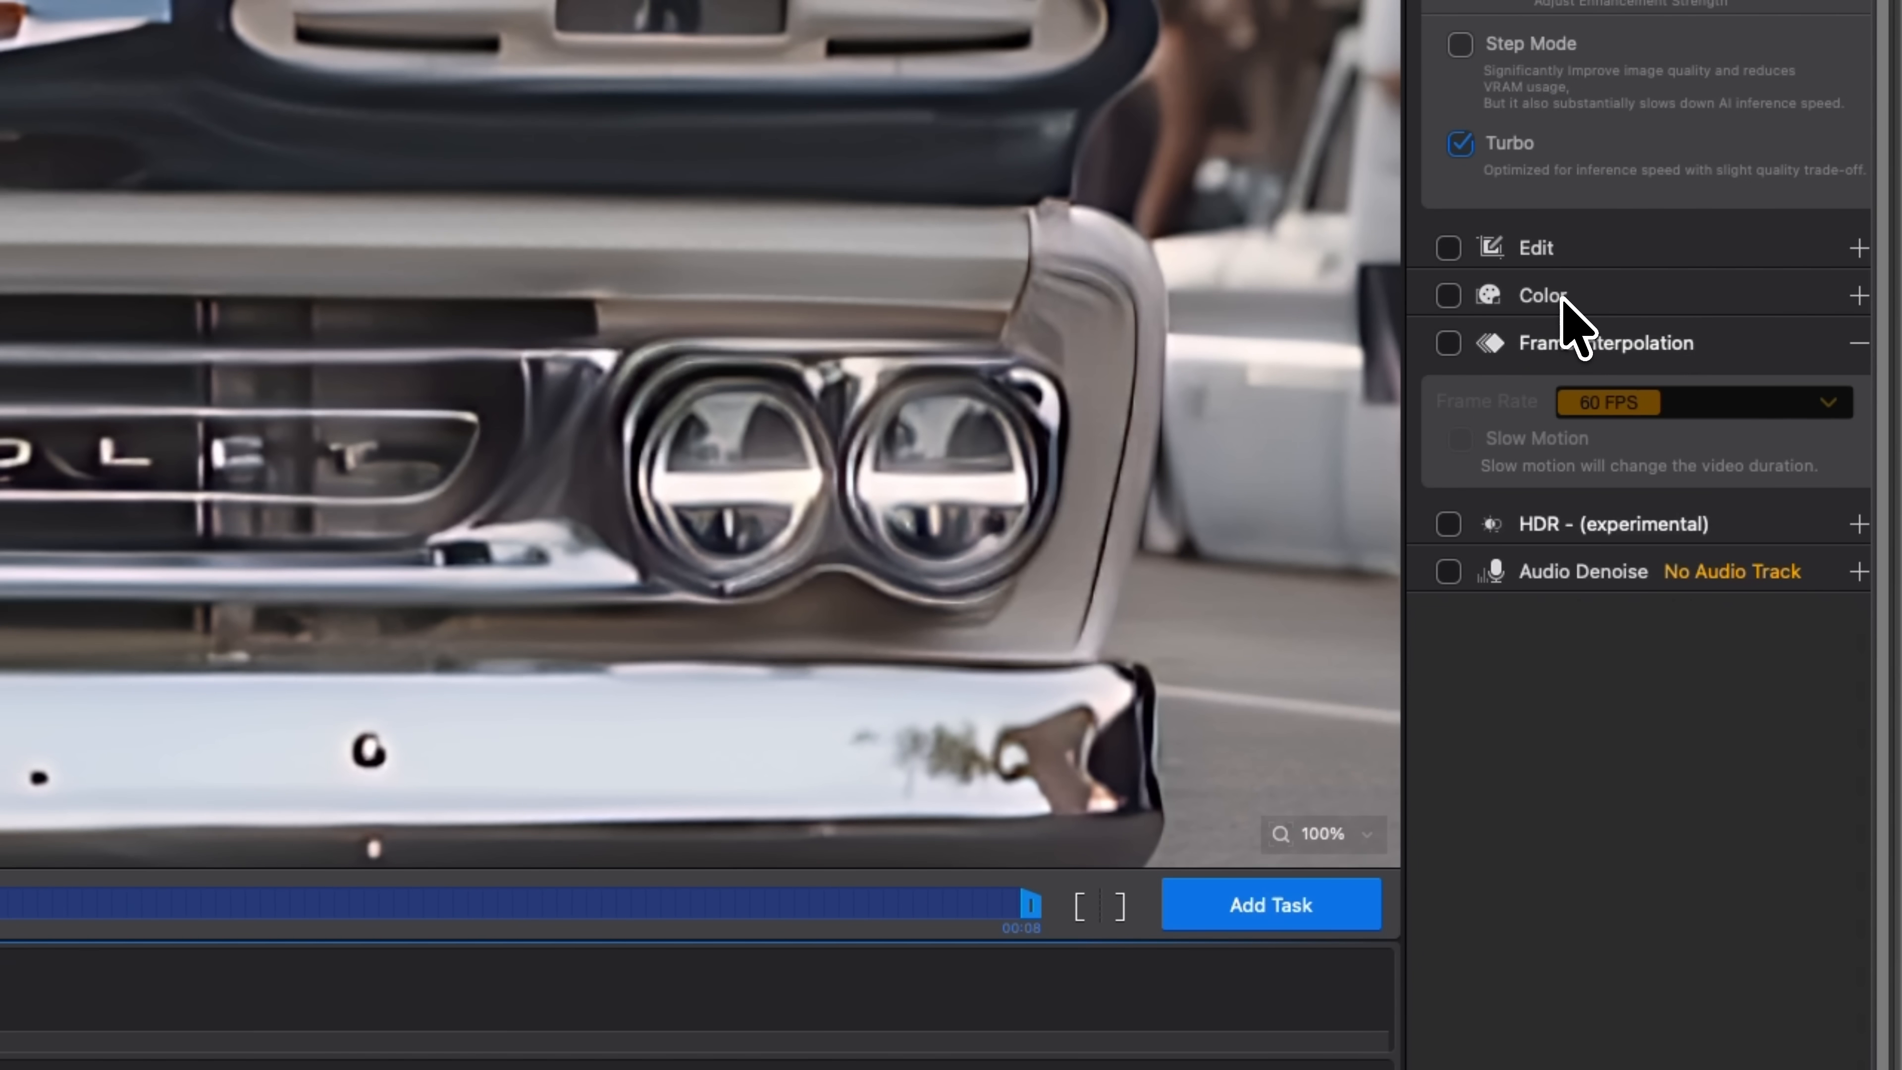
- In Color settings, raise contrast to 5 and shift the tint toward magenta
{"action": "left_click", "coordinate": [1540, 295]}
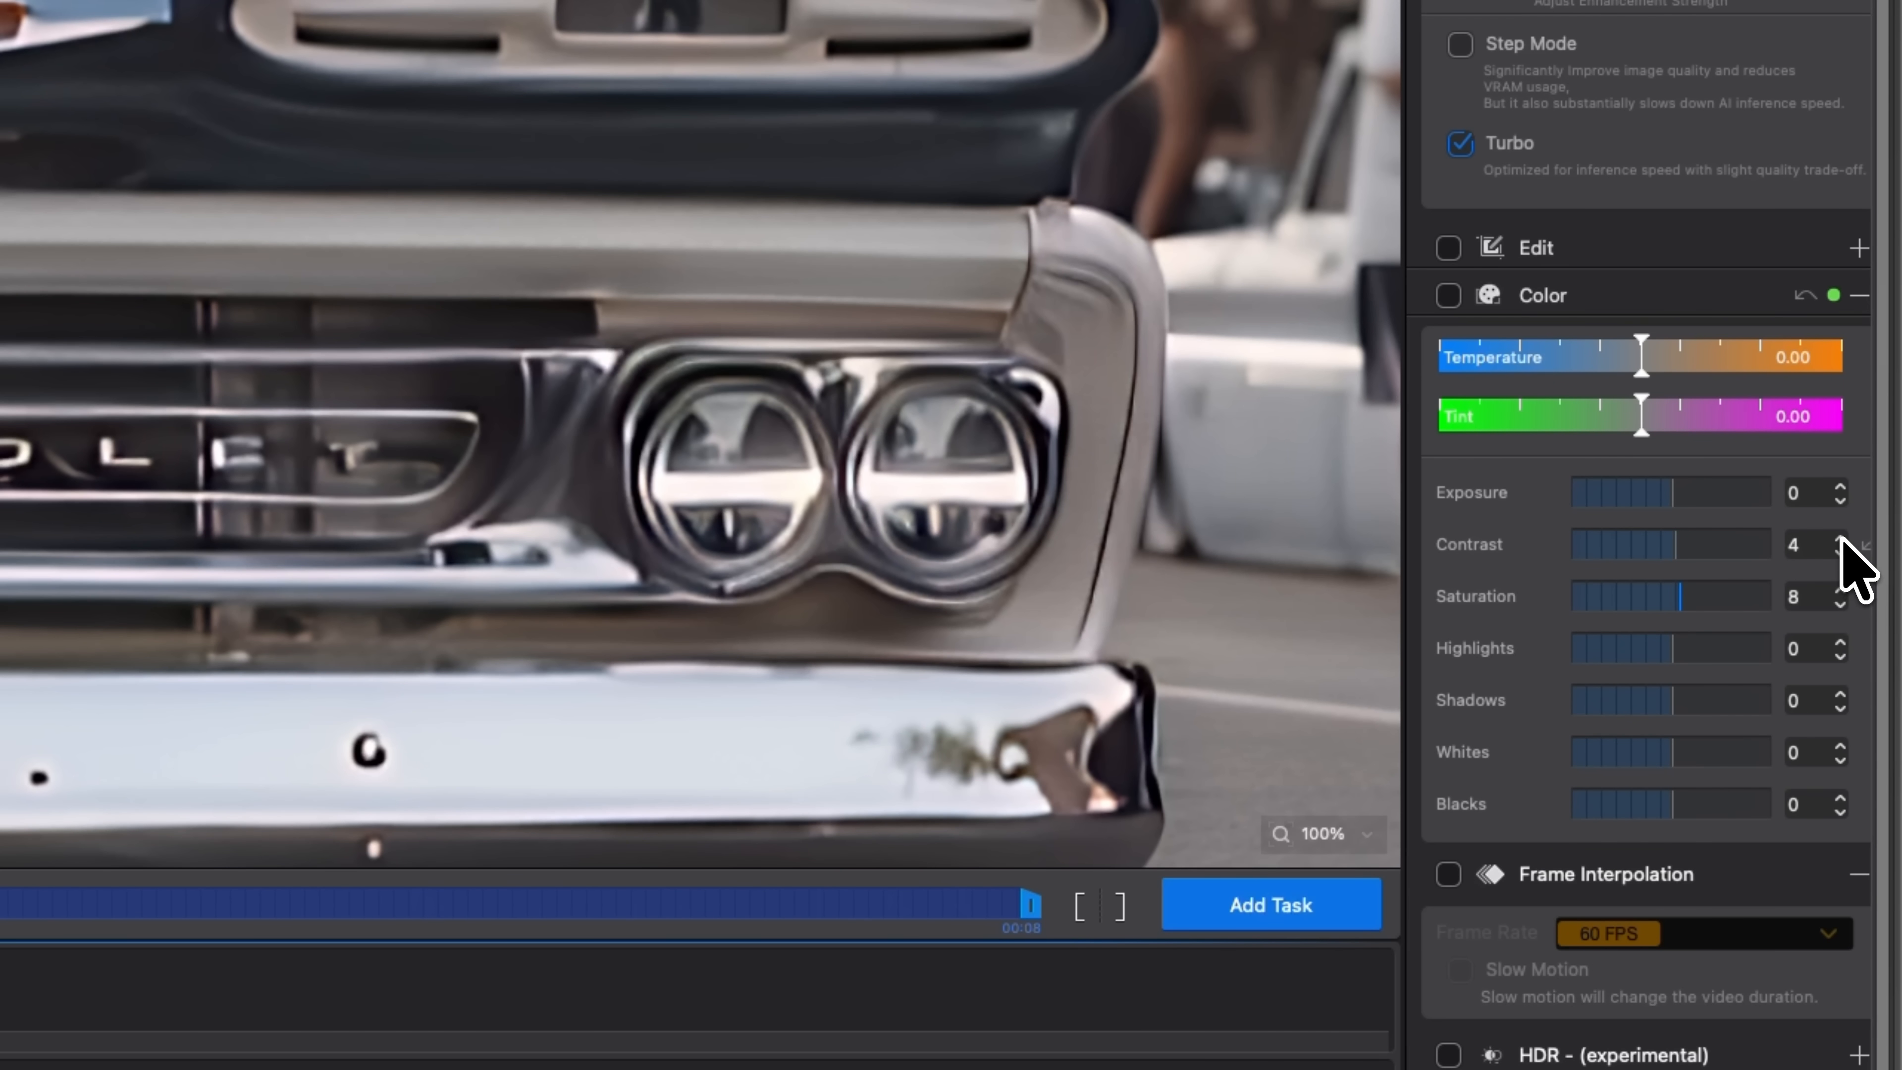
{"action": "left_click", "coordinate": [1841, 537]}
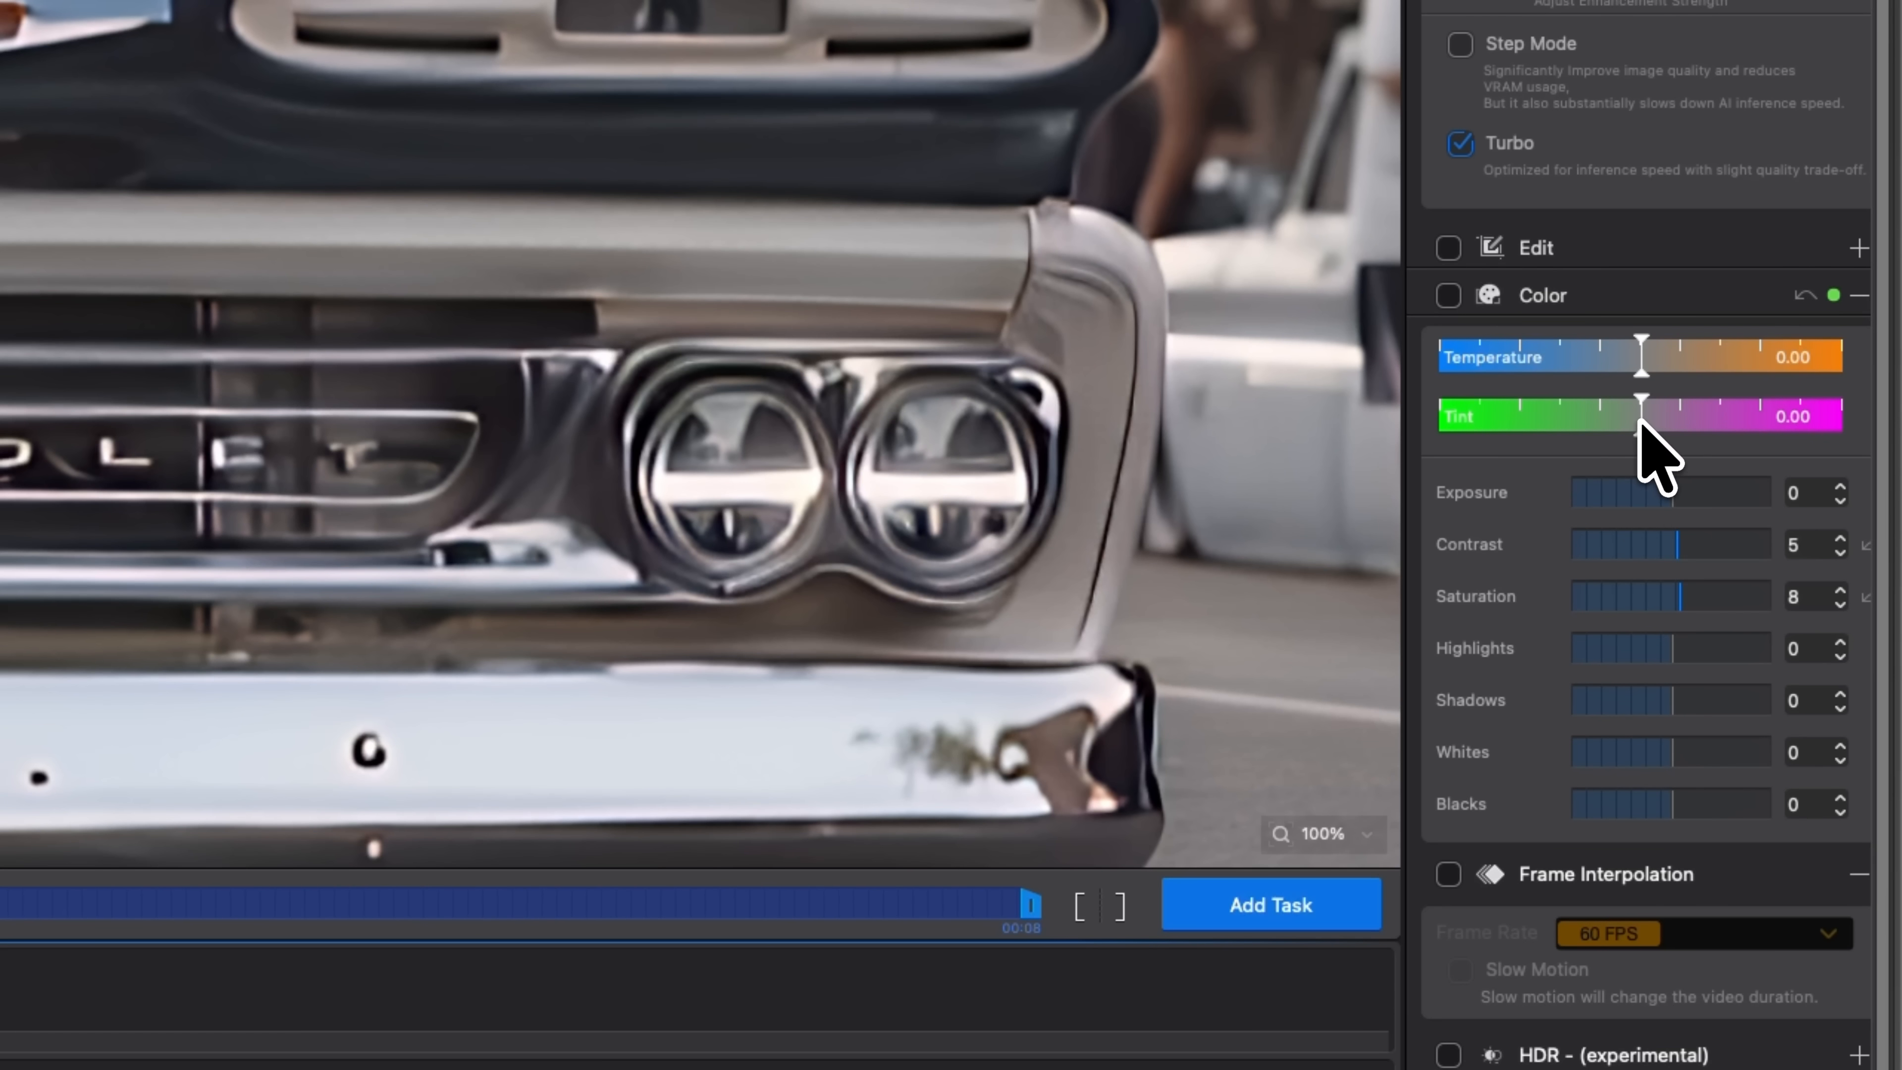
{"action": "left_click_drag", "start_coordinate": [1641, 415], "coordinate": [1698, 415]}
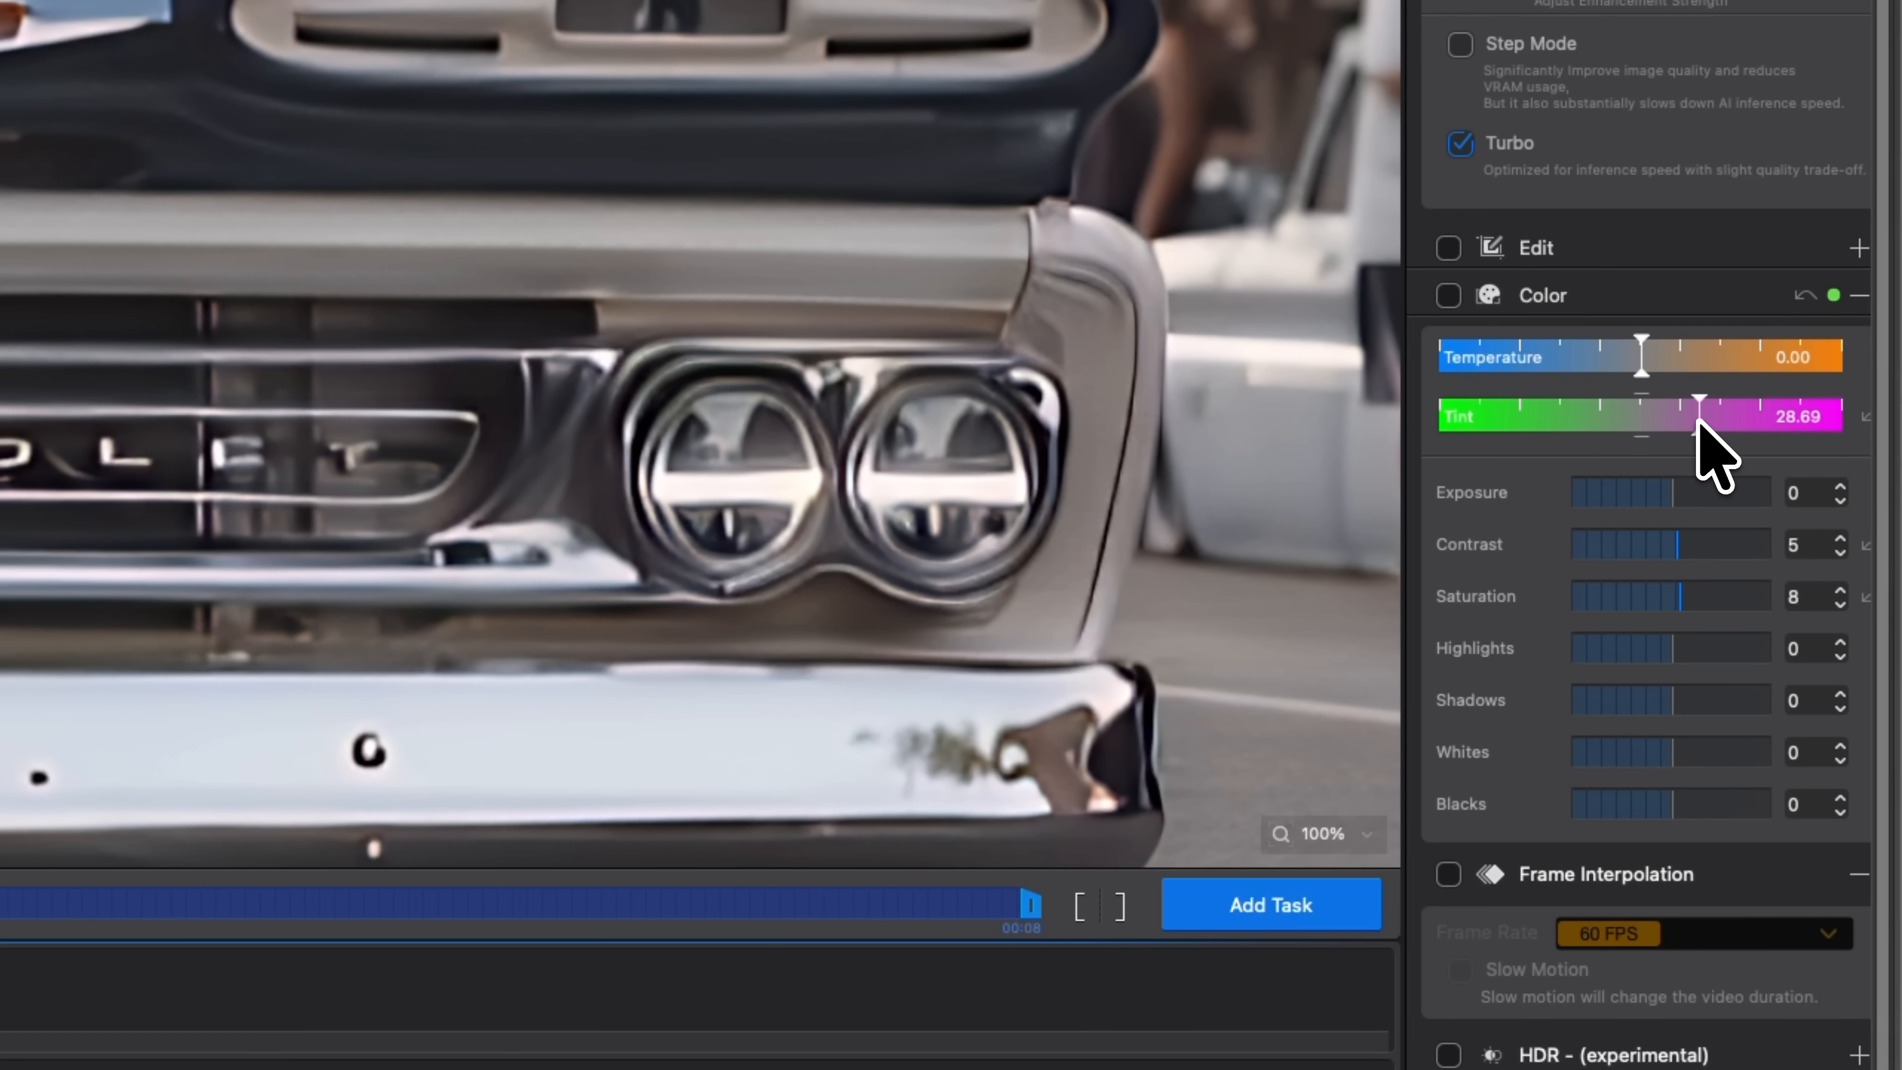
{"action": "left_click_drag", "start_coordinate": [1698, 416], "coordinate": [1755, 416]}
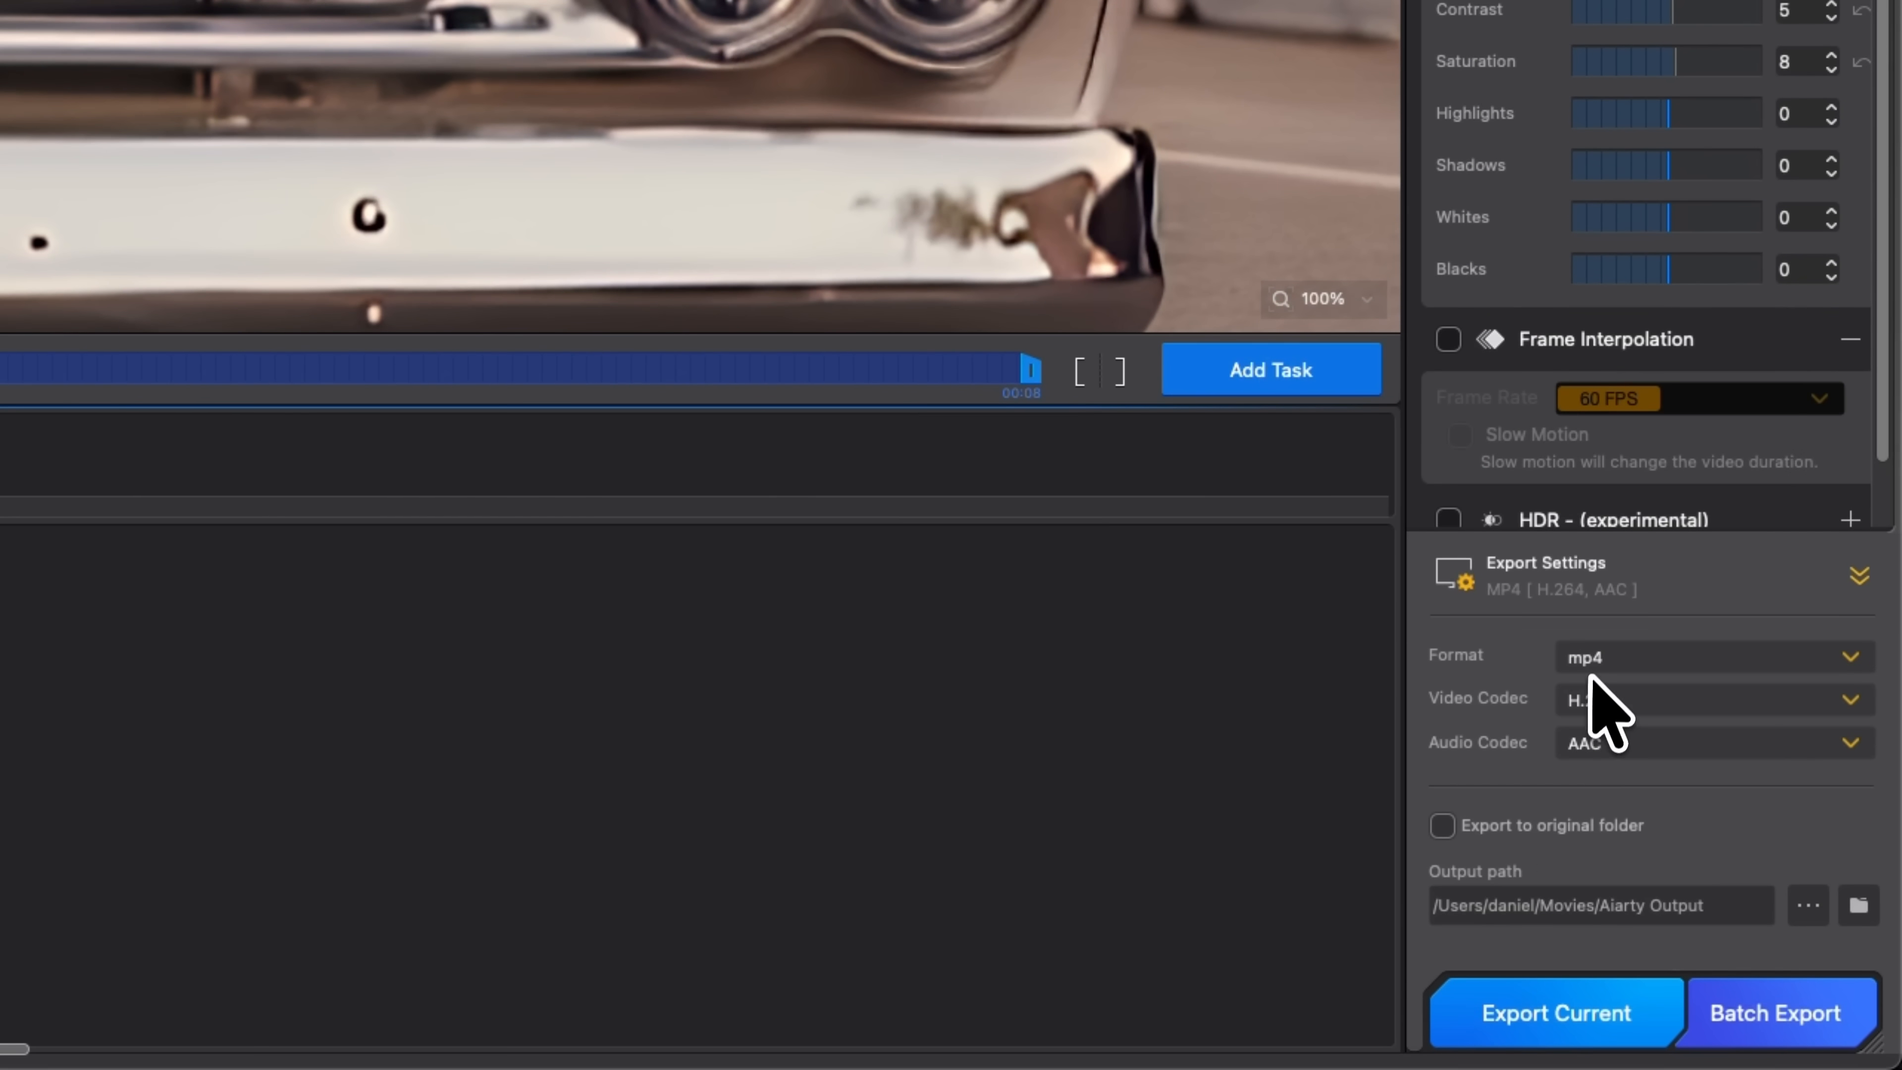
{"action": "mouse_move", "coordinate": [1601, 722]}
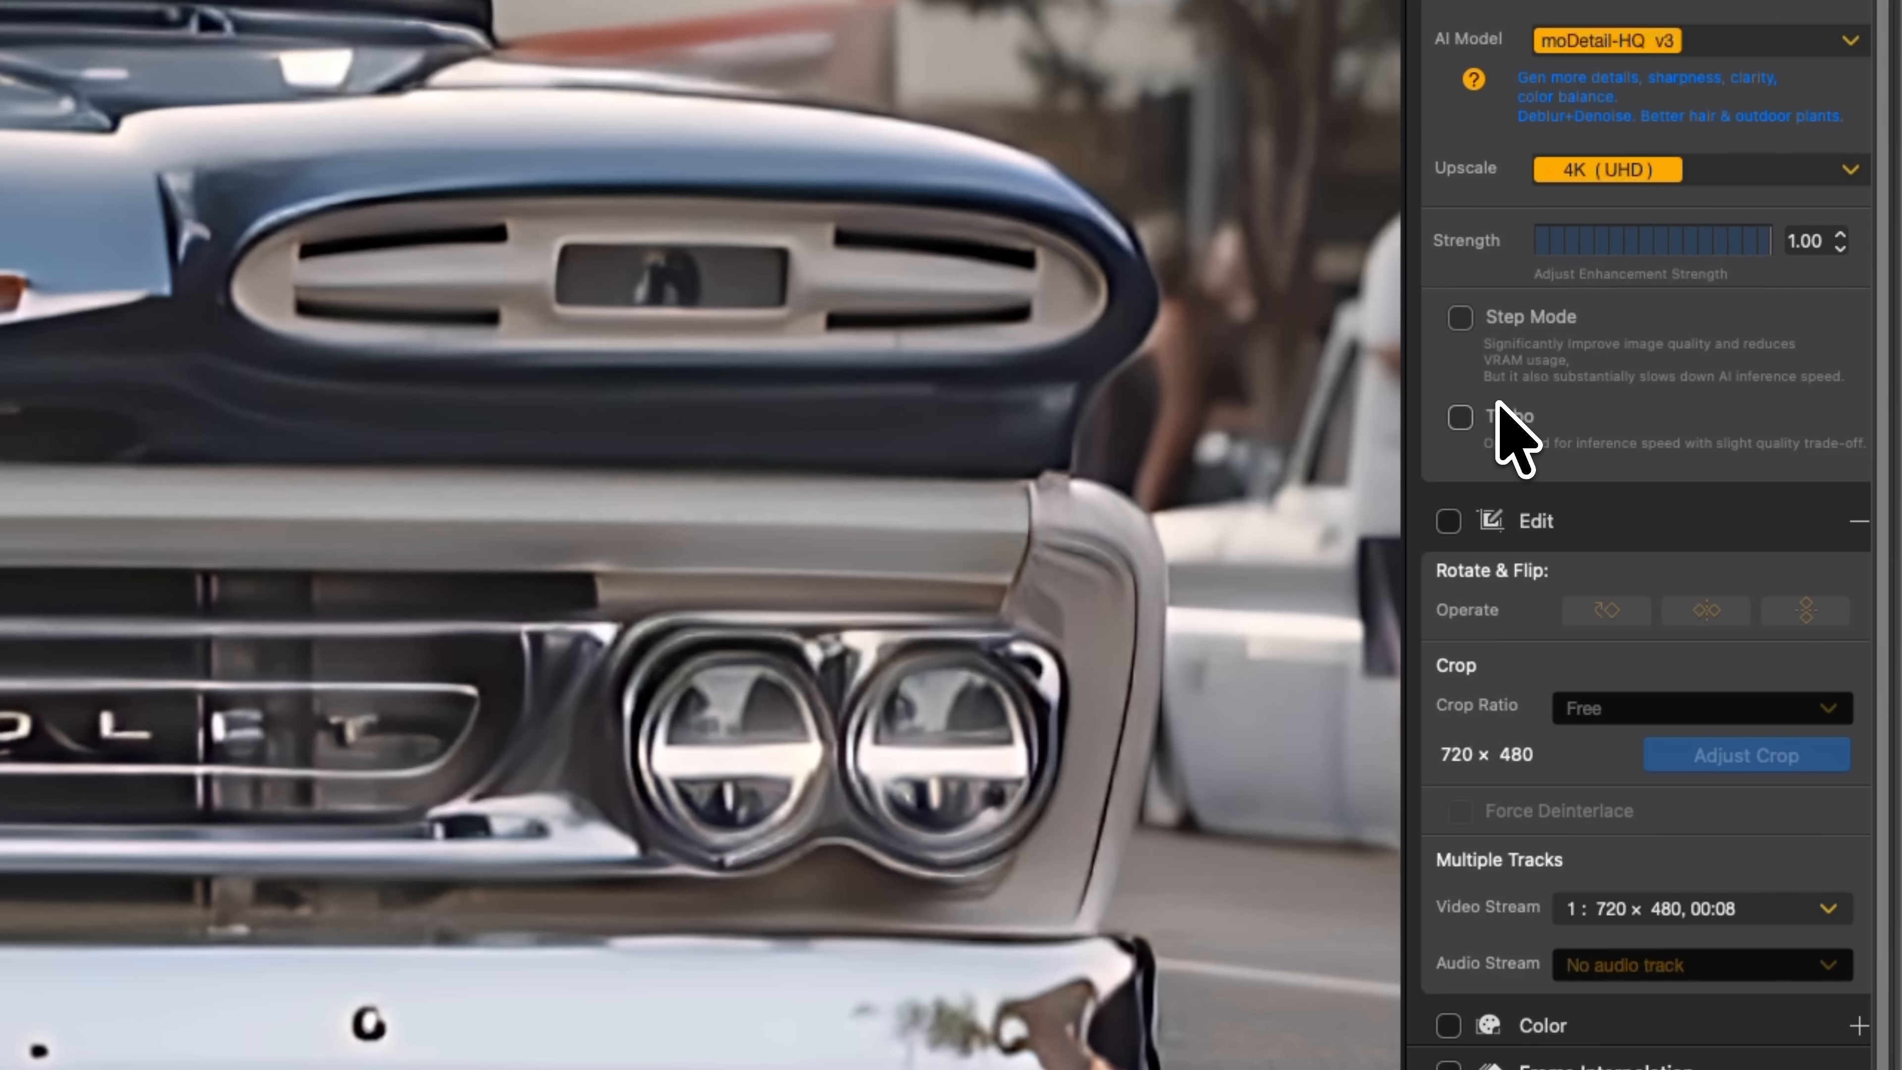
- Re-enable Turbo processing for the truck clip's 4K UHD upscale with moDetail-HQ v3
{"action": "left_click", "coordinate": [1459, 417]}
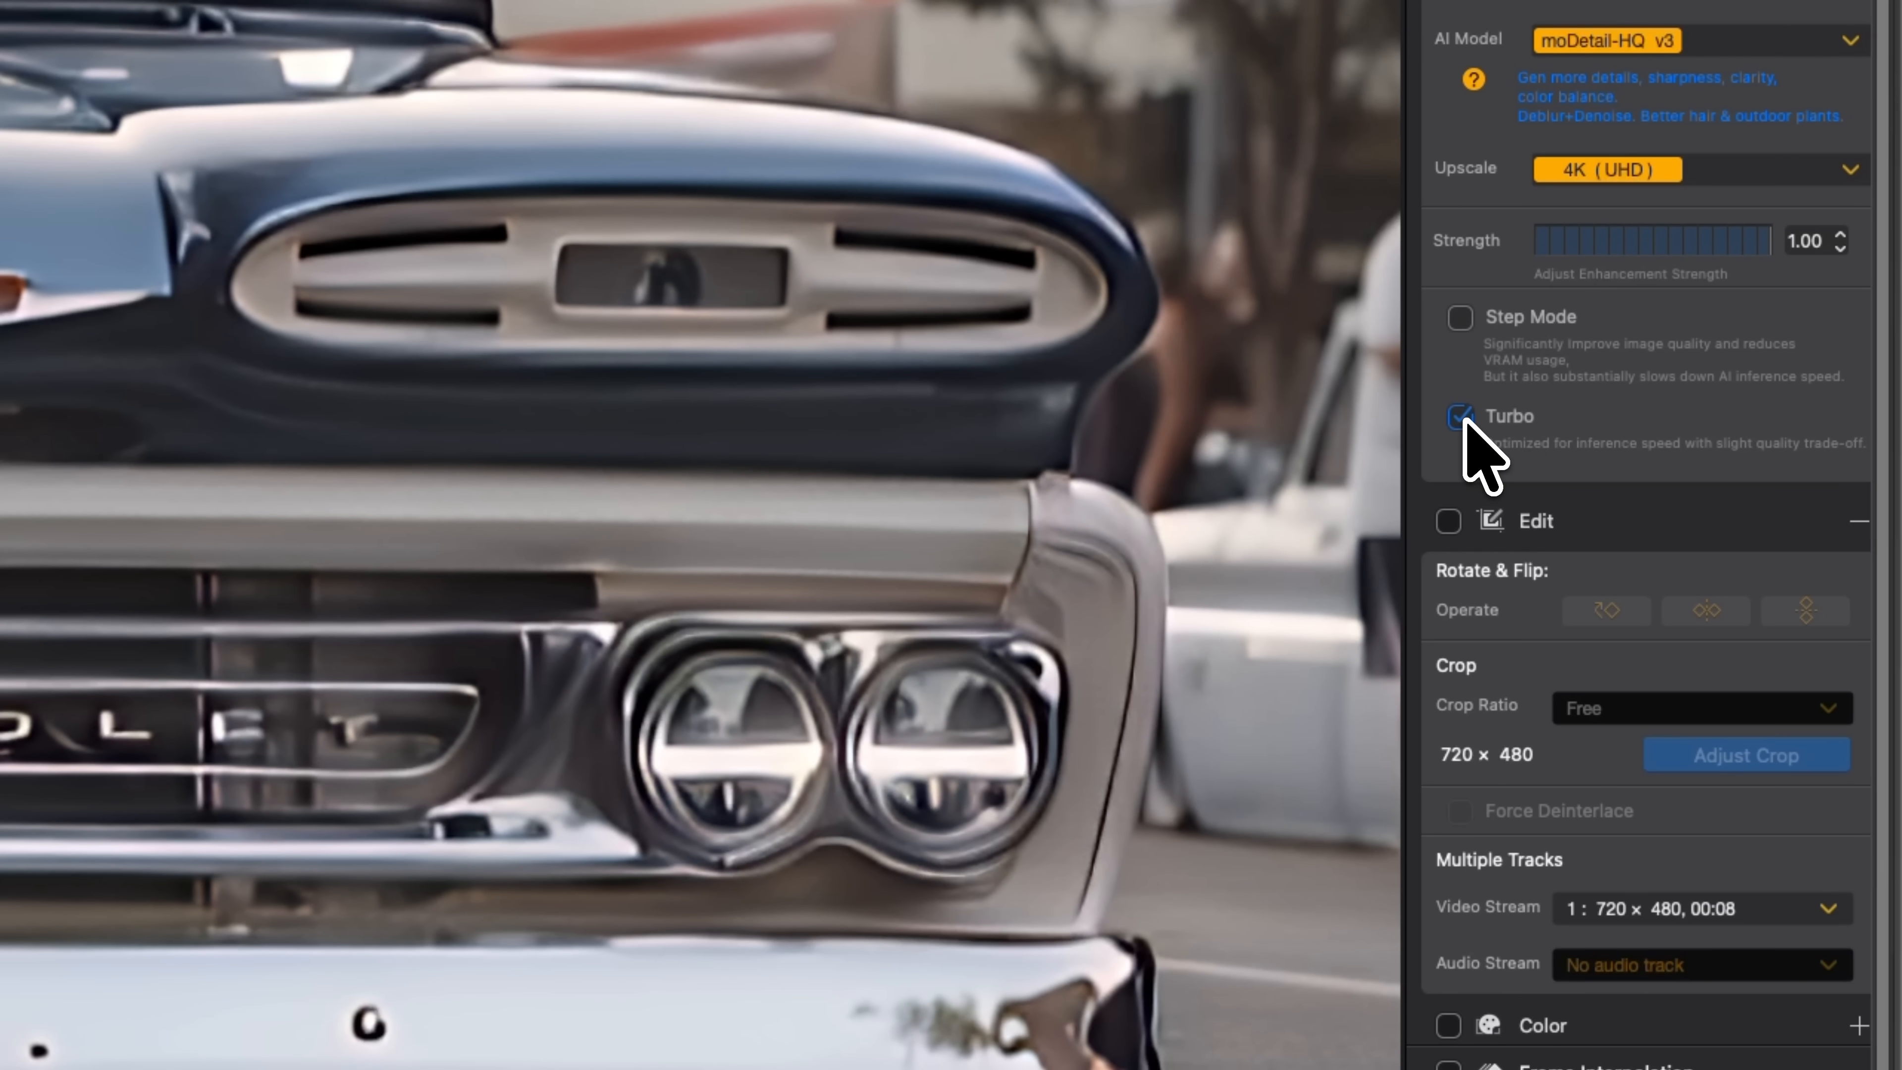